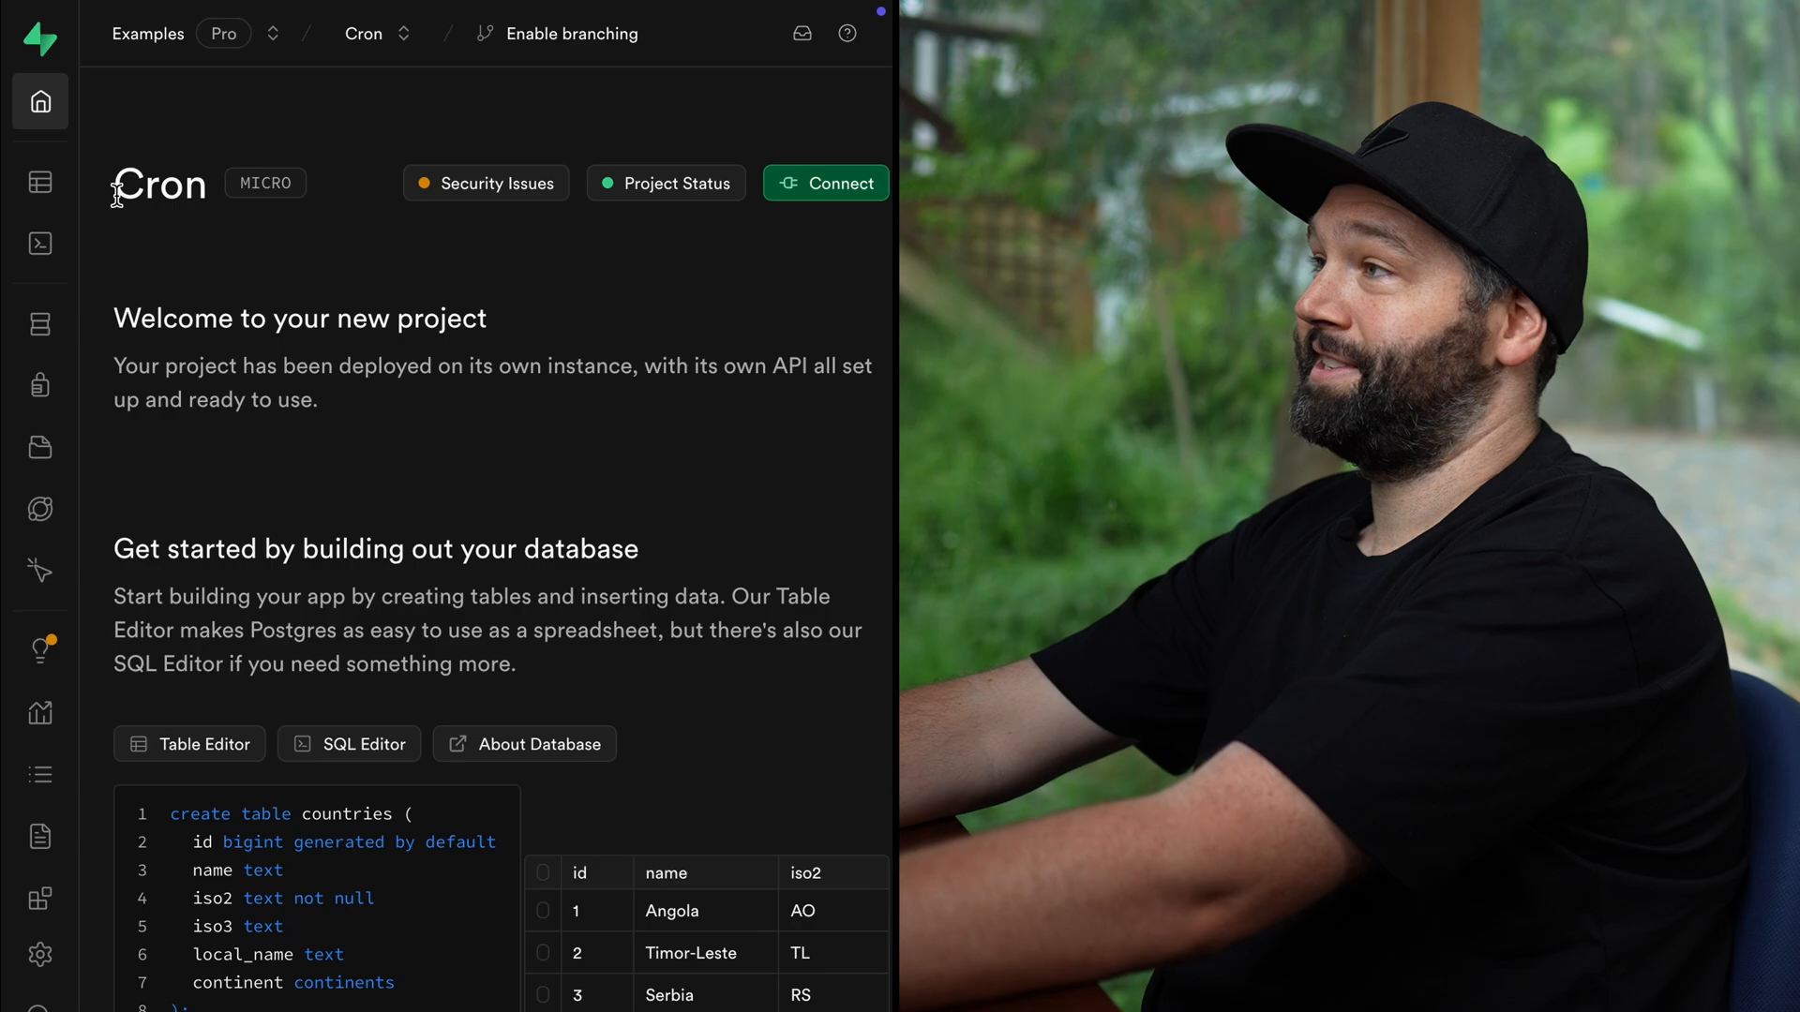
Open the messages table in the Table Editor to view its six rows
{"action": "left_click", "coordinate": [40, 181]}
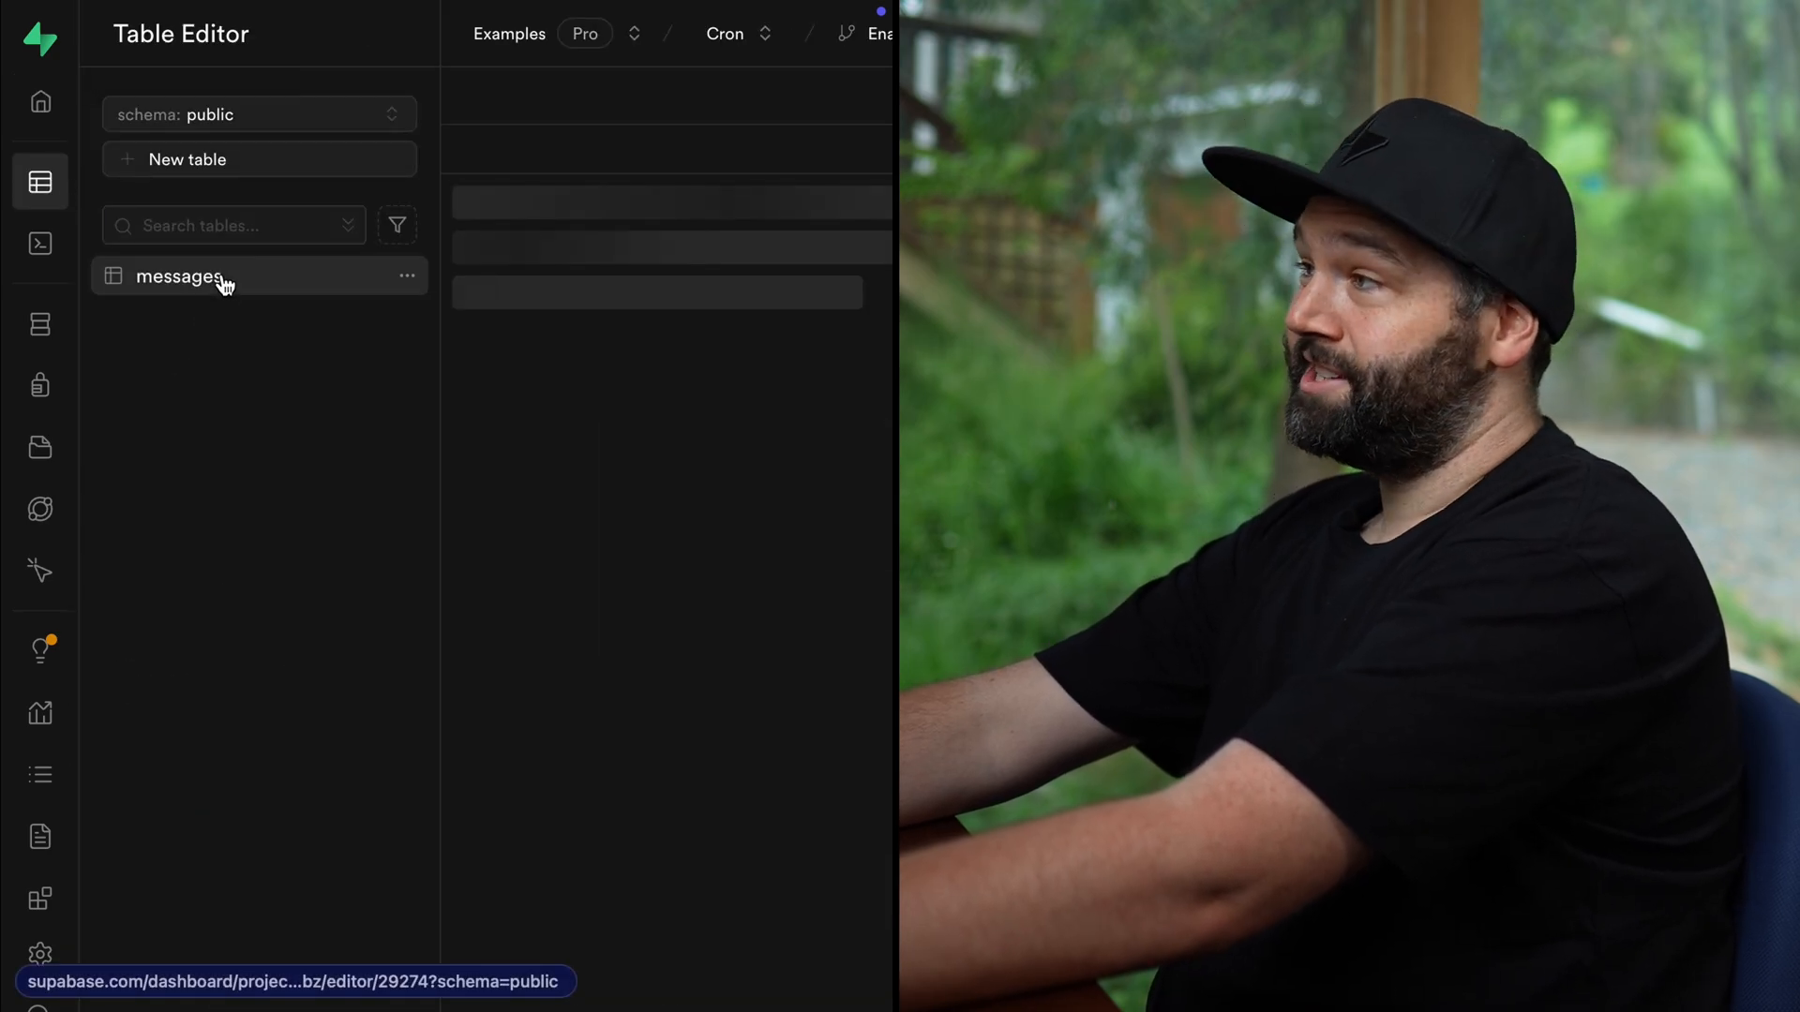
{"action": "left_click", "coordinate": [178, 276]}
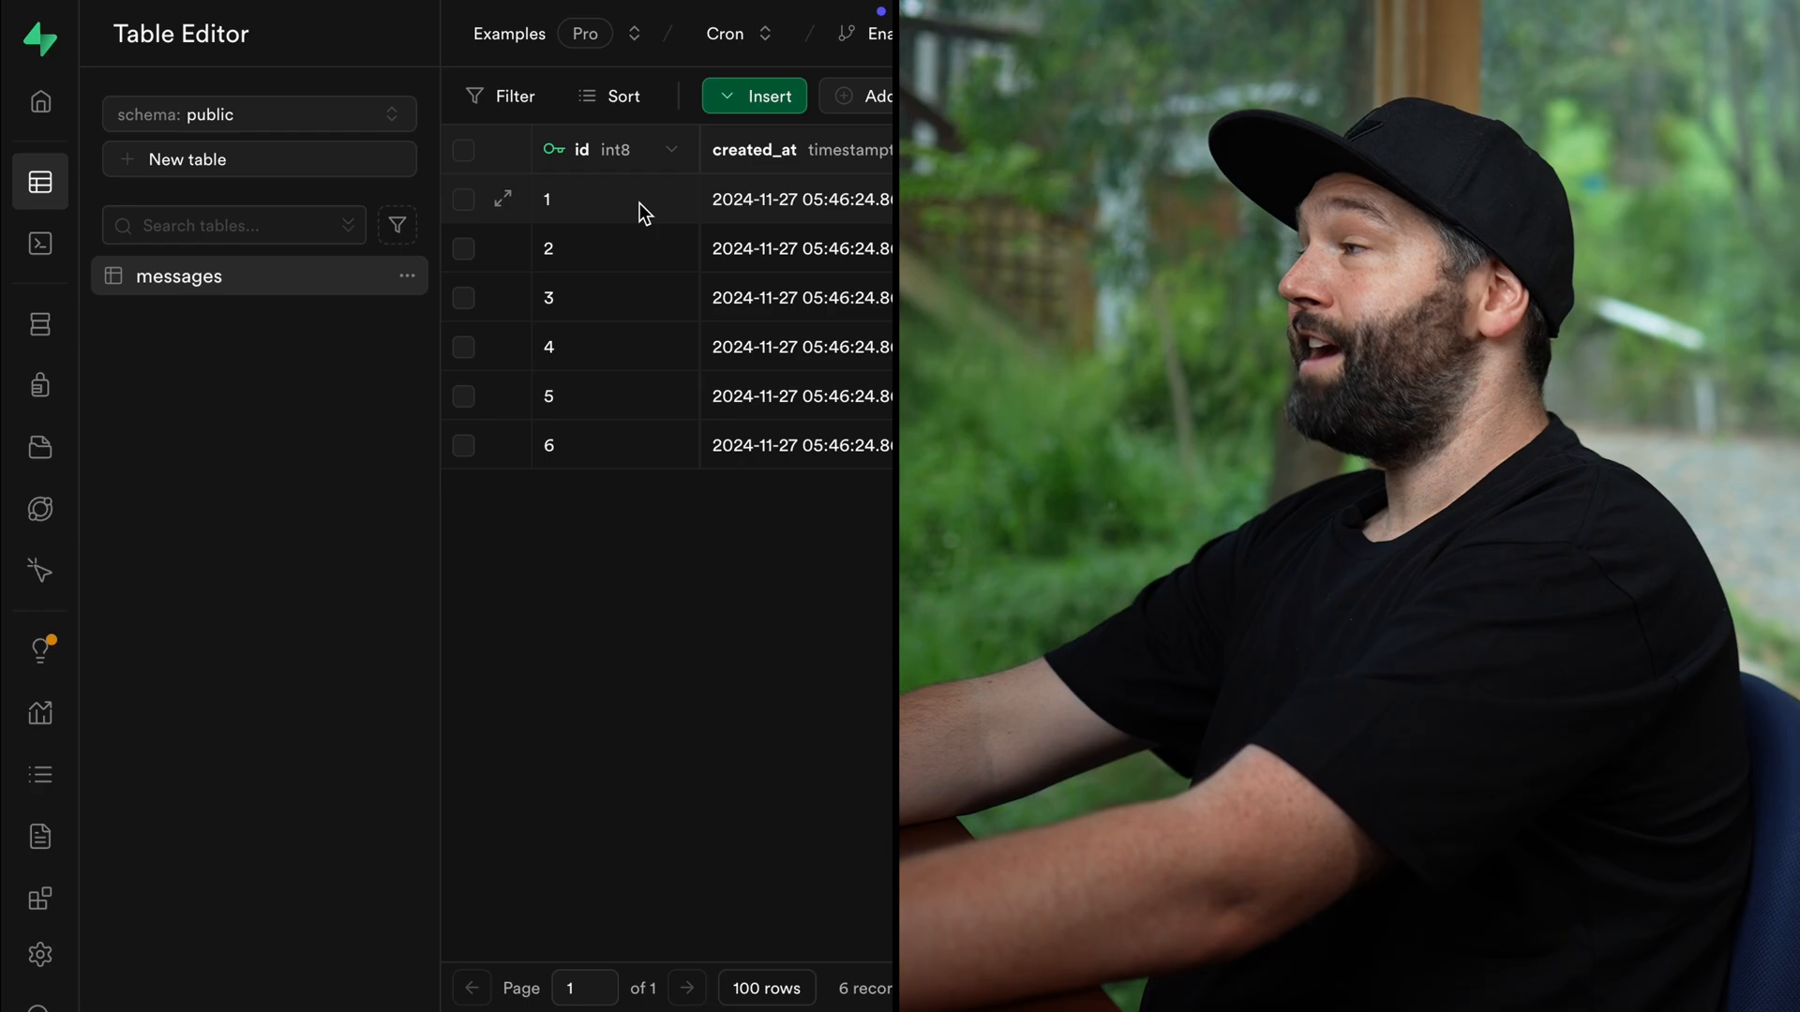
{"action": "mouse_move", "coordinate": [252, 579]}
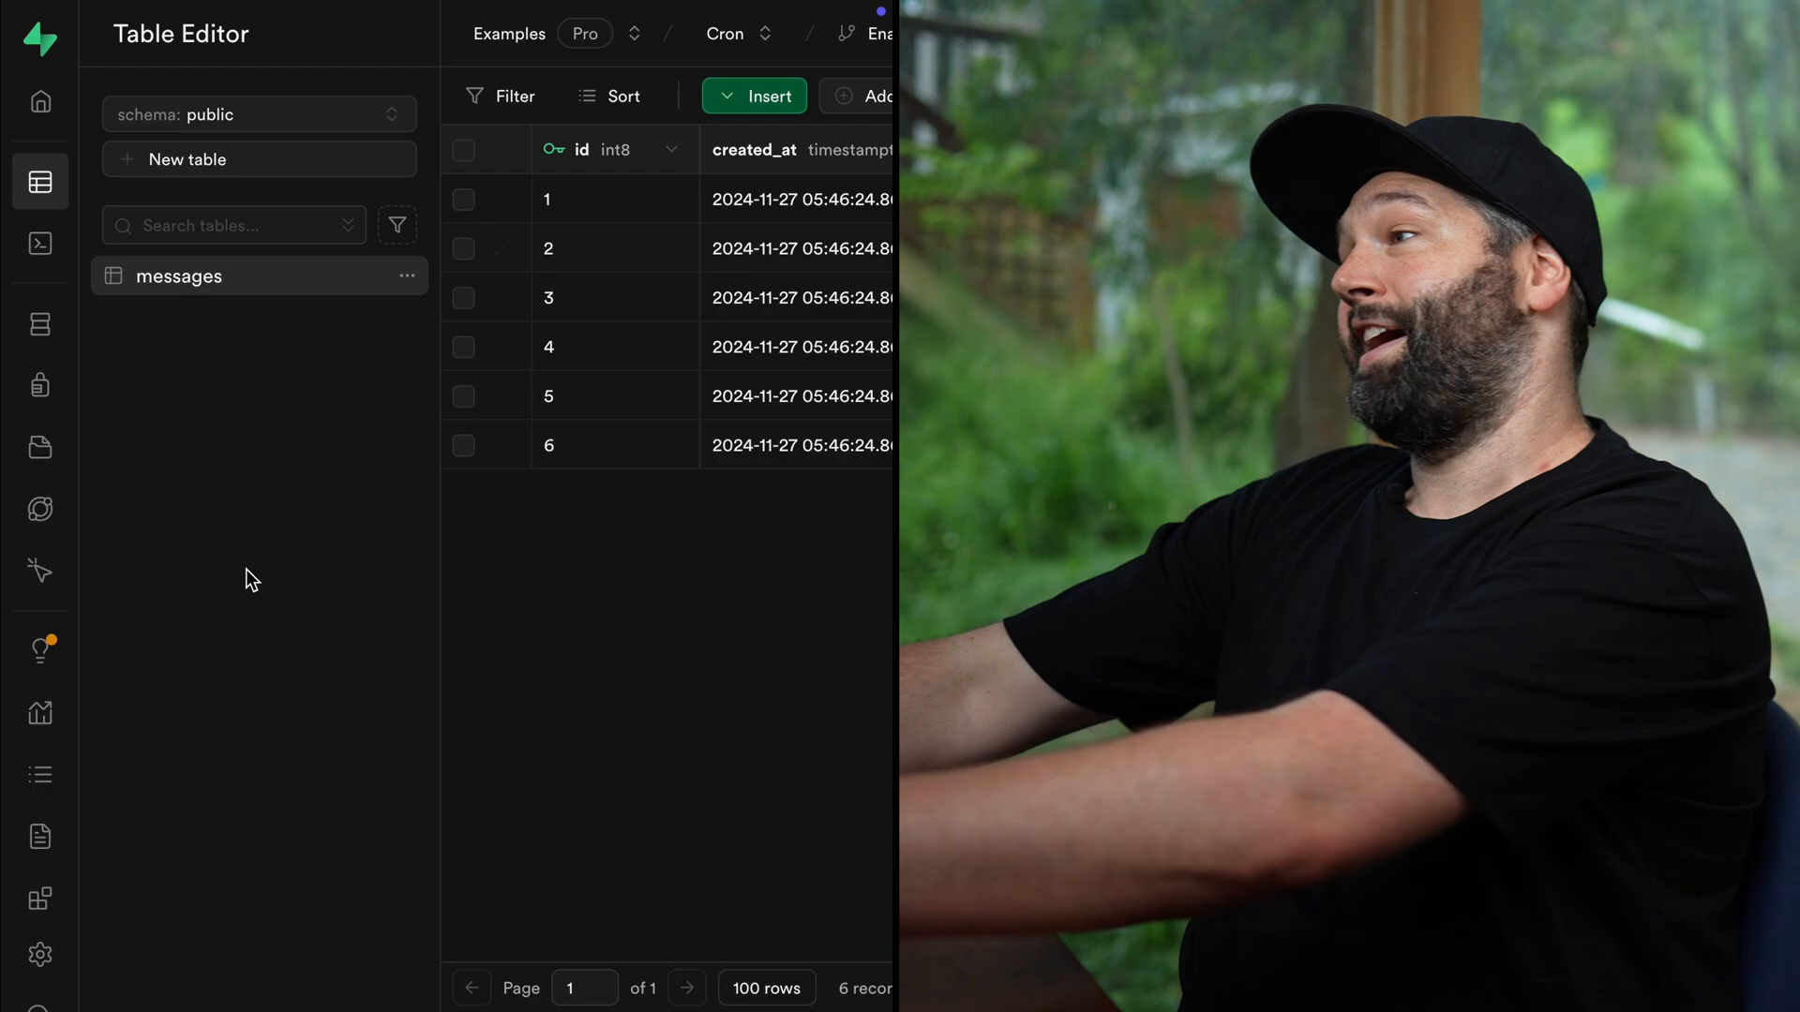
Enable the pg_cron extension from the Cron Jobs integration
{"action": "left_click", "coordinate": [40, 899]}
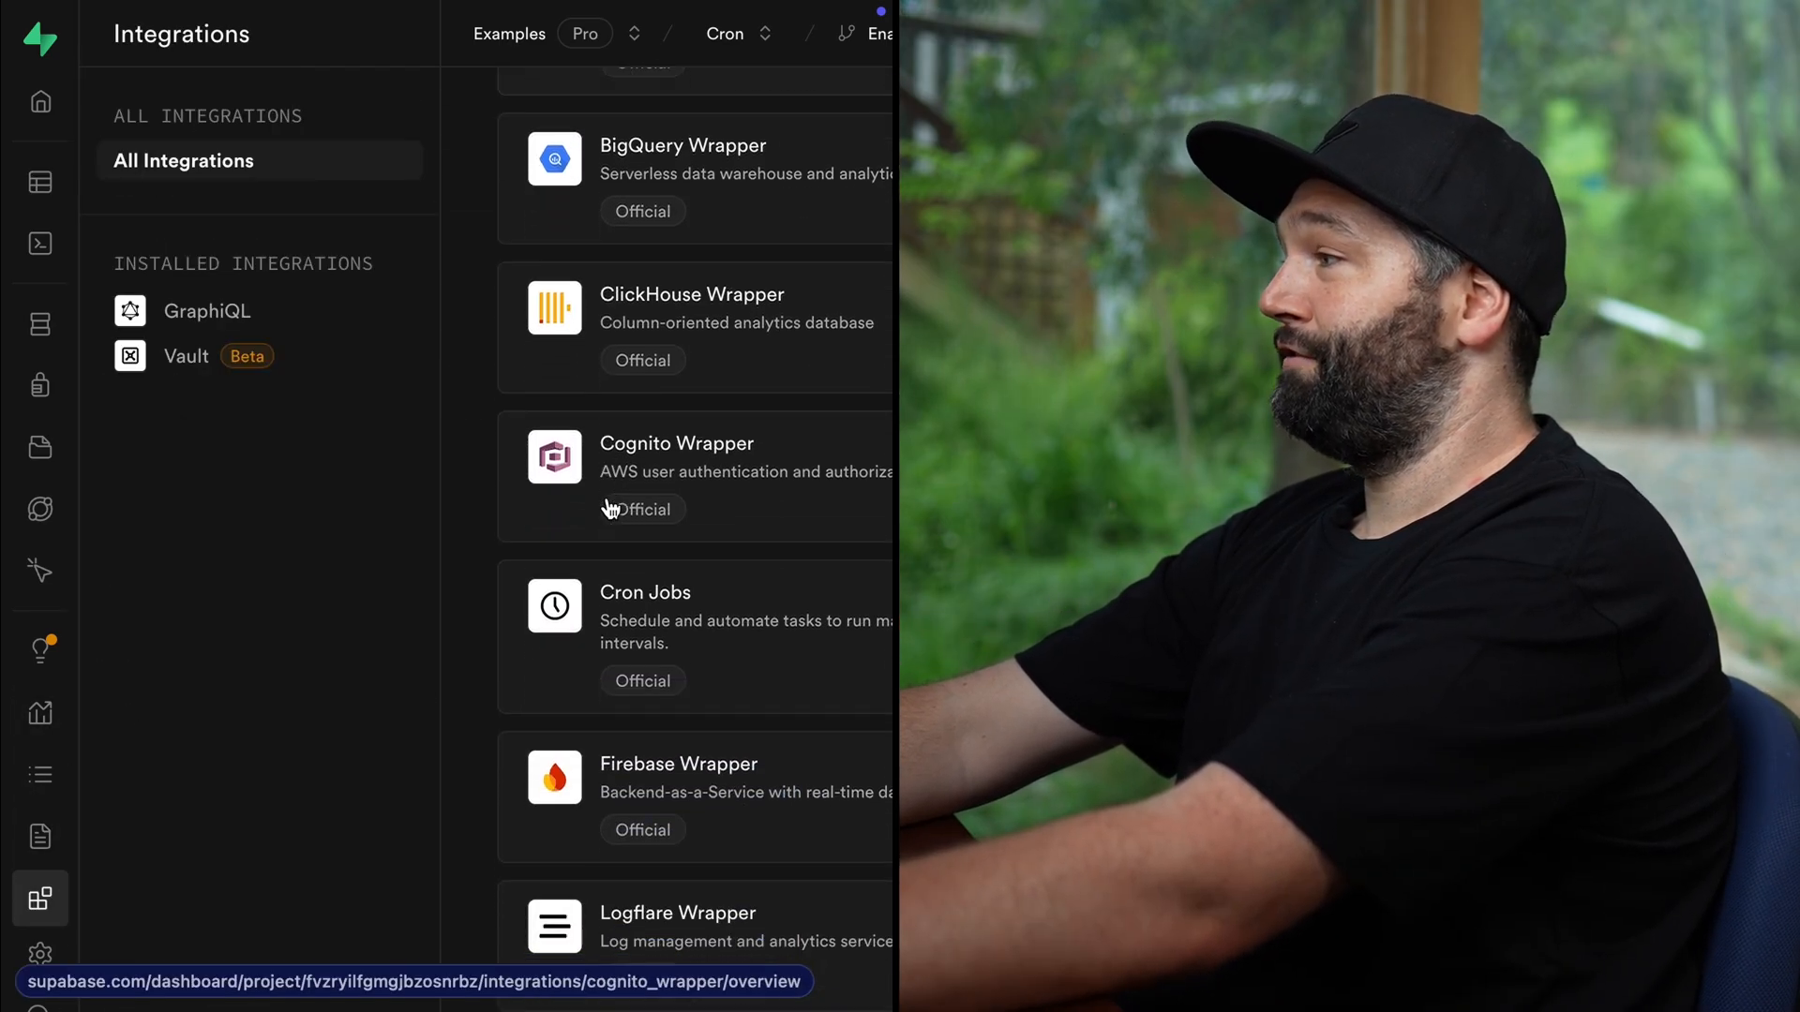
{"action": "left_click", "coordinate": [644, 593]}
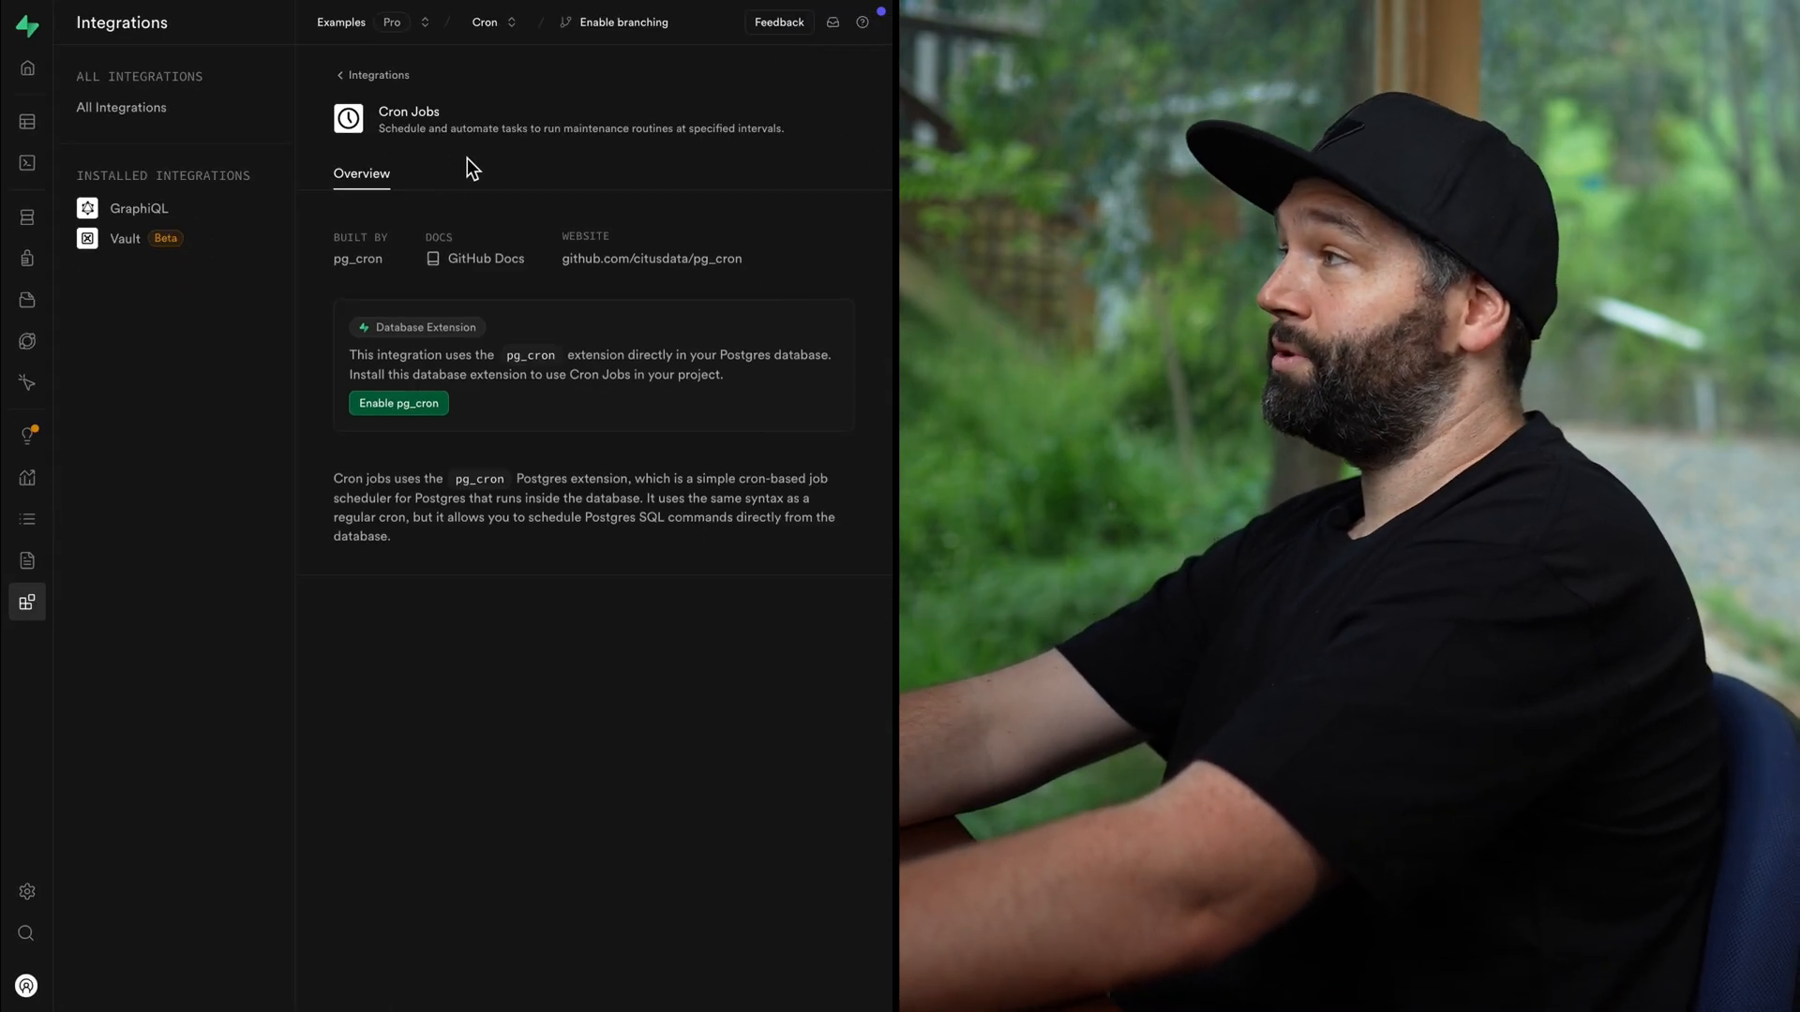
{"action": "mouse_move", "coordinate": [684, 148]}
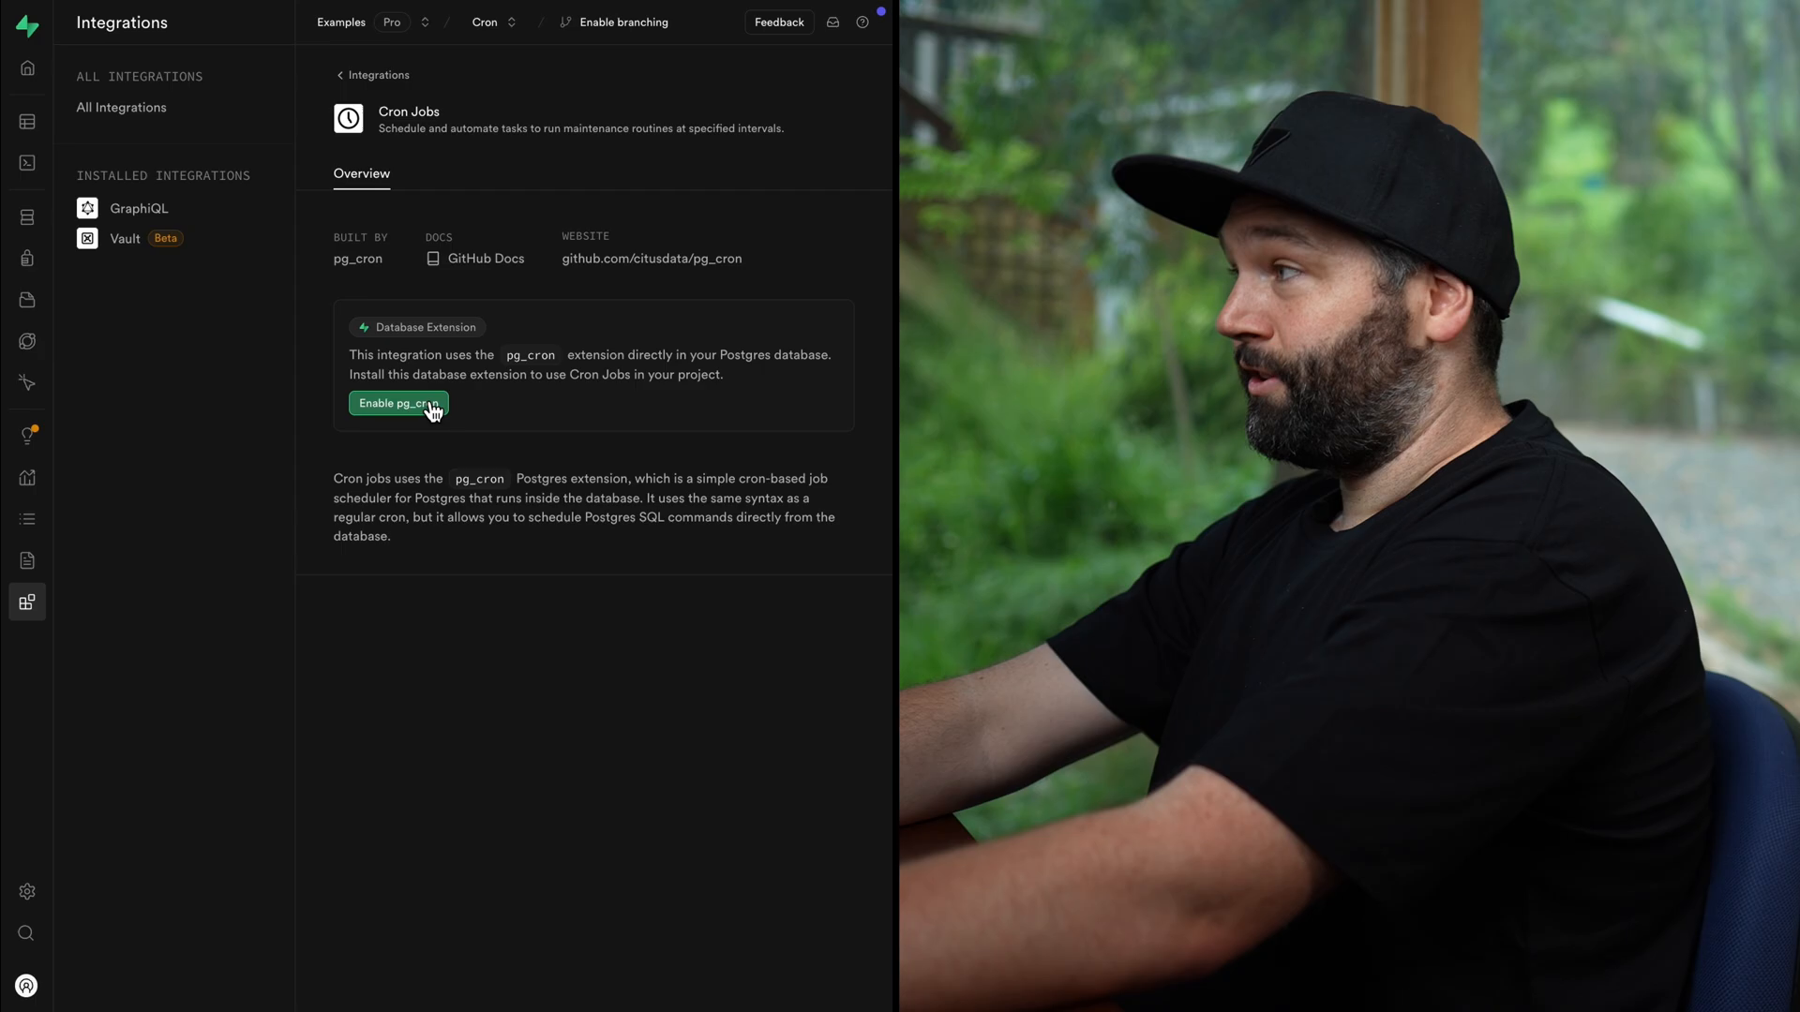
{"action": "left_click", "coordinate": [397, 404]}
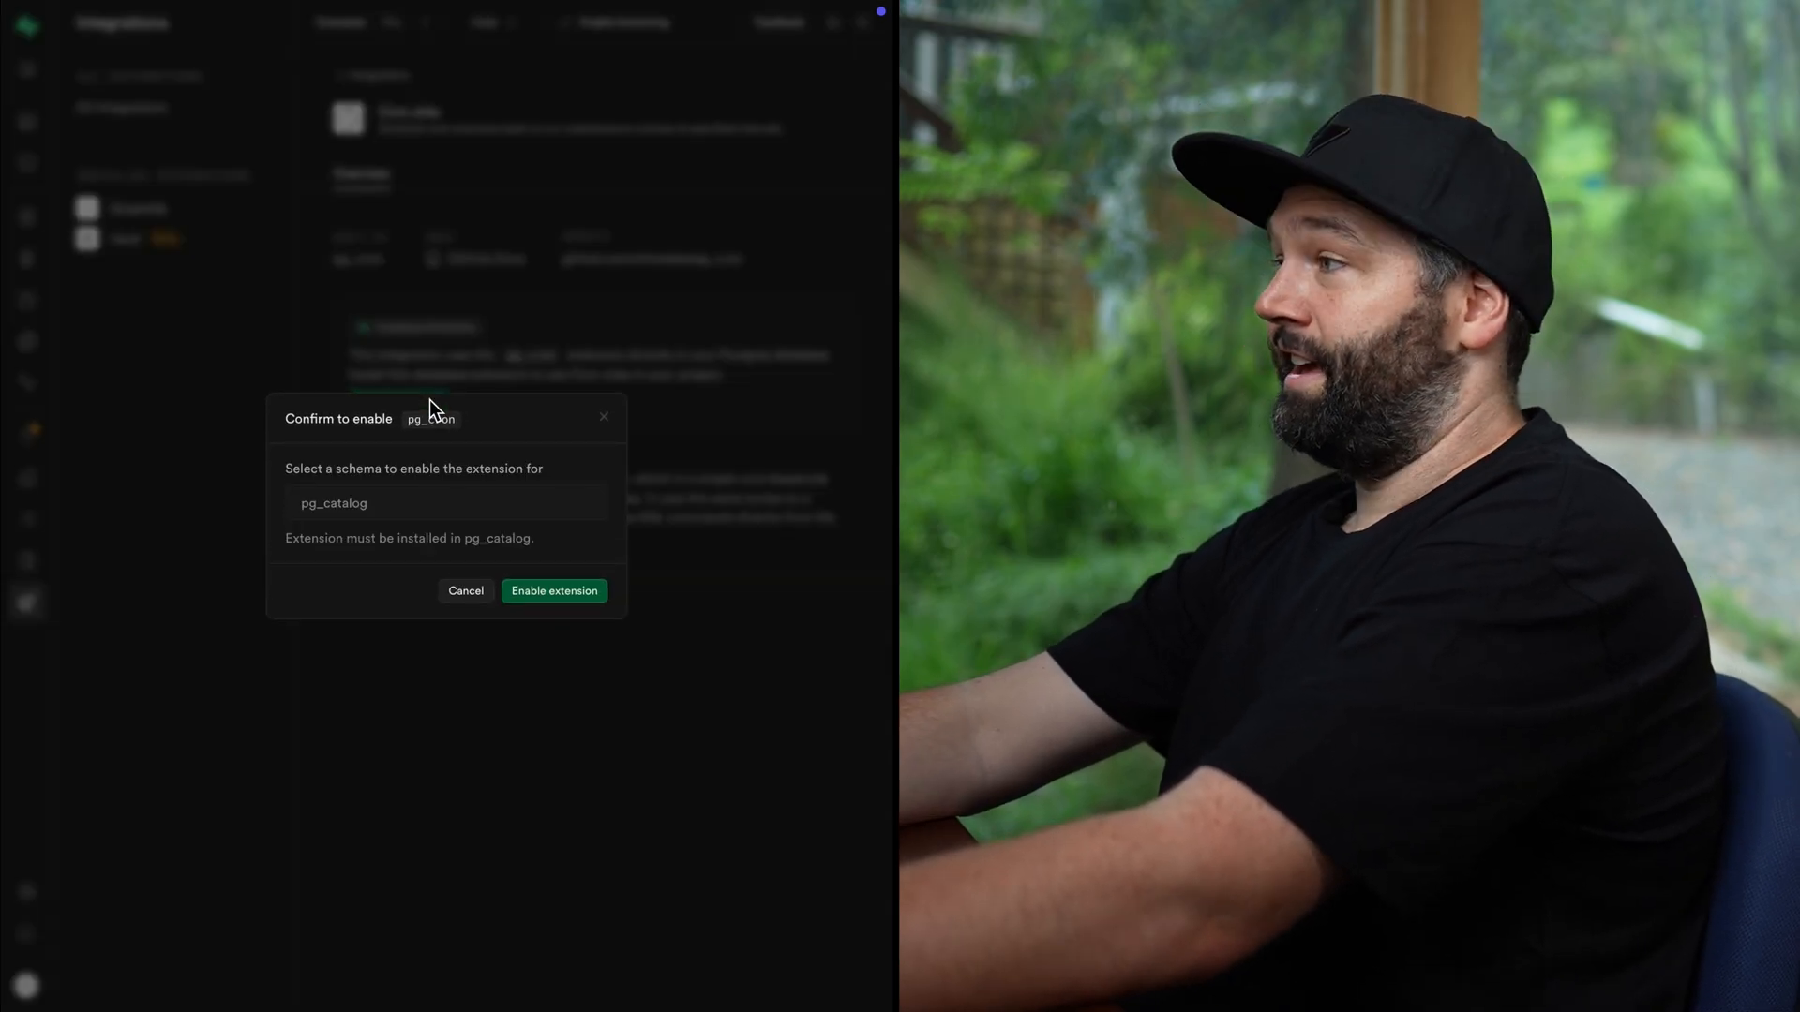
{"action": "left_click", "coordinate": [553, 590]}
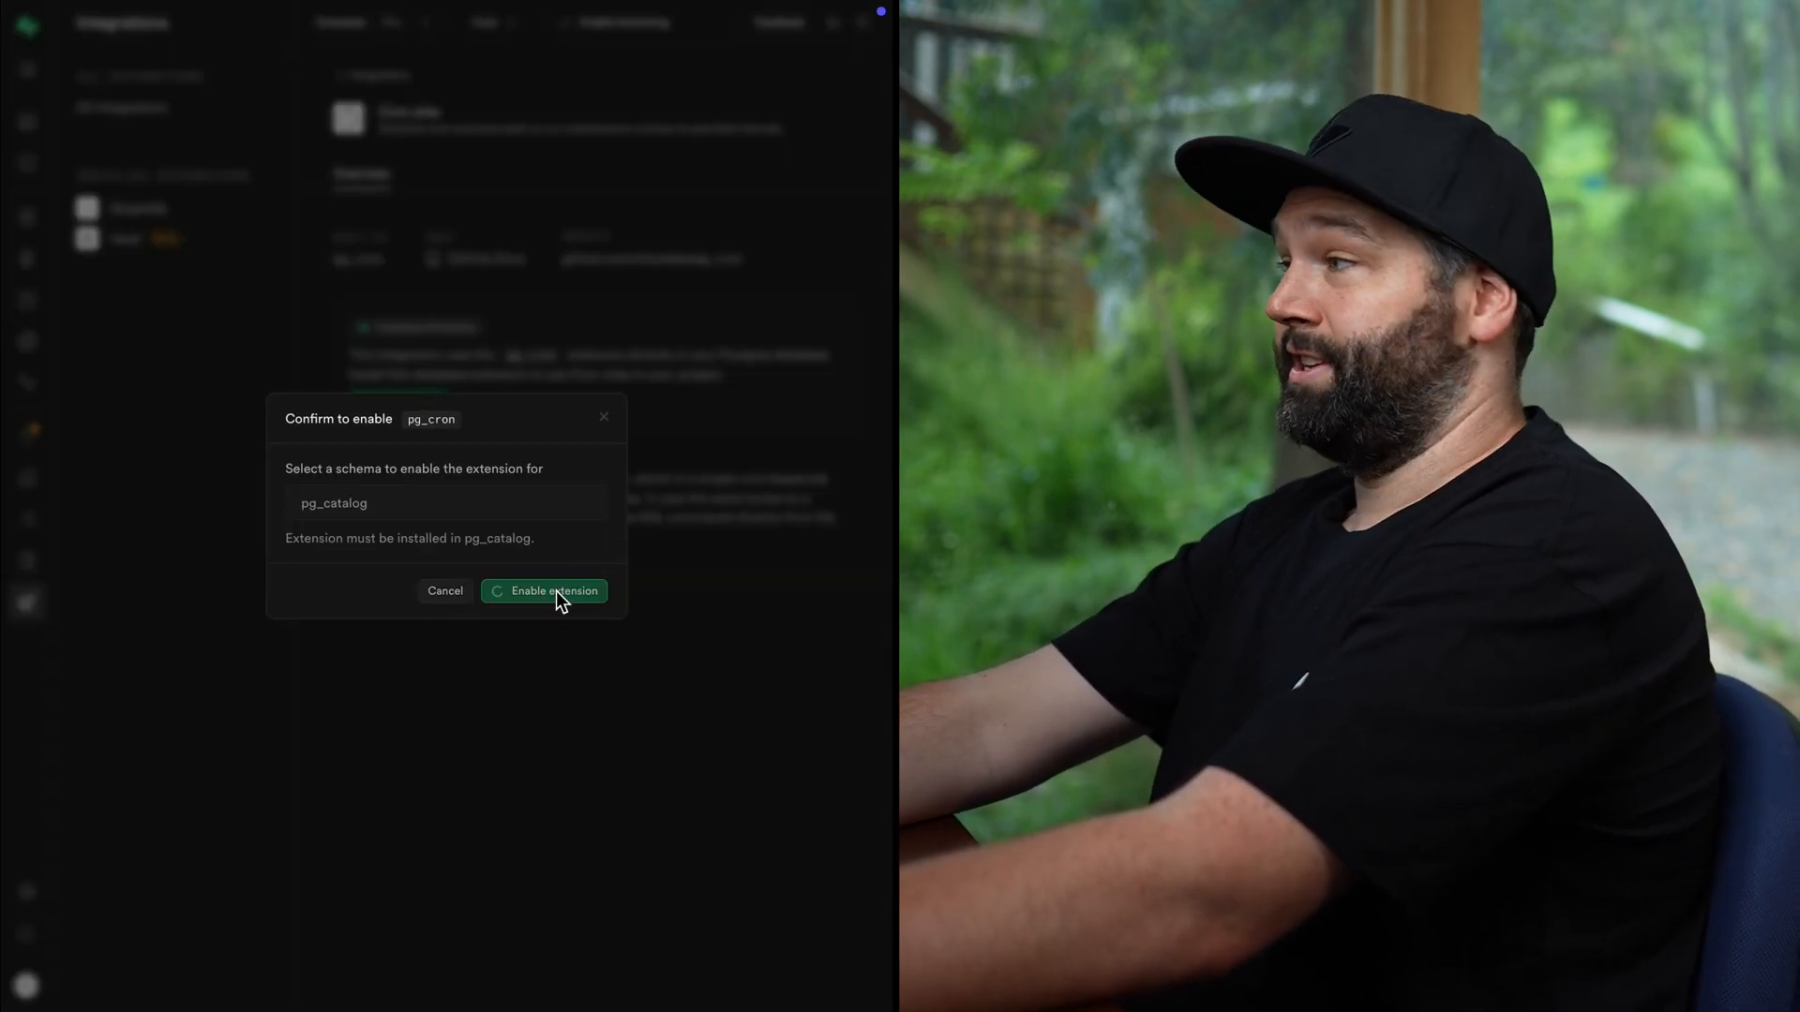
{"action": "left_click", "coordinate": [552, 590]}
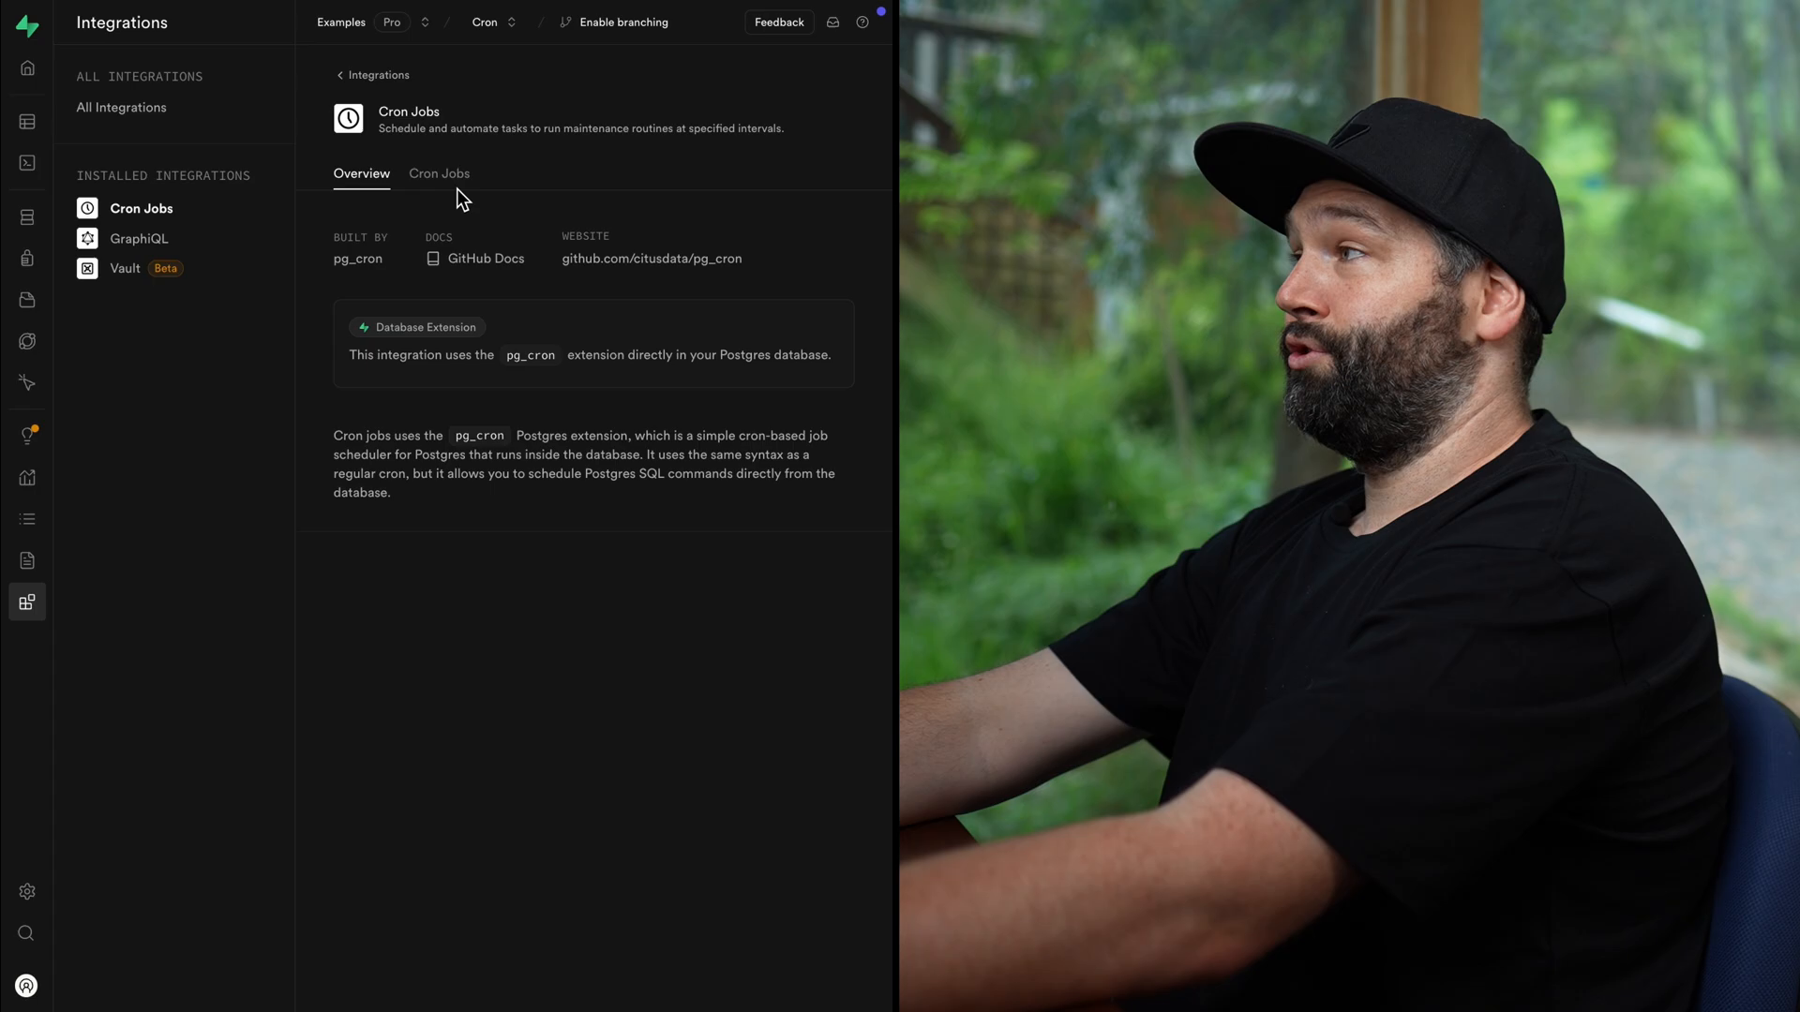
Start a new cron job named 'delete old messages'
{"action": "left_click", "coordinate": [439, 174]}
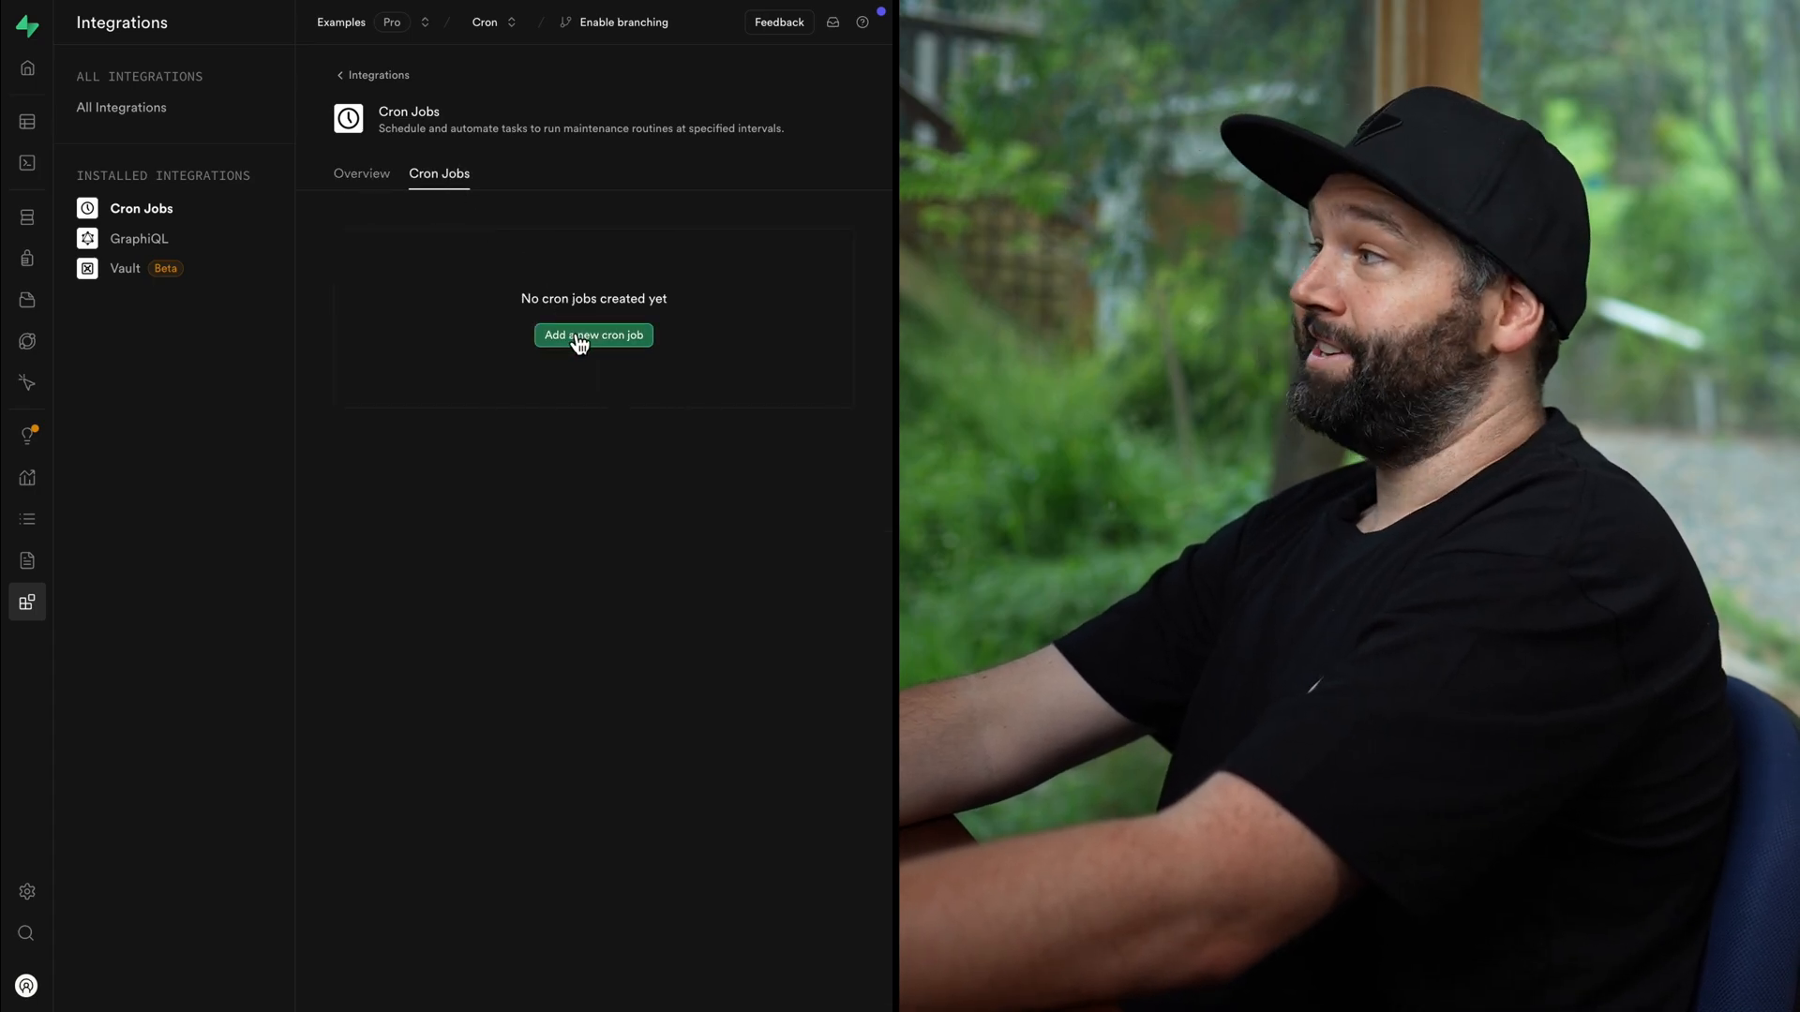
{"action": "left_click", "coordinate": [593, 335]}
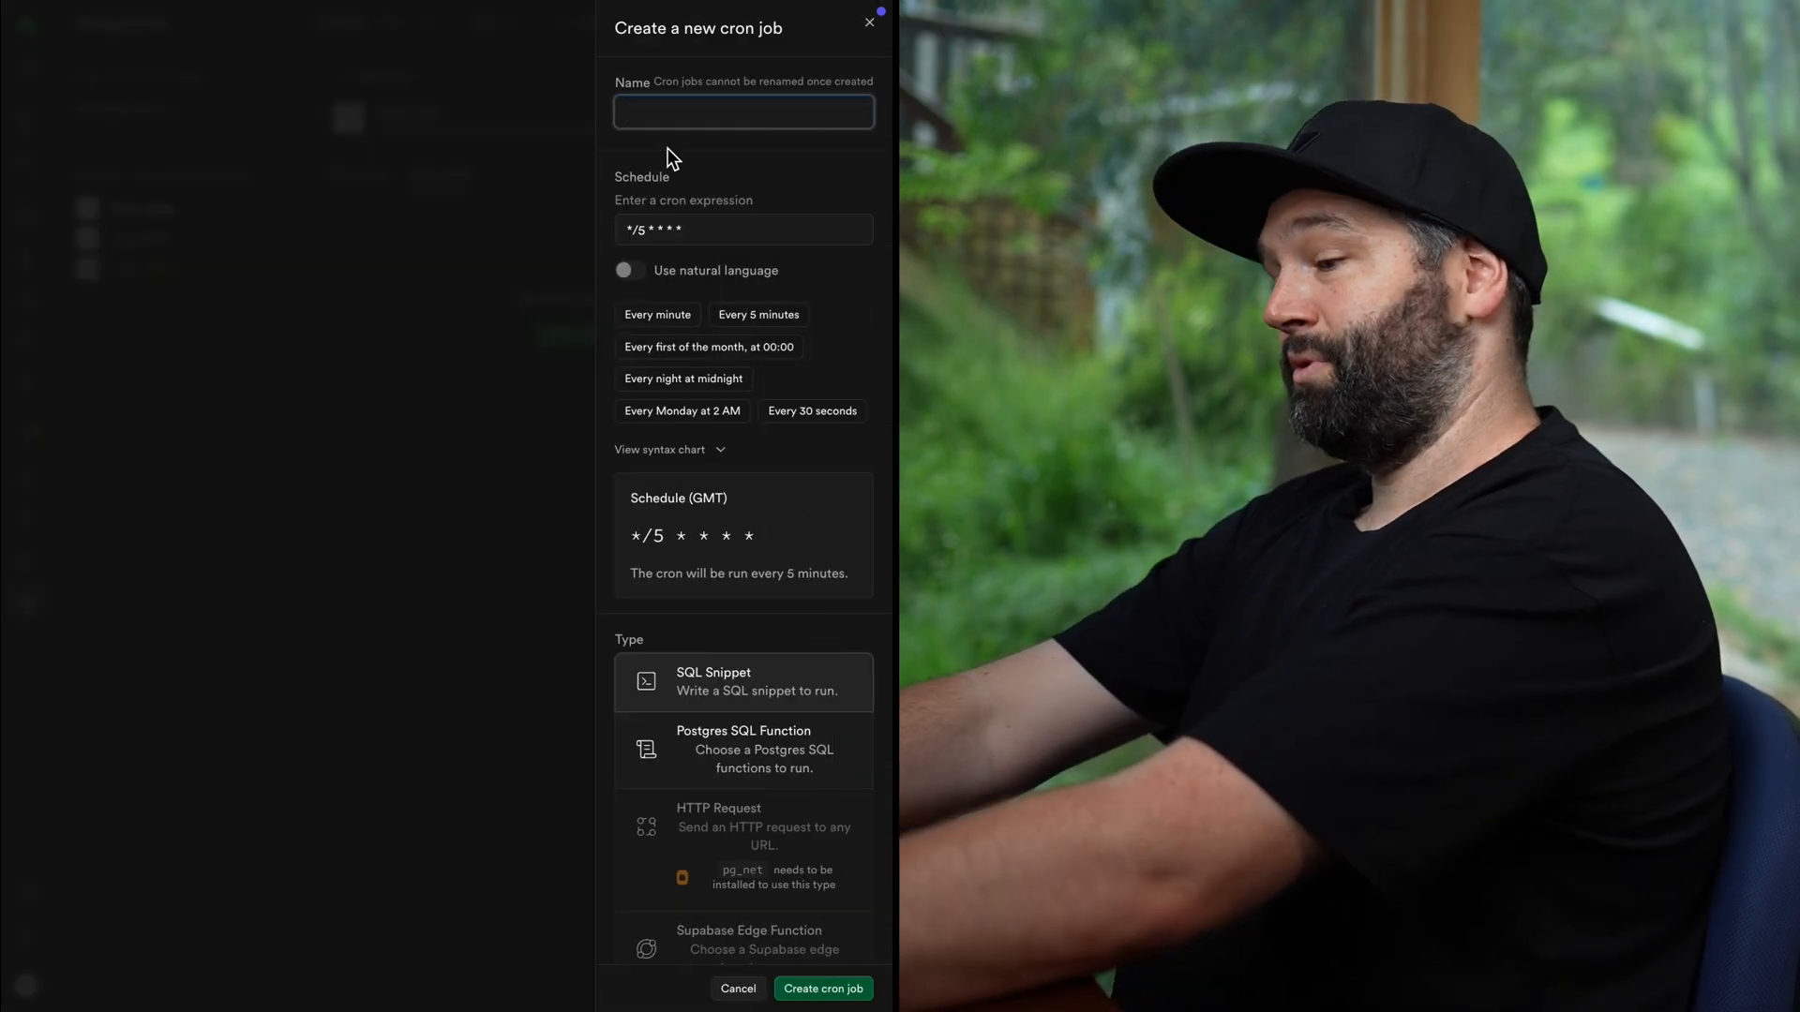
{"action": "type", "text": "delete old"}
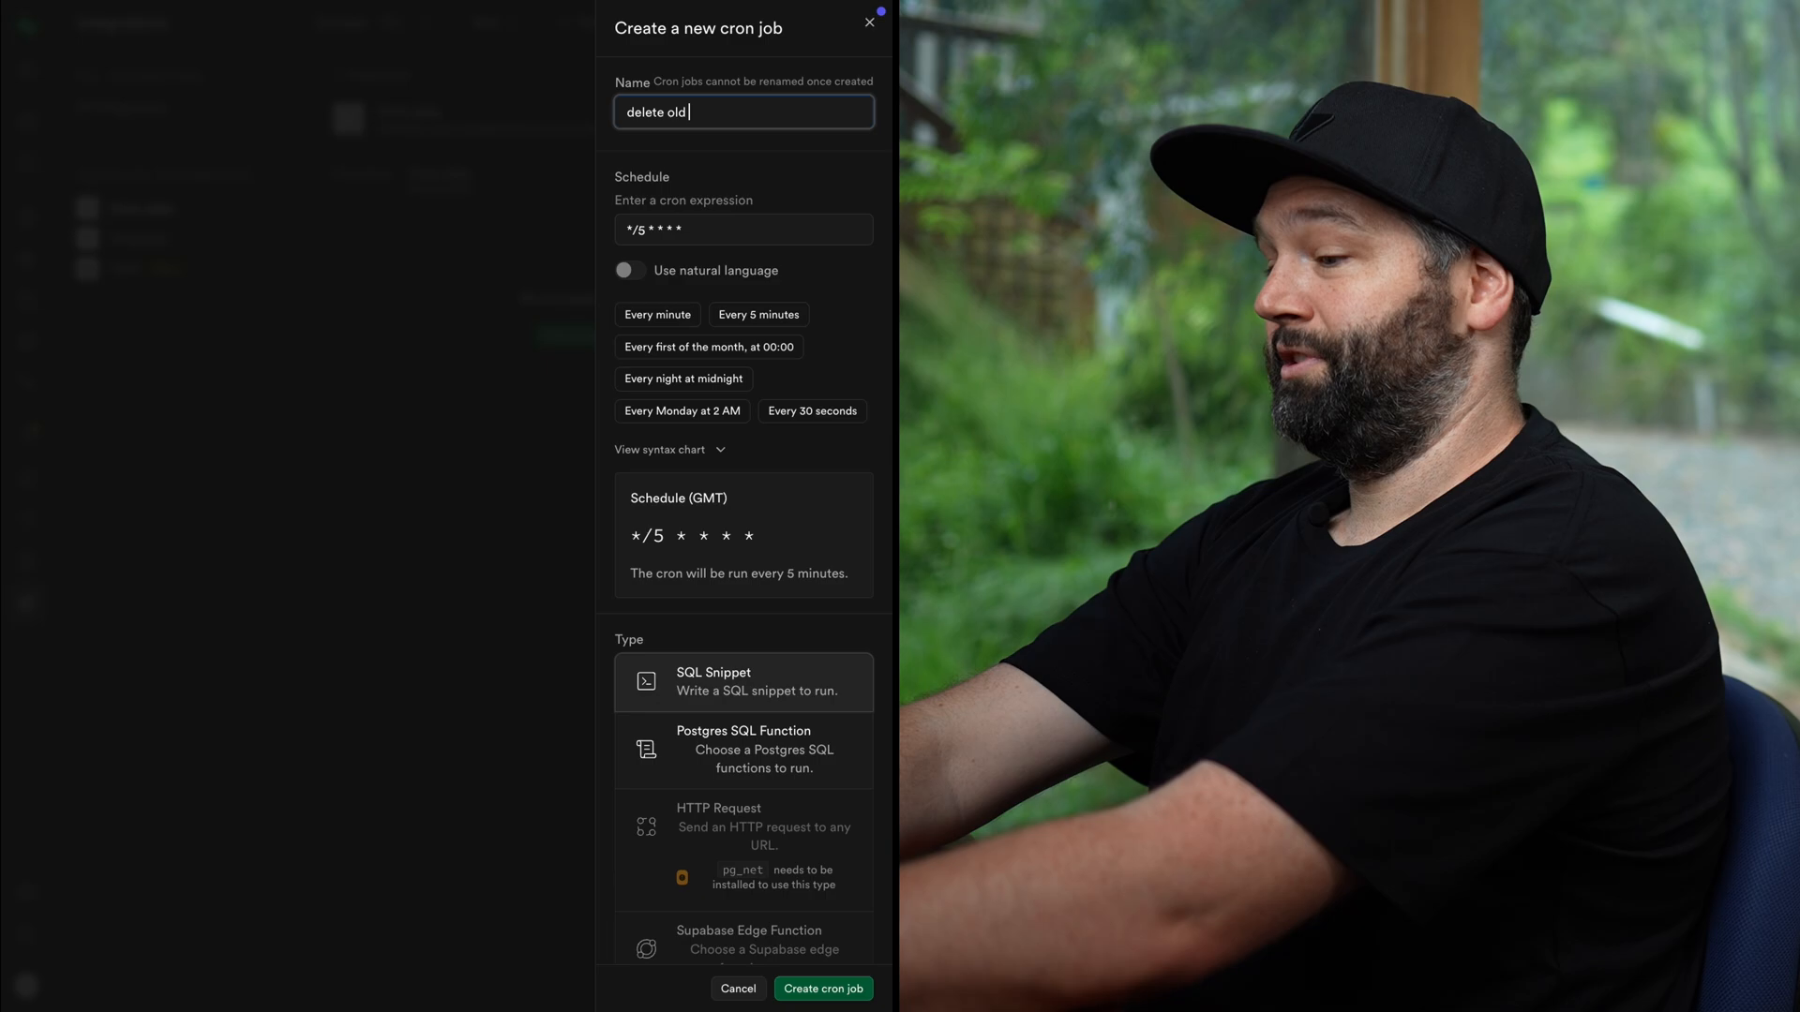
{"action": "type", "text": "messages"}
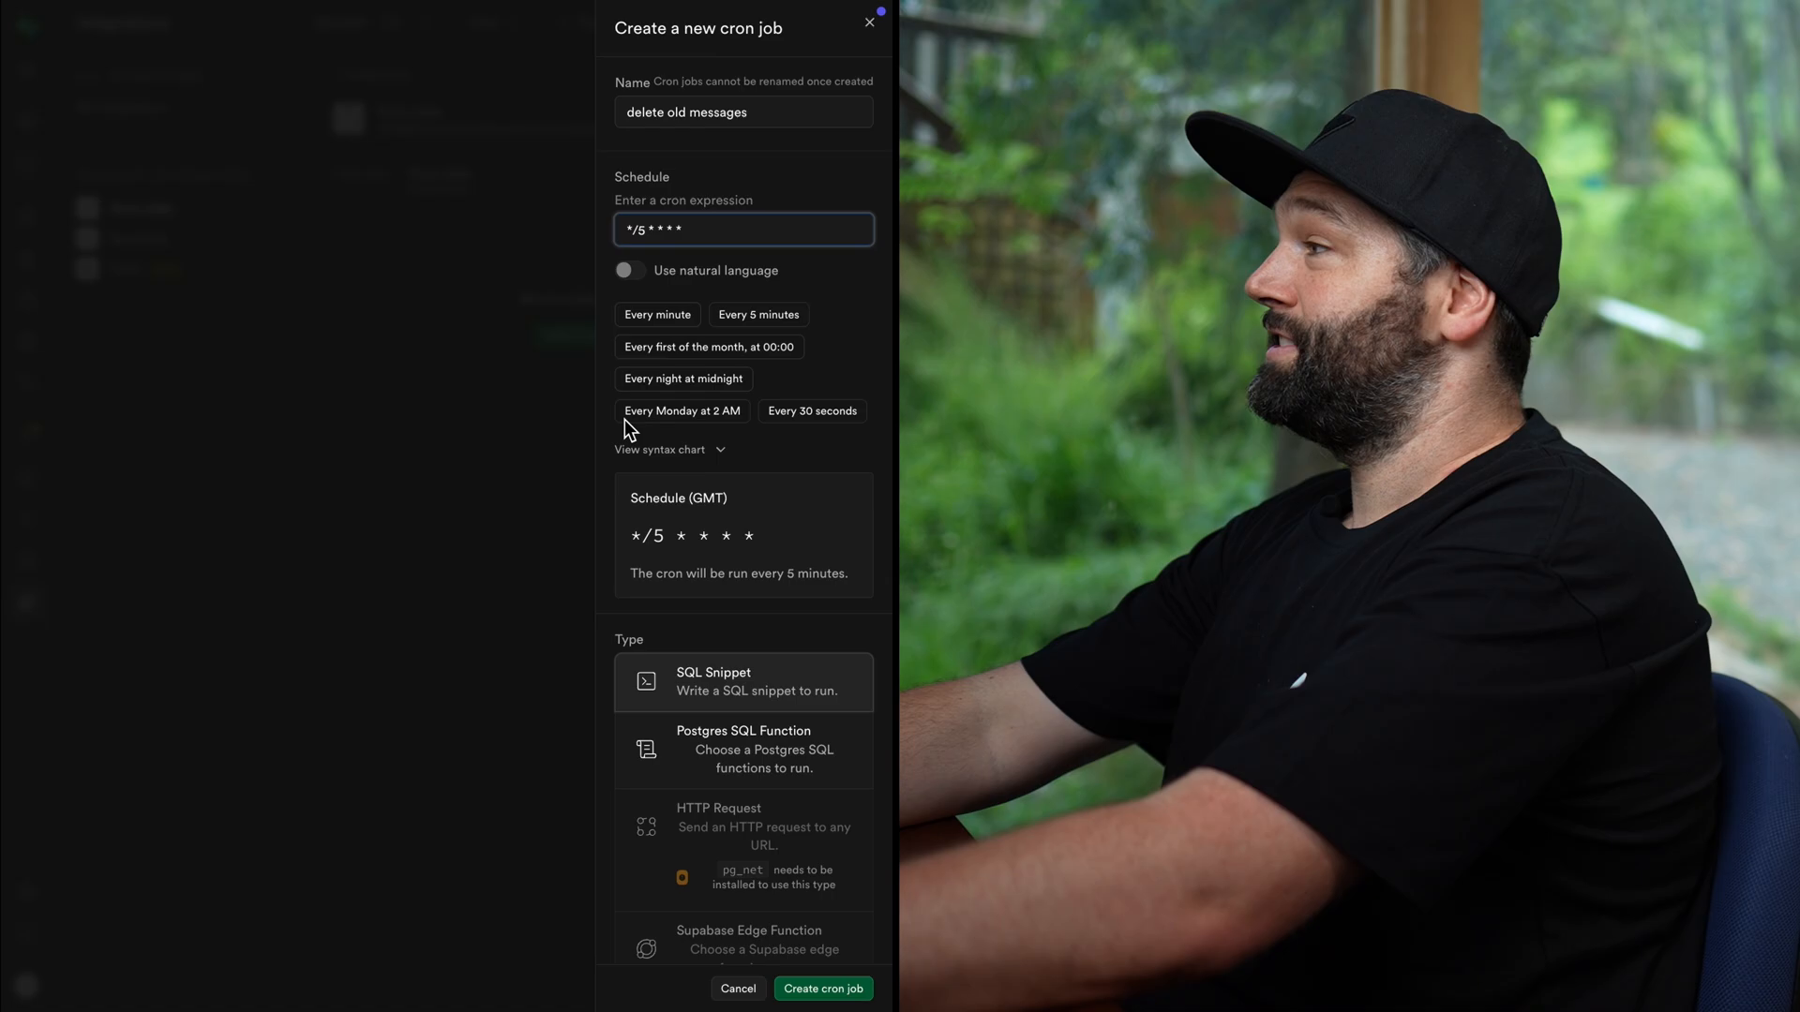
{"action": "mouse_move", "coordinate": [804, 379]}
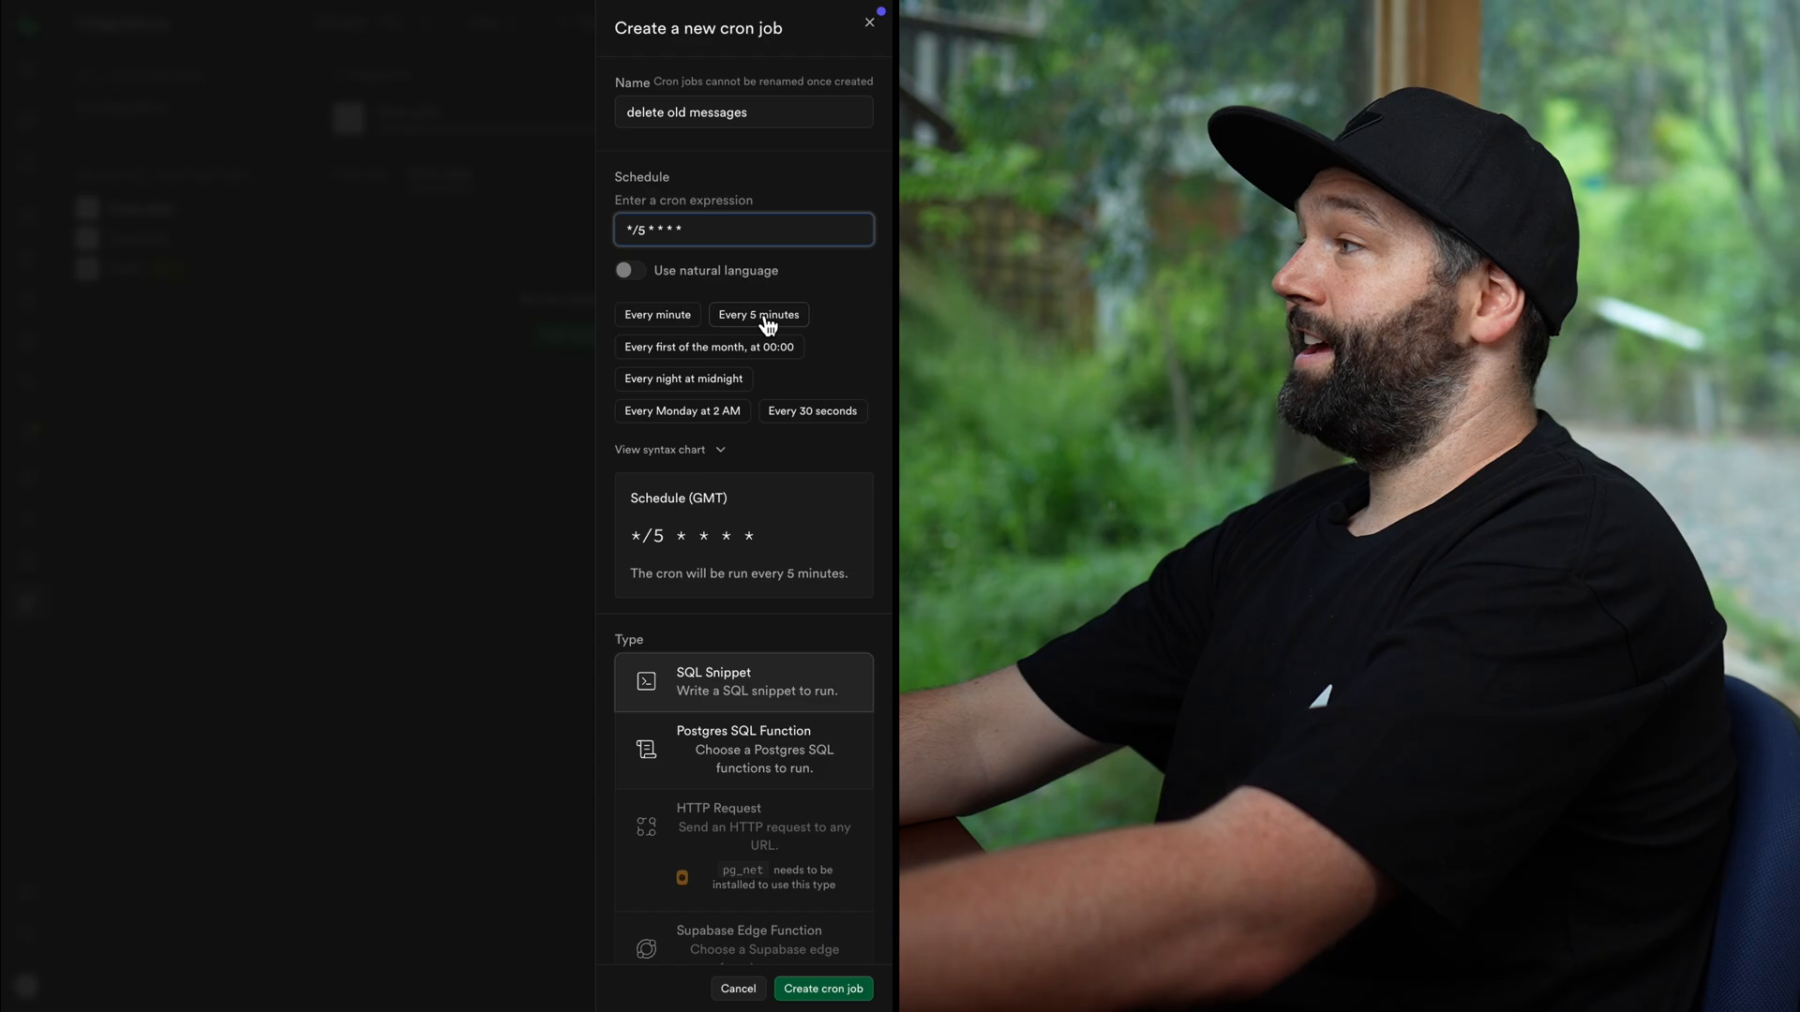
Describe the job schedule in natural language as 'every 10 minutes' (*/10 * * * *)
{"action": "left_click", "coordinate": [656, 315]}
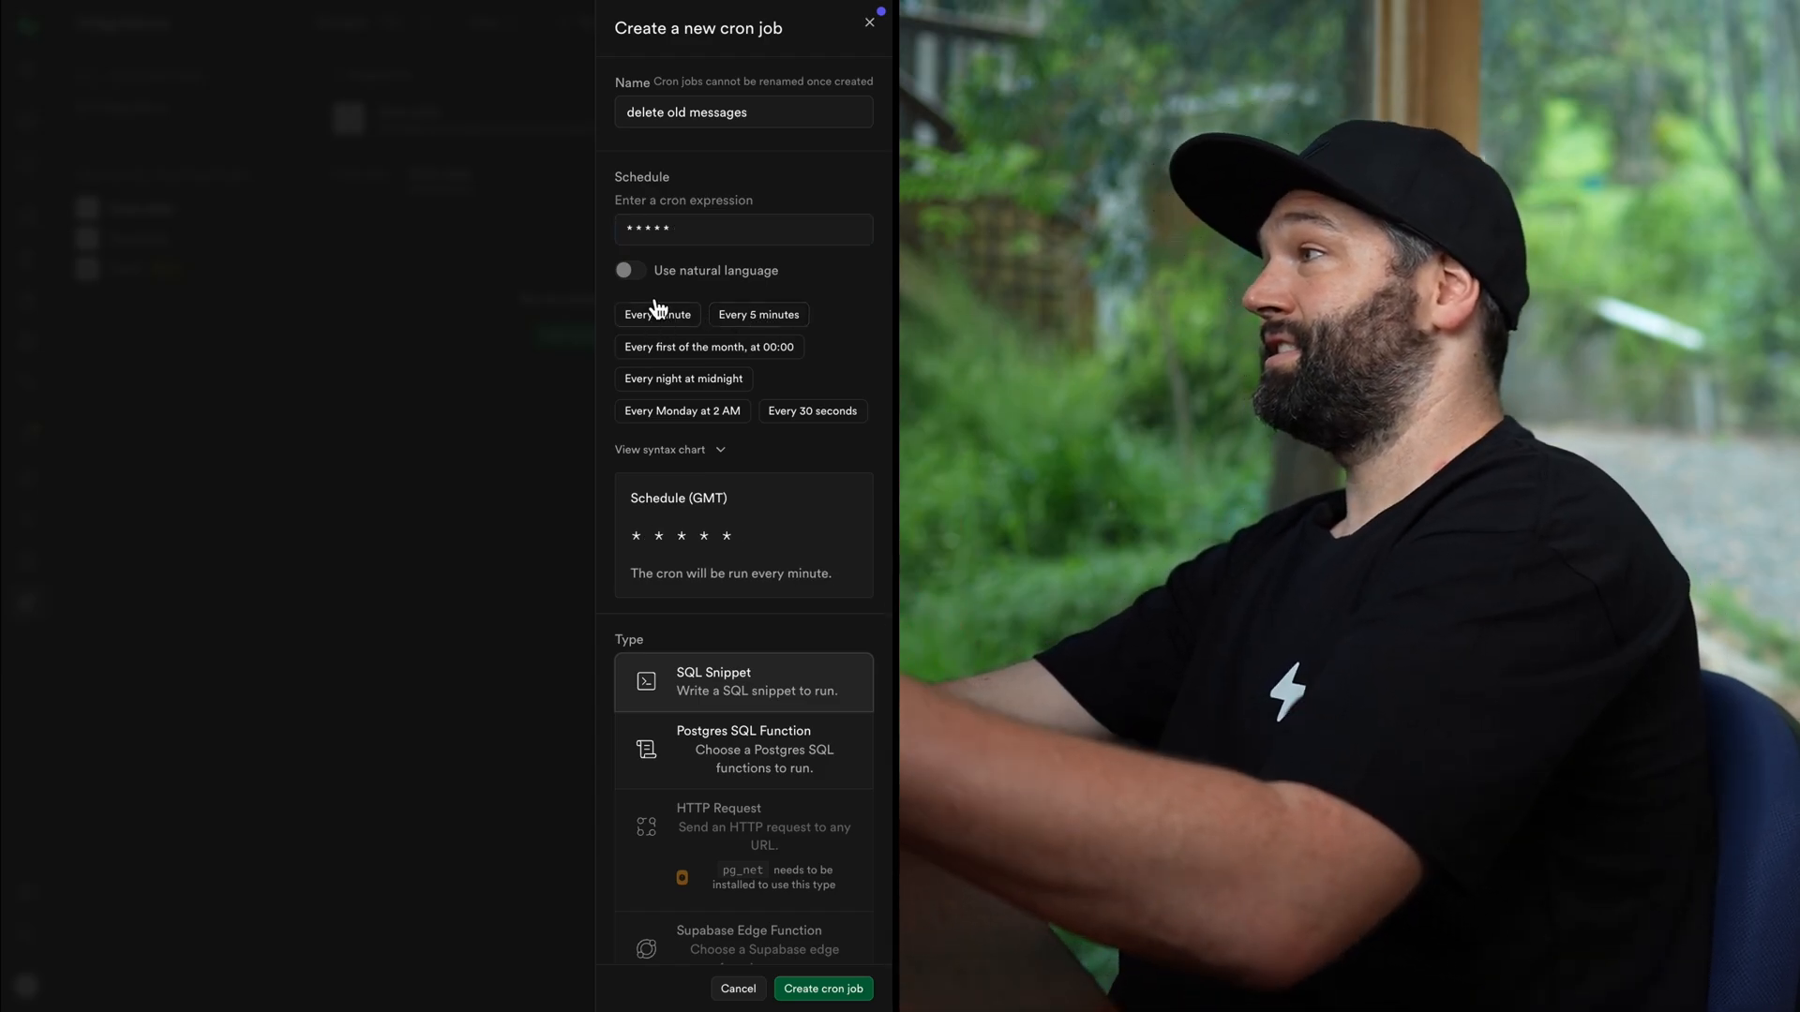
{"action": "type", "text": "0 0 1 * *"}
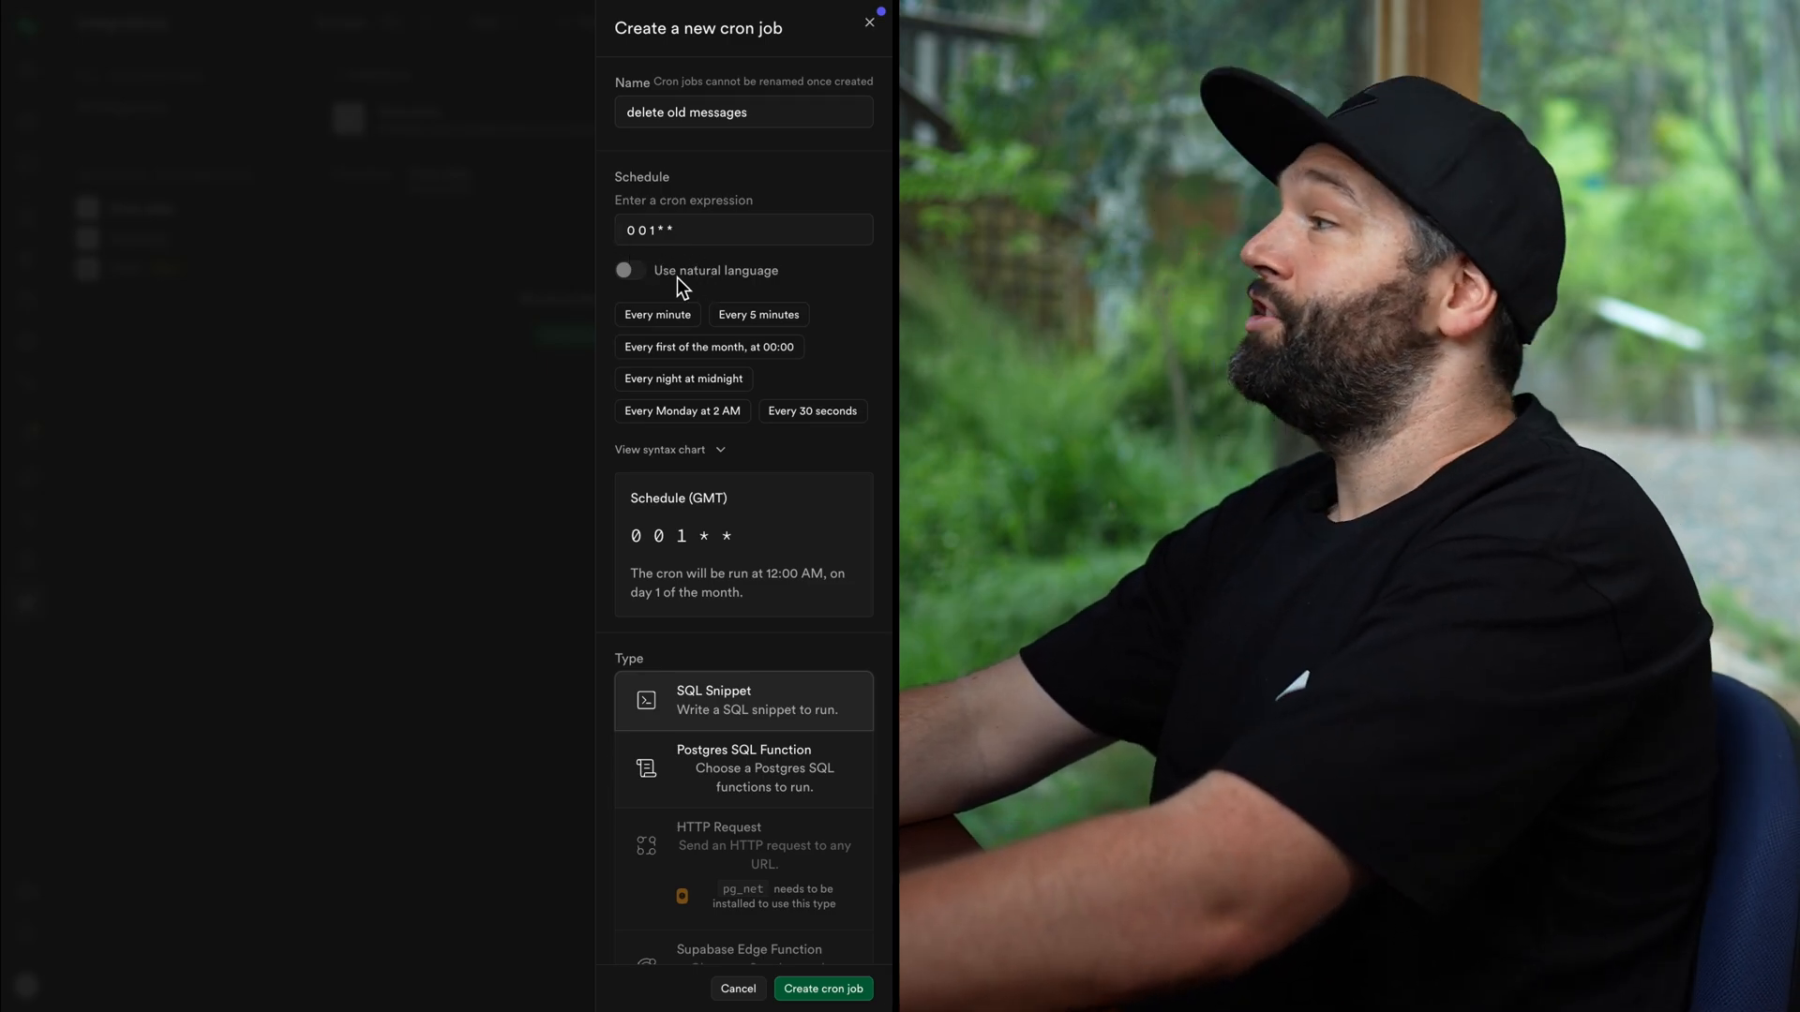
{"action": "left_click", "coordinate": [630, 271]}
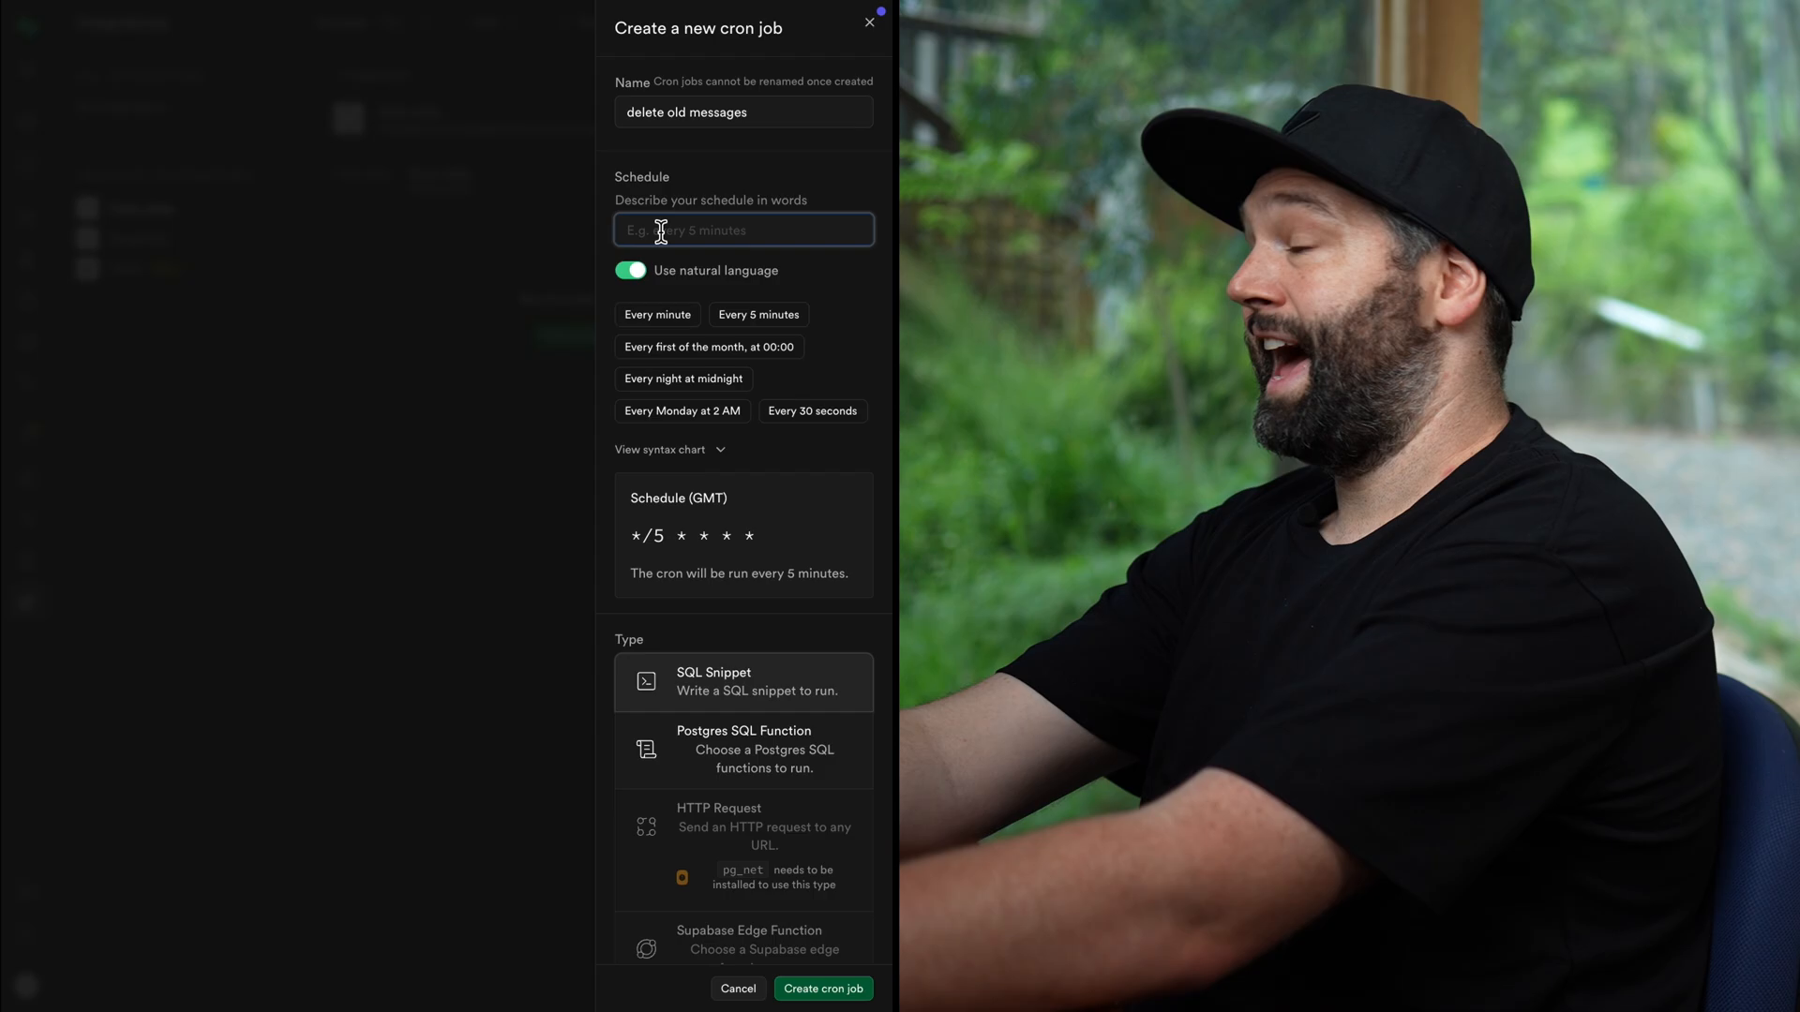
{"action": "type", "text": "every 10 minutes"}
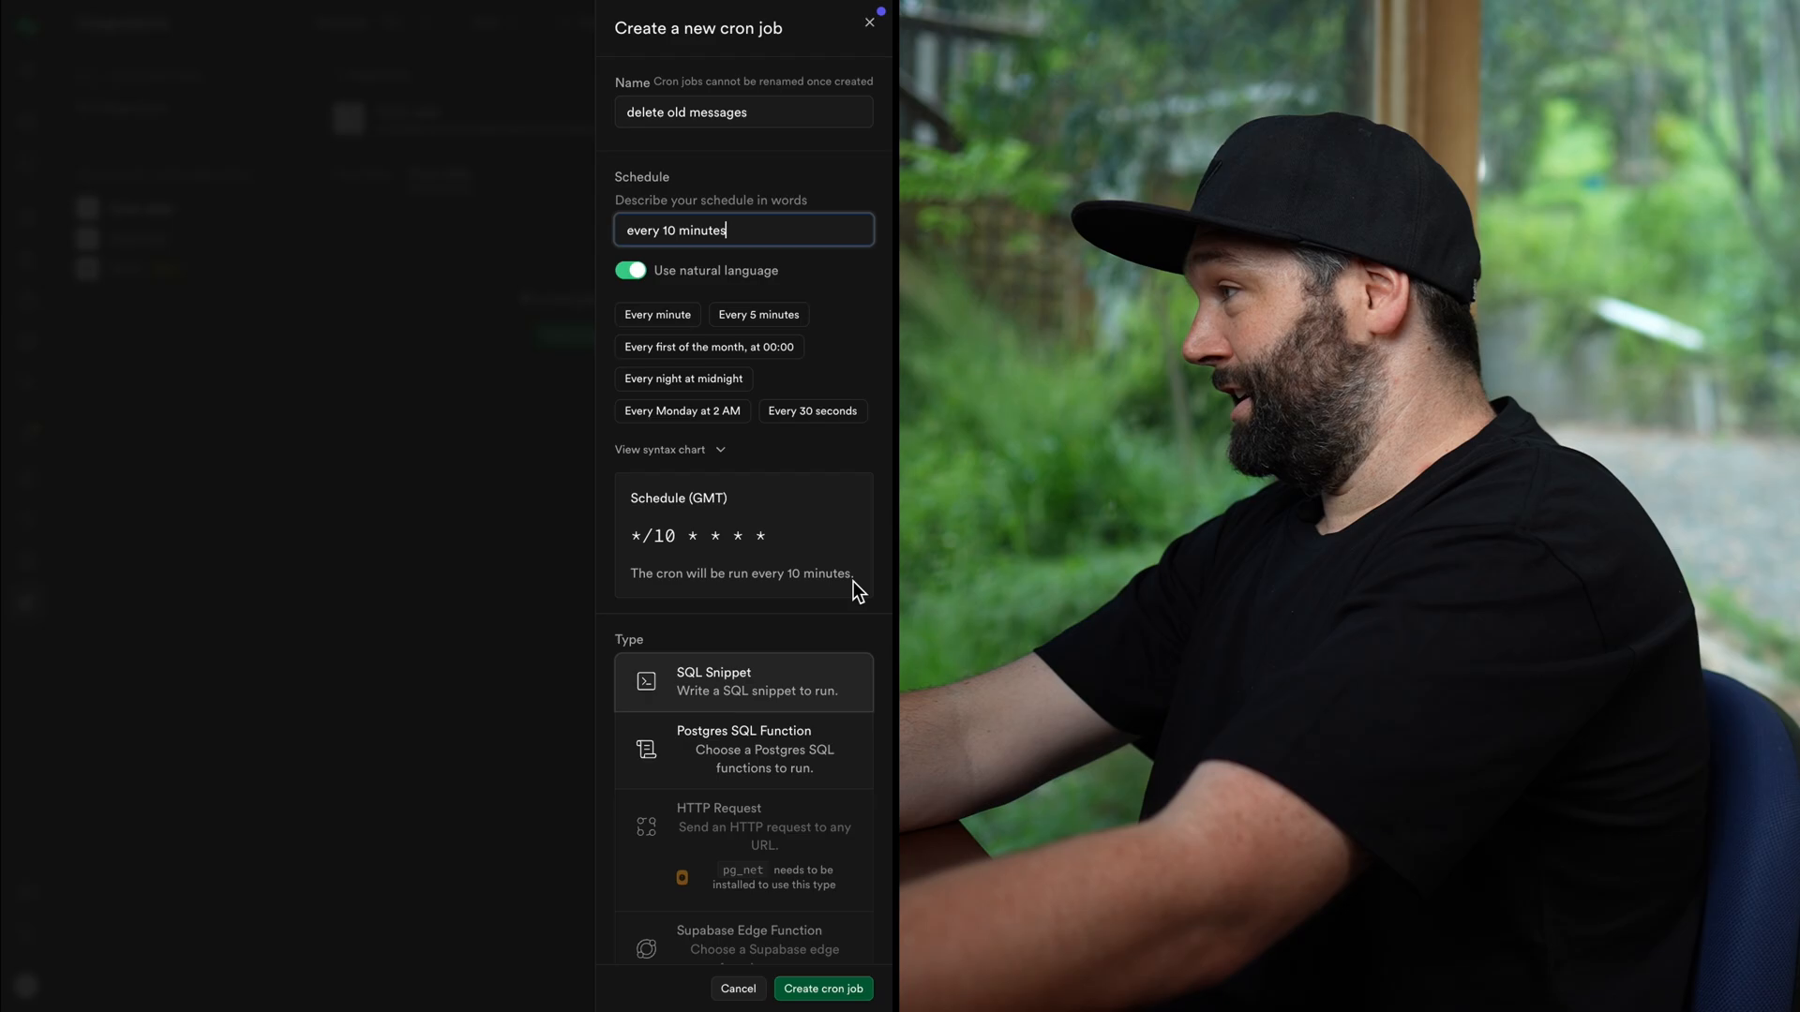
Choose SQL Snippet as the cron job's type
{"action": "scroll", "scroll_direction": "down", "scroll_amount": 3}
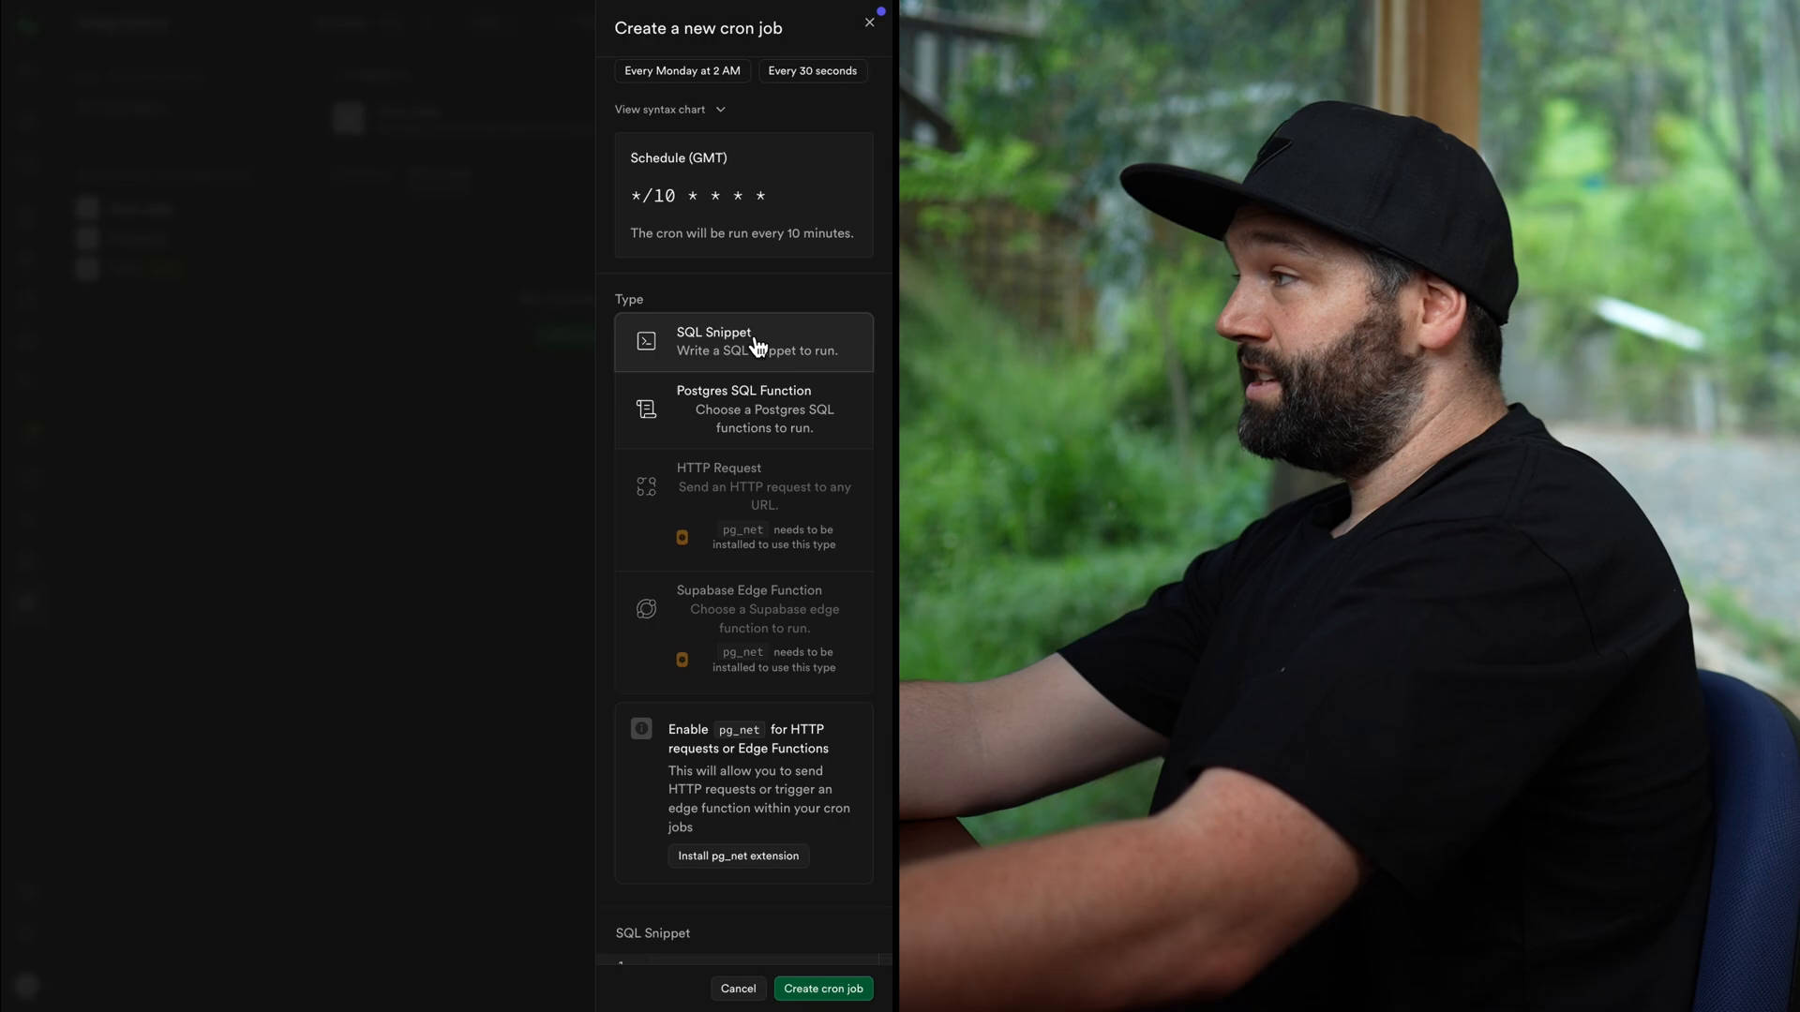
{"action": "mouse_move", "coordinate": [735, 413]}
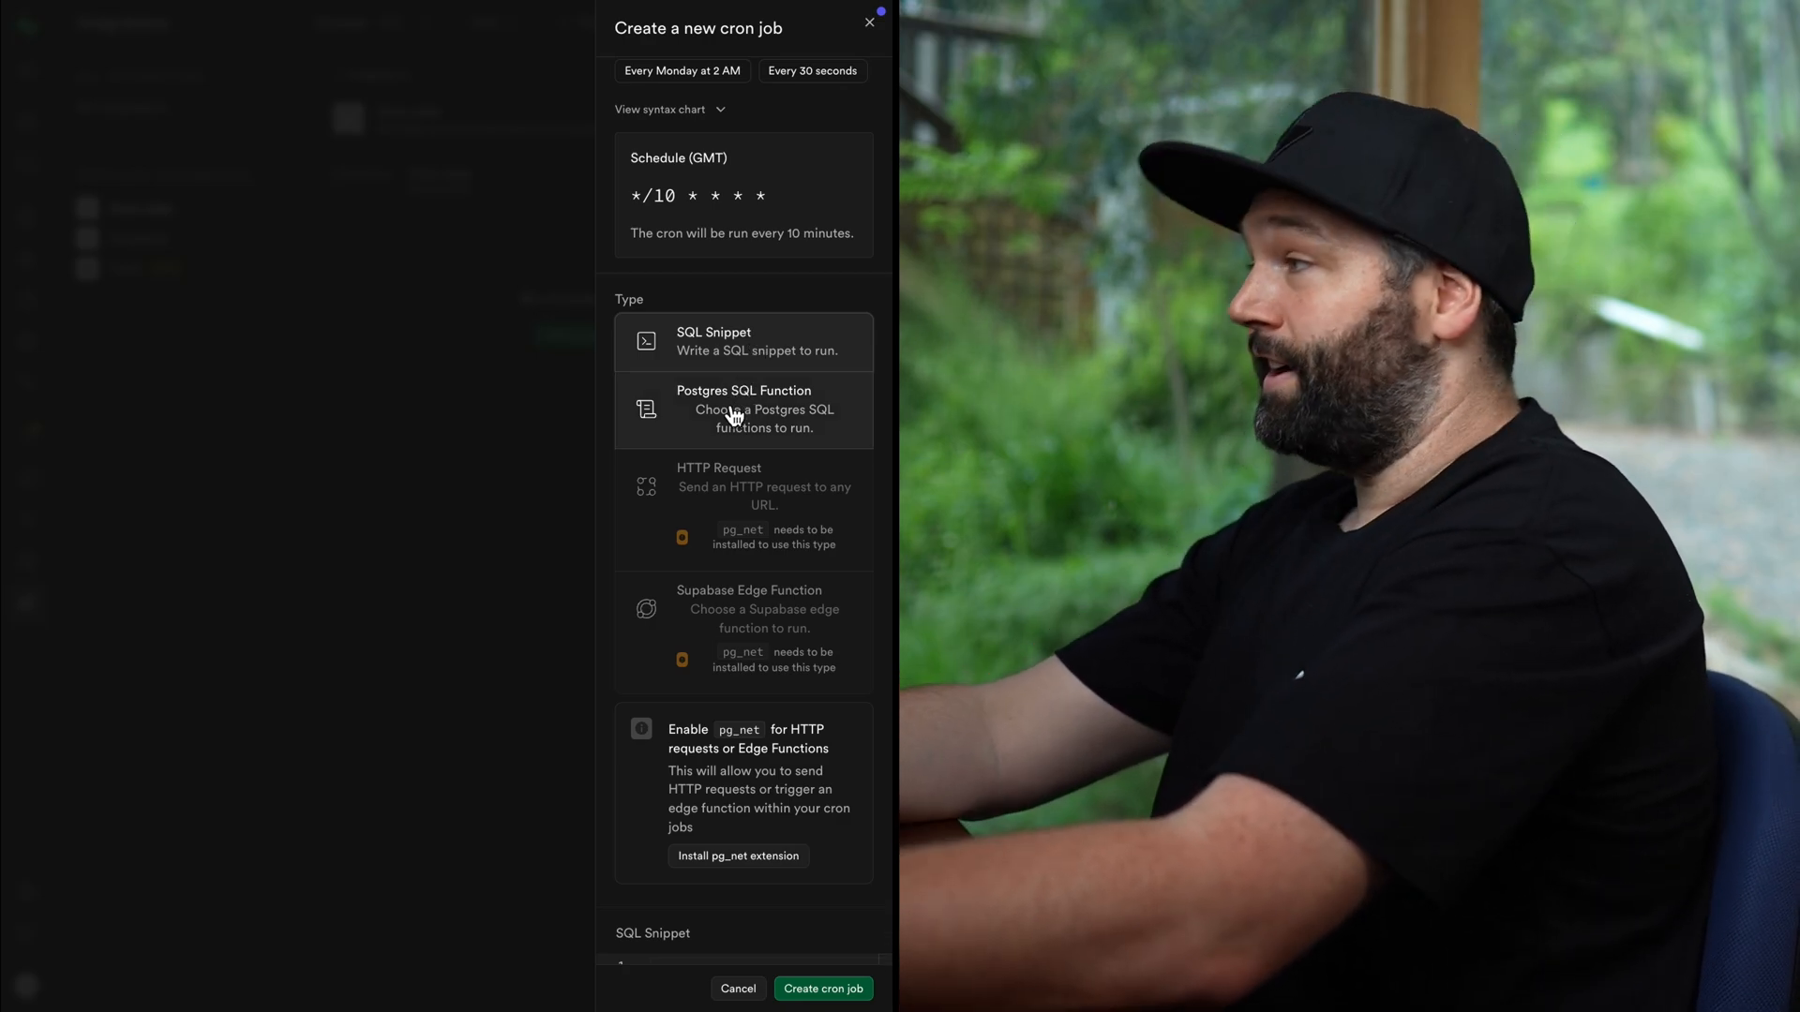
{"action": "scroll", "scroll_direction": "down", "scroll_amount": 3}
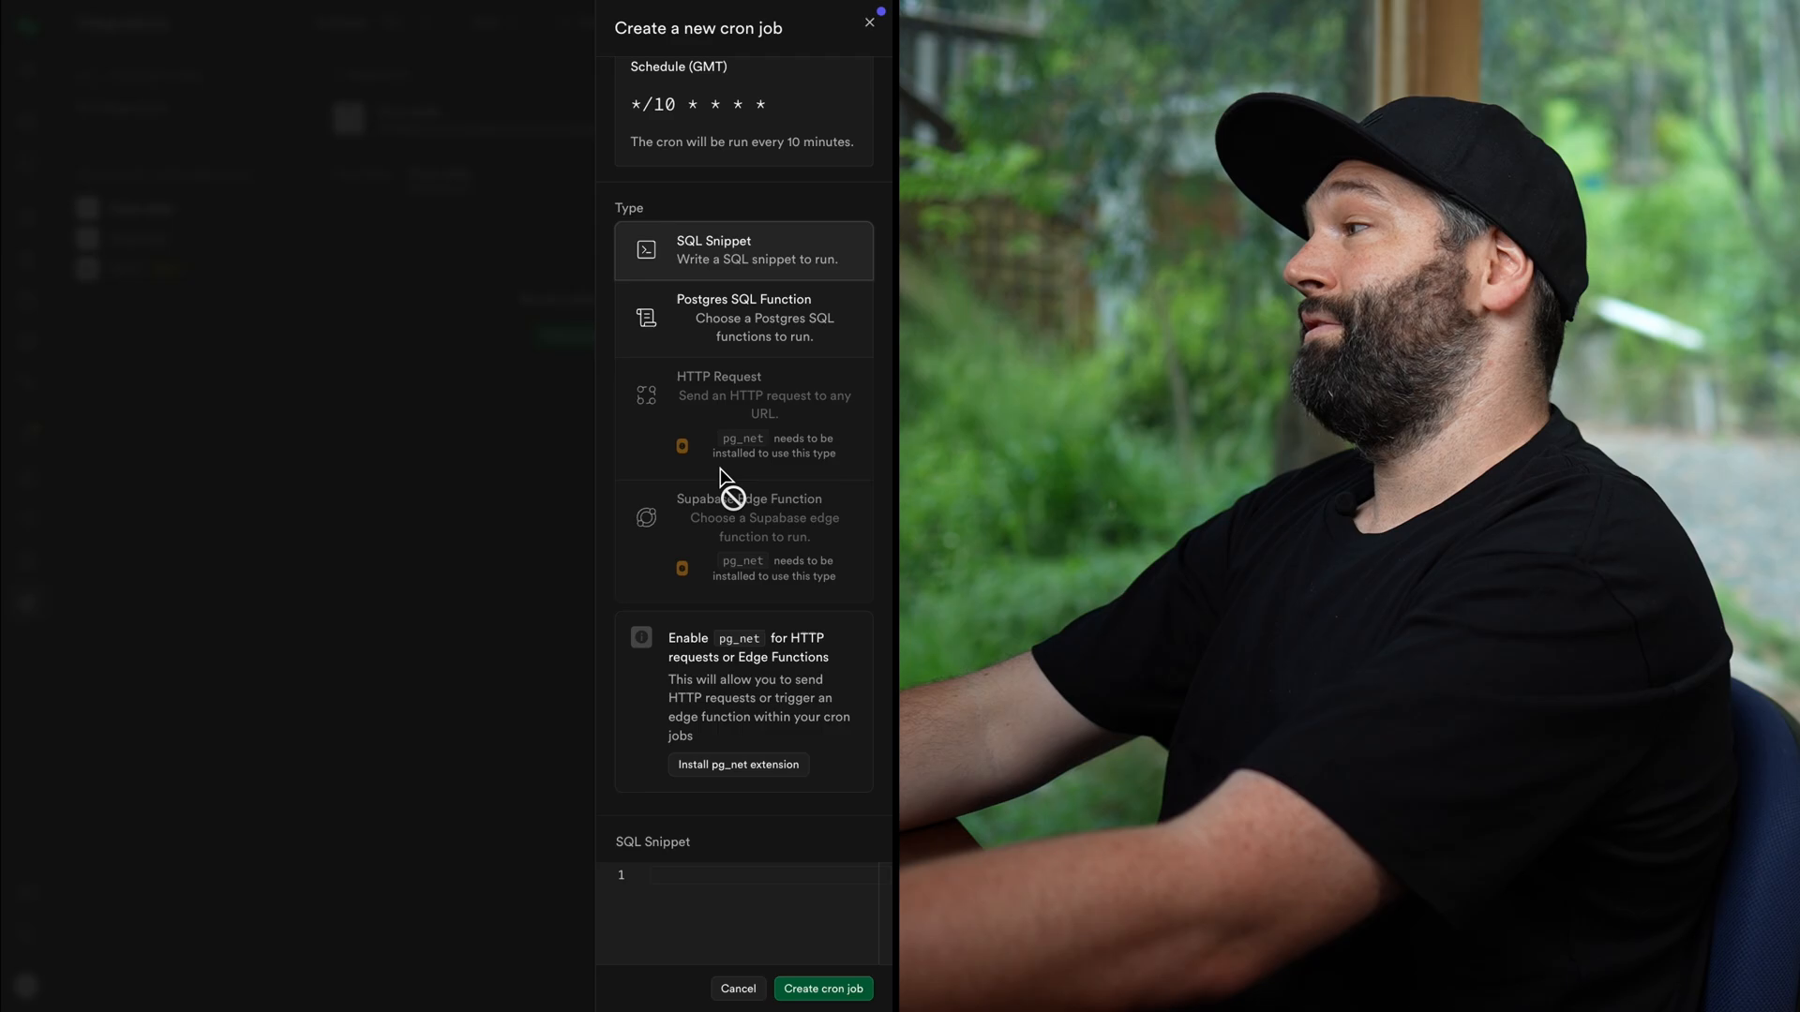
{"action": "mouse_move", "coordinate": [746, 574]}
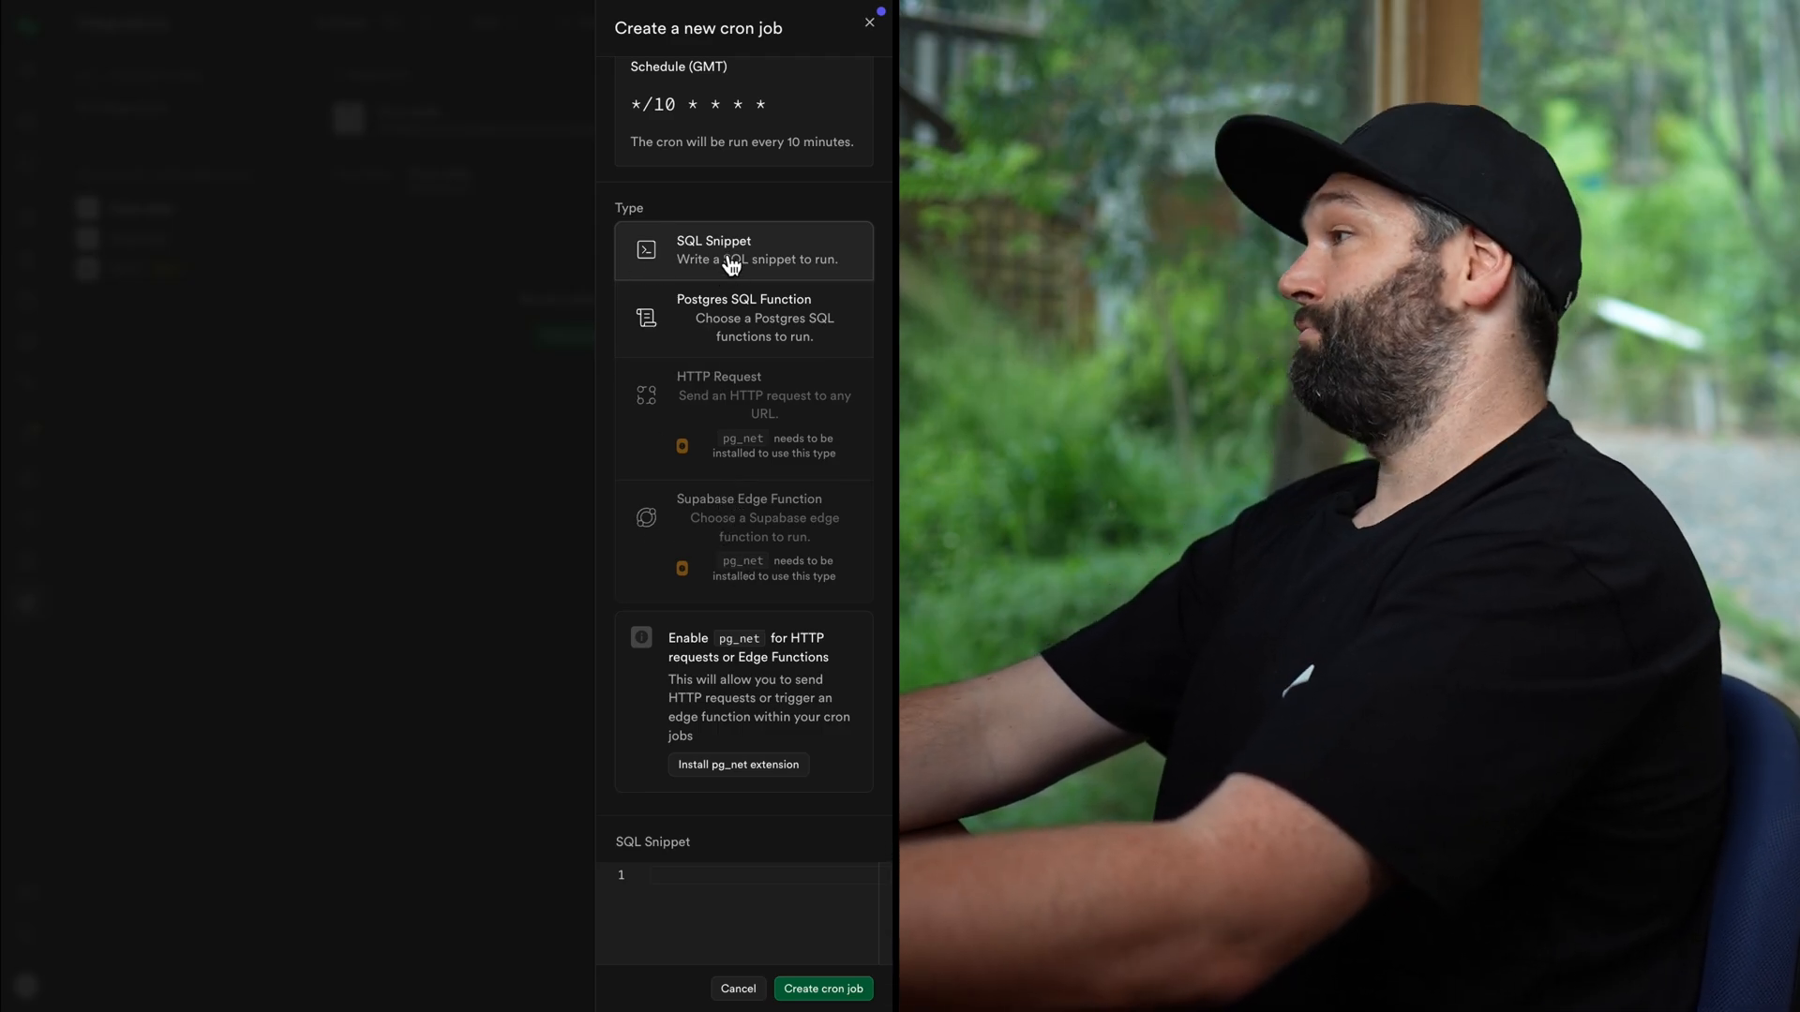
{"action": "scroll", "scroll_direction": "down", "scroll_amount": 3}
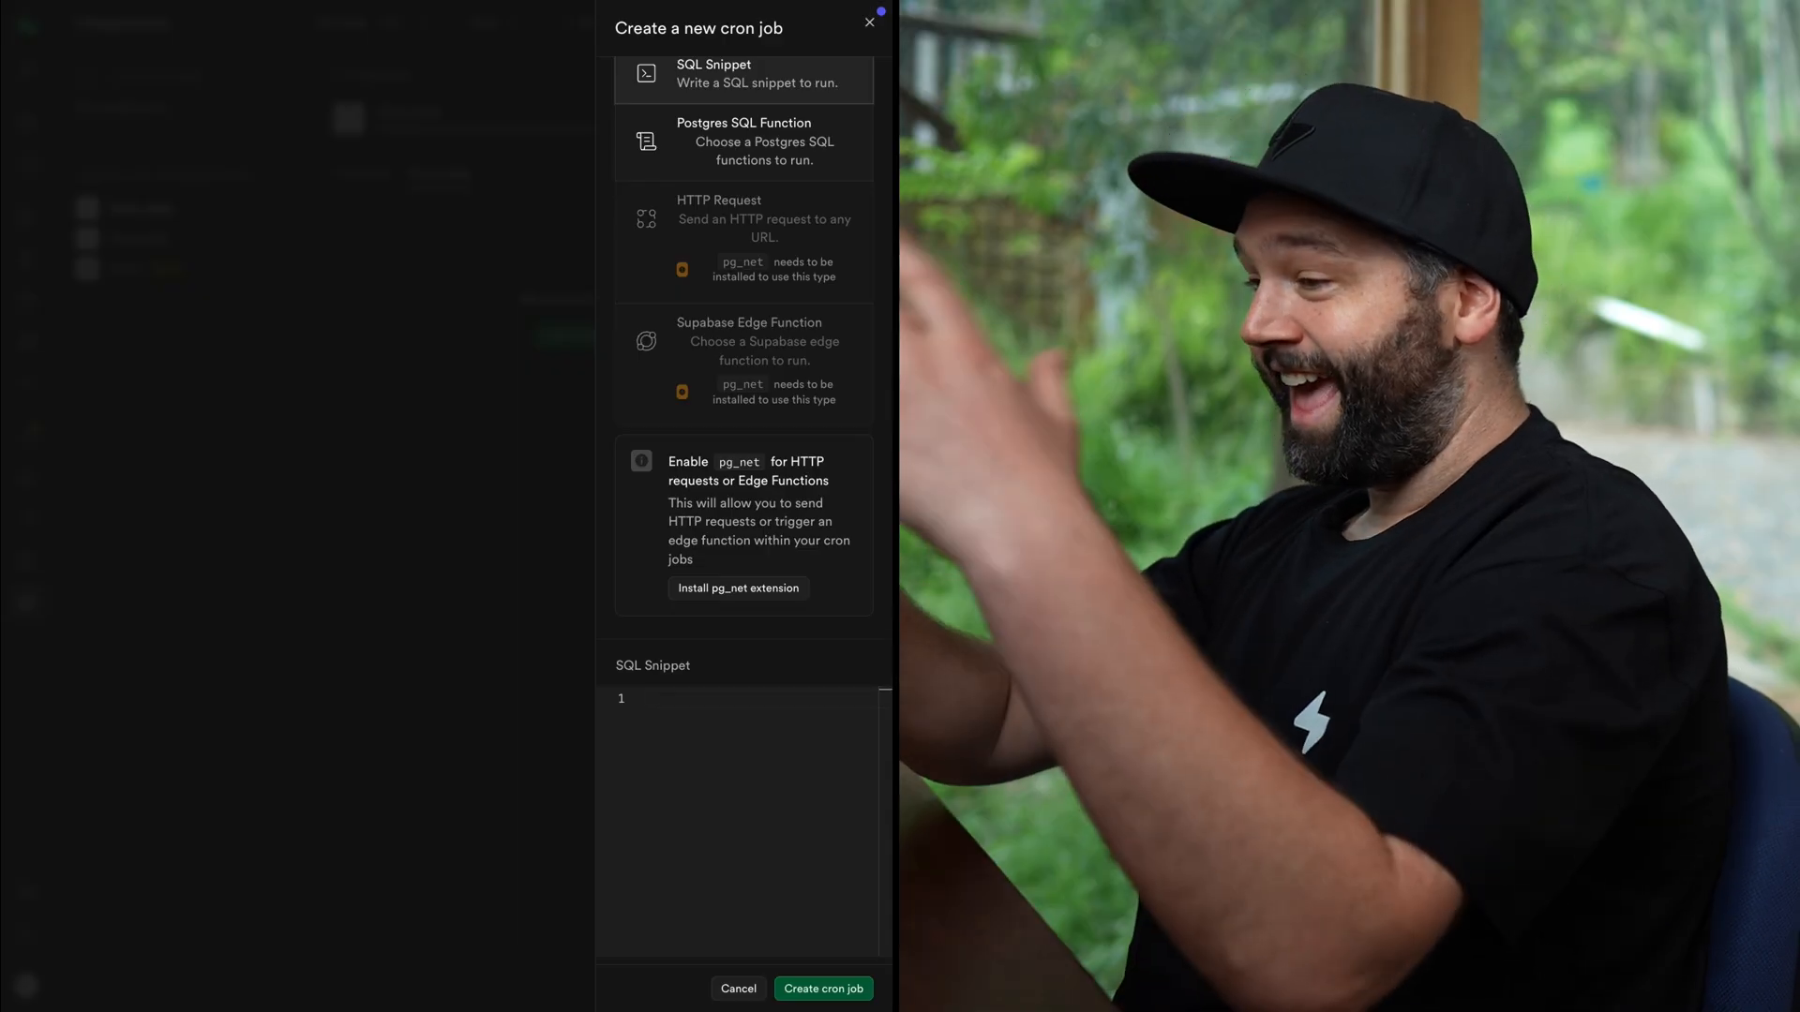
Enter SQL deleting messages where created_at < now() - interval '2 hours', and create the job
{"action": "type", "text": "delete from messages"}
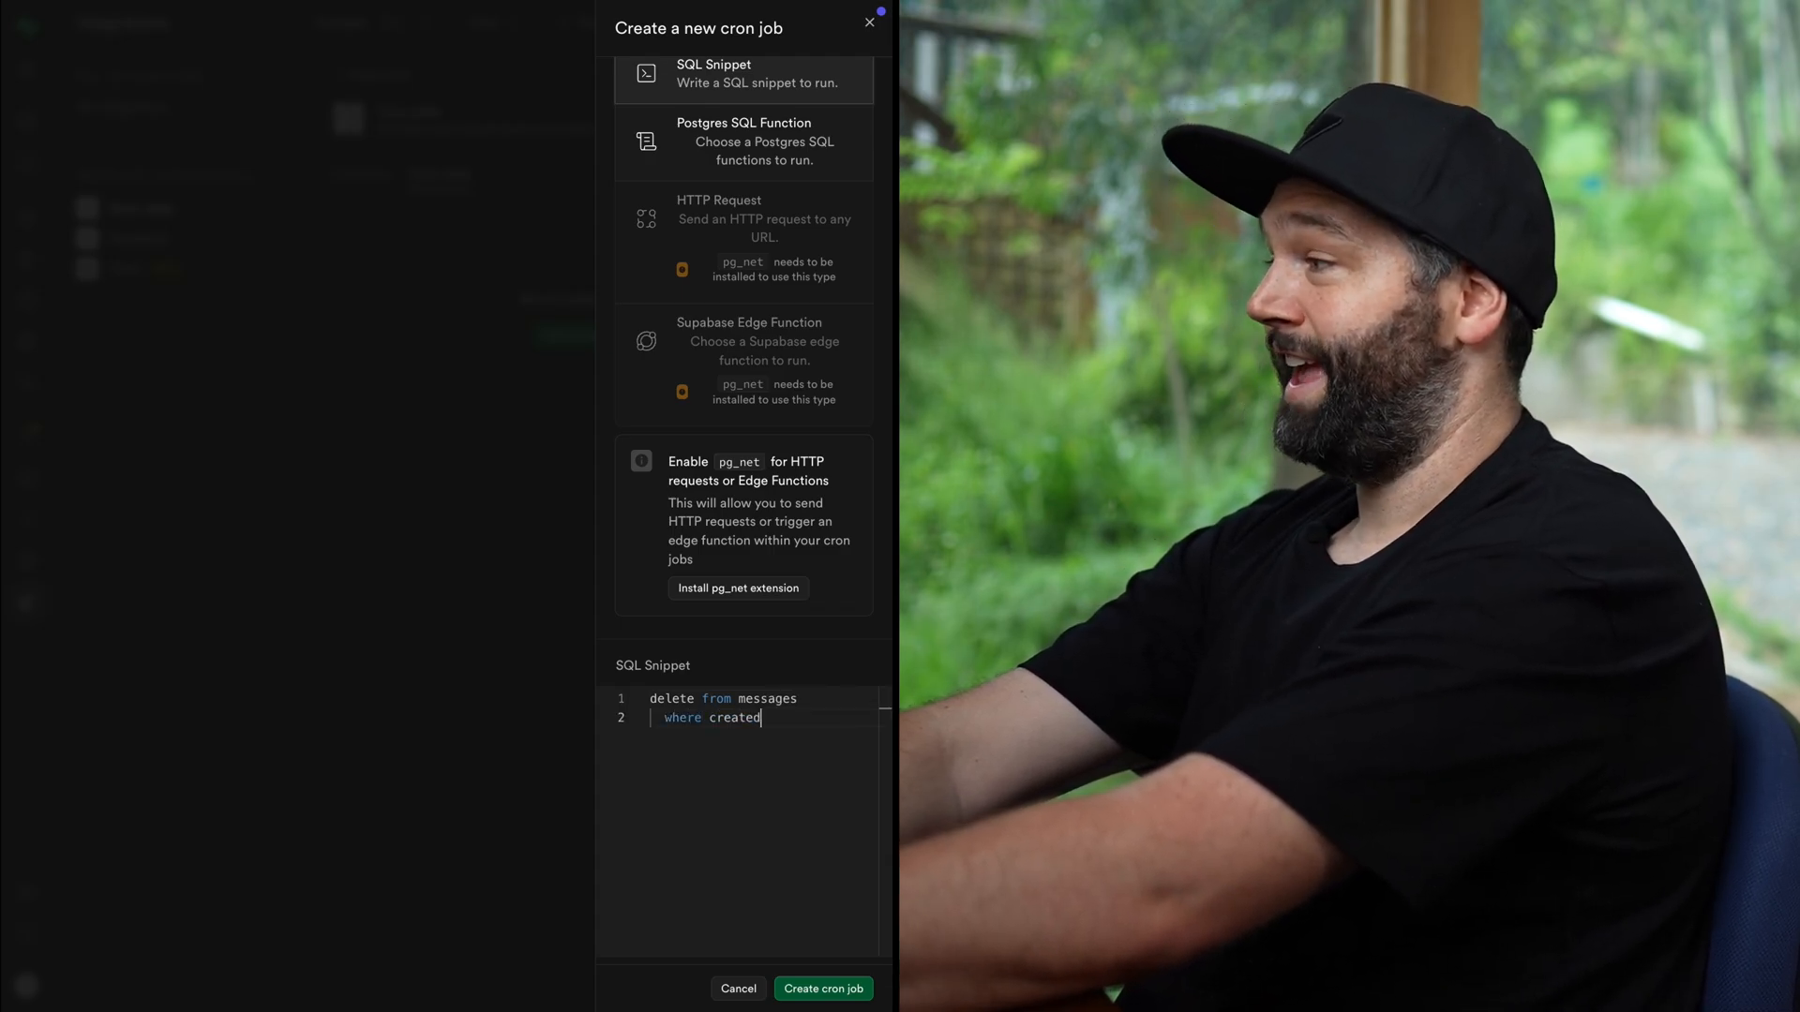
{"action": "type", "text": "_at <"}
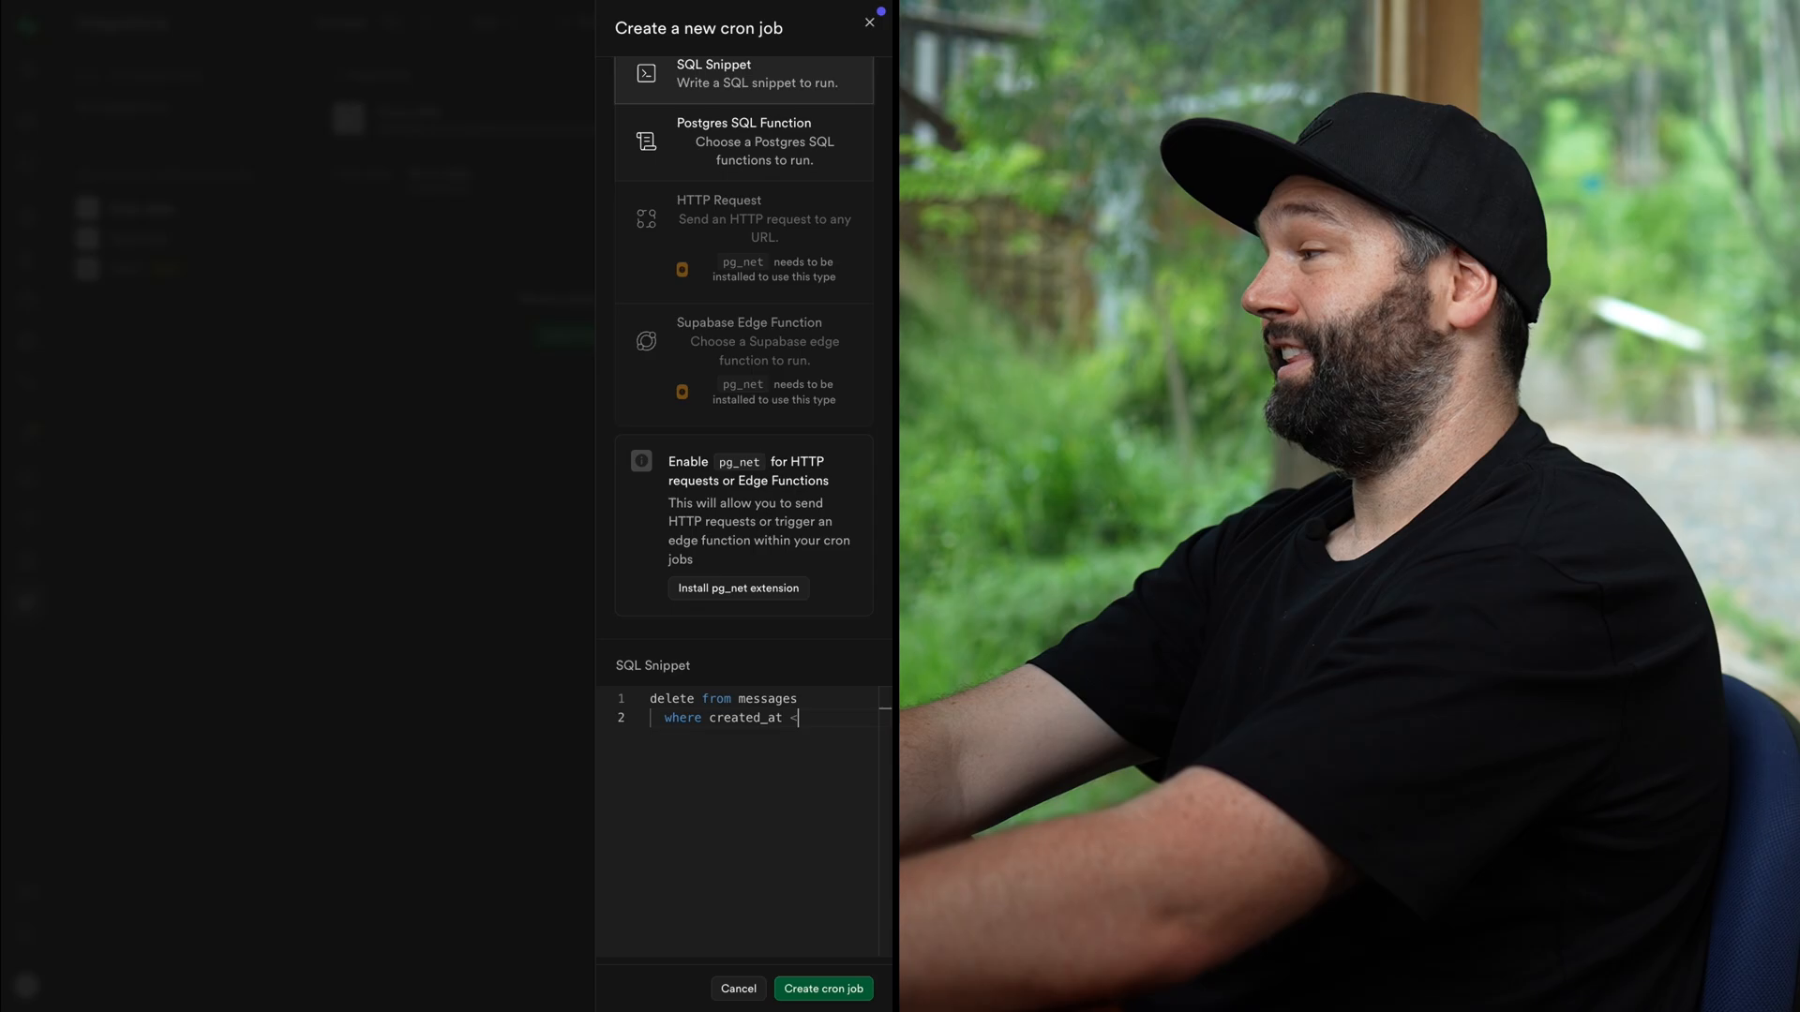
{"action": "type", "text": "now() - interval '10 m"}
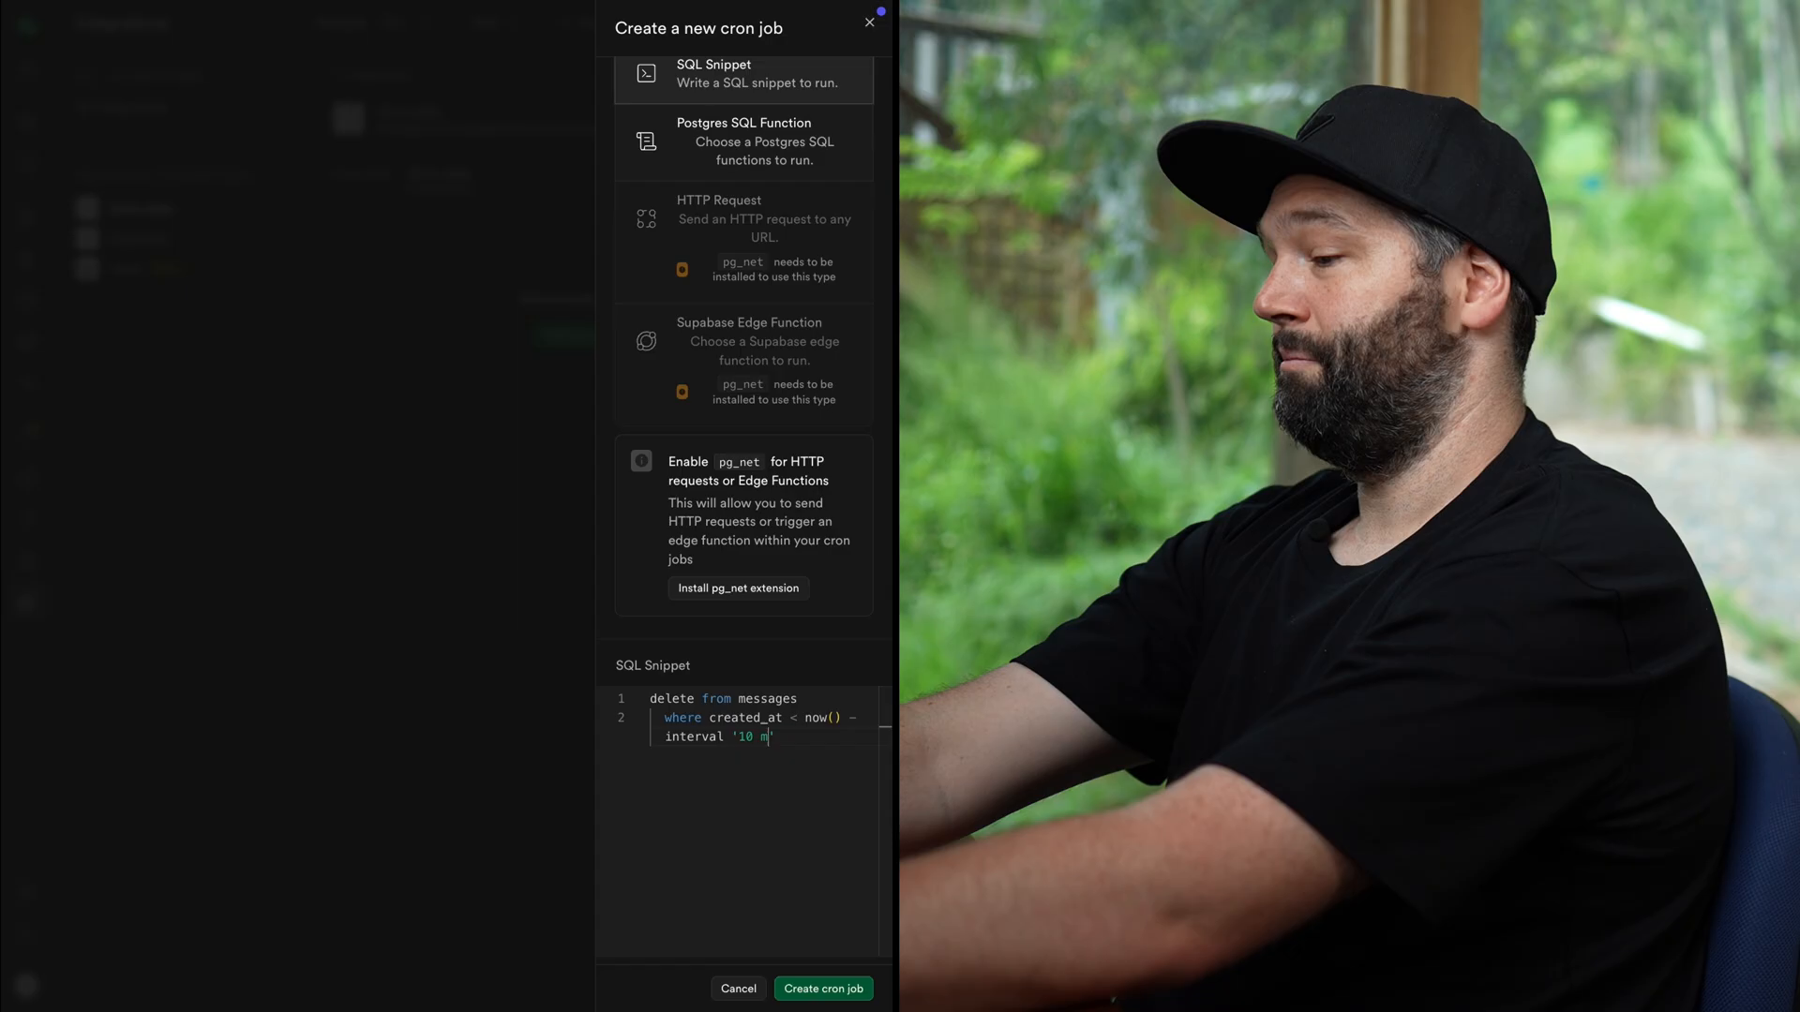
{"action": "type", "text": "inute"}
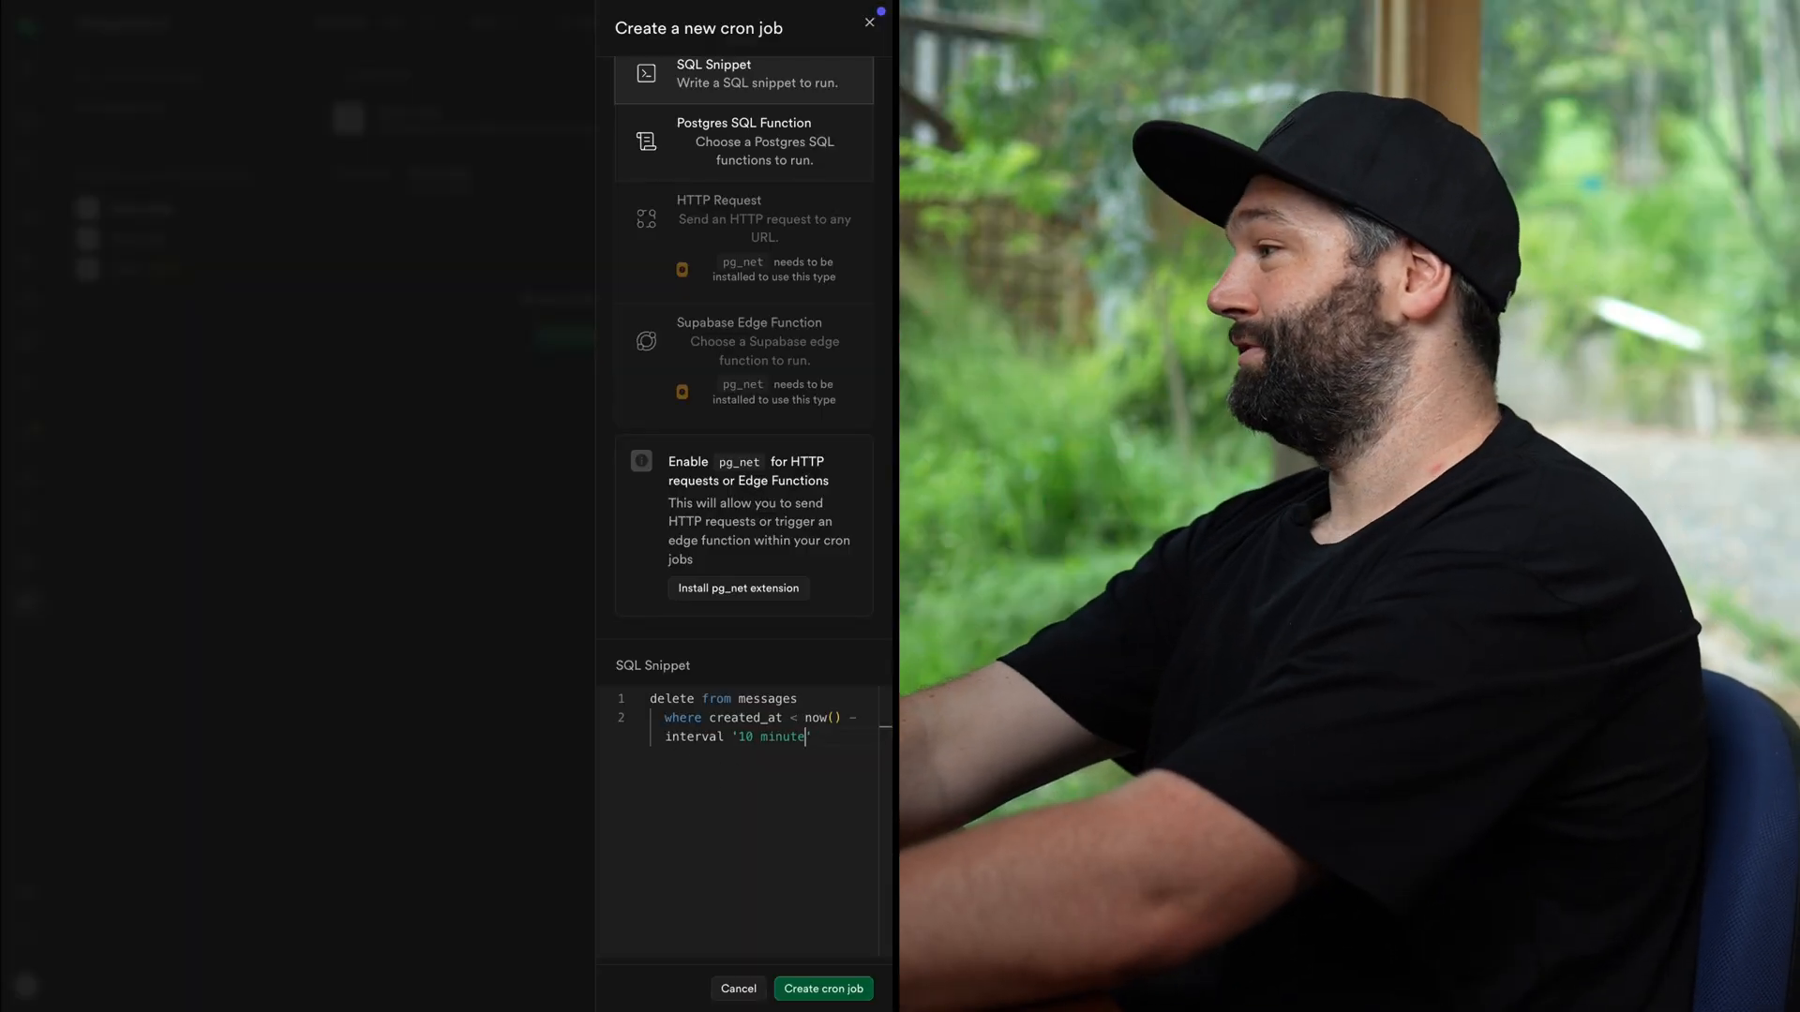
{"action": "type", "text": "2"}
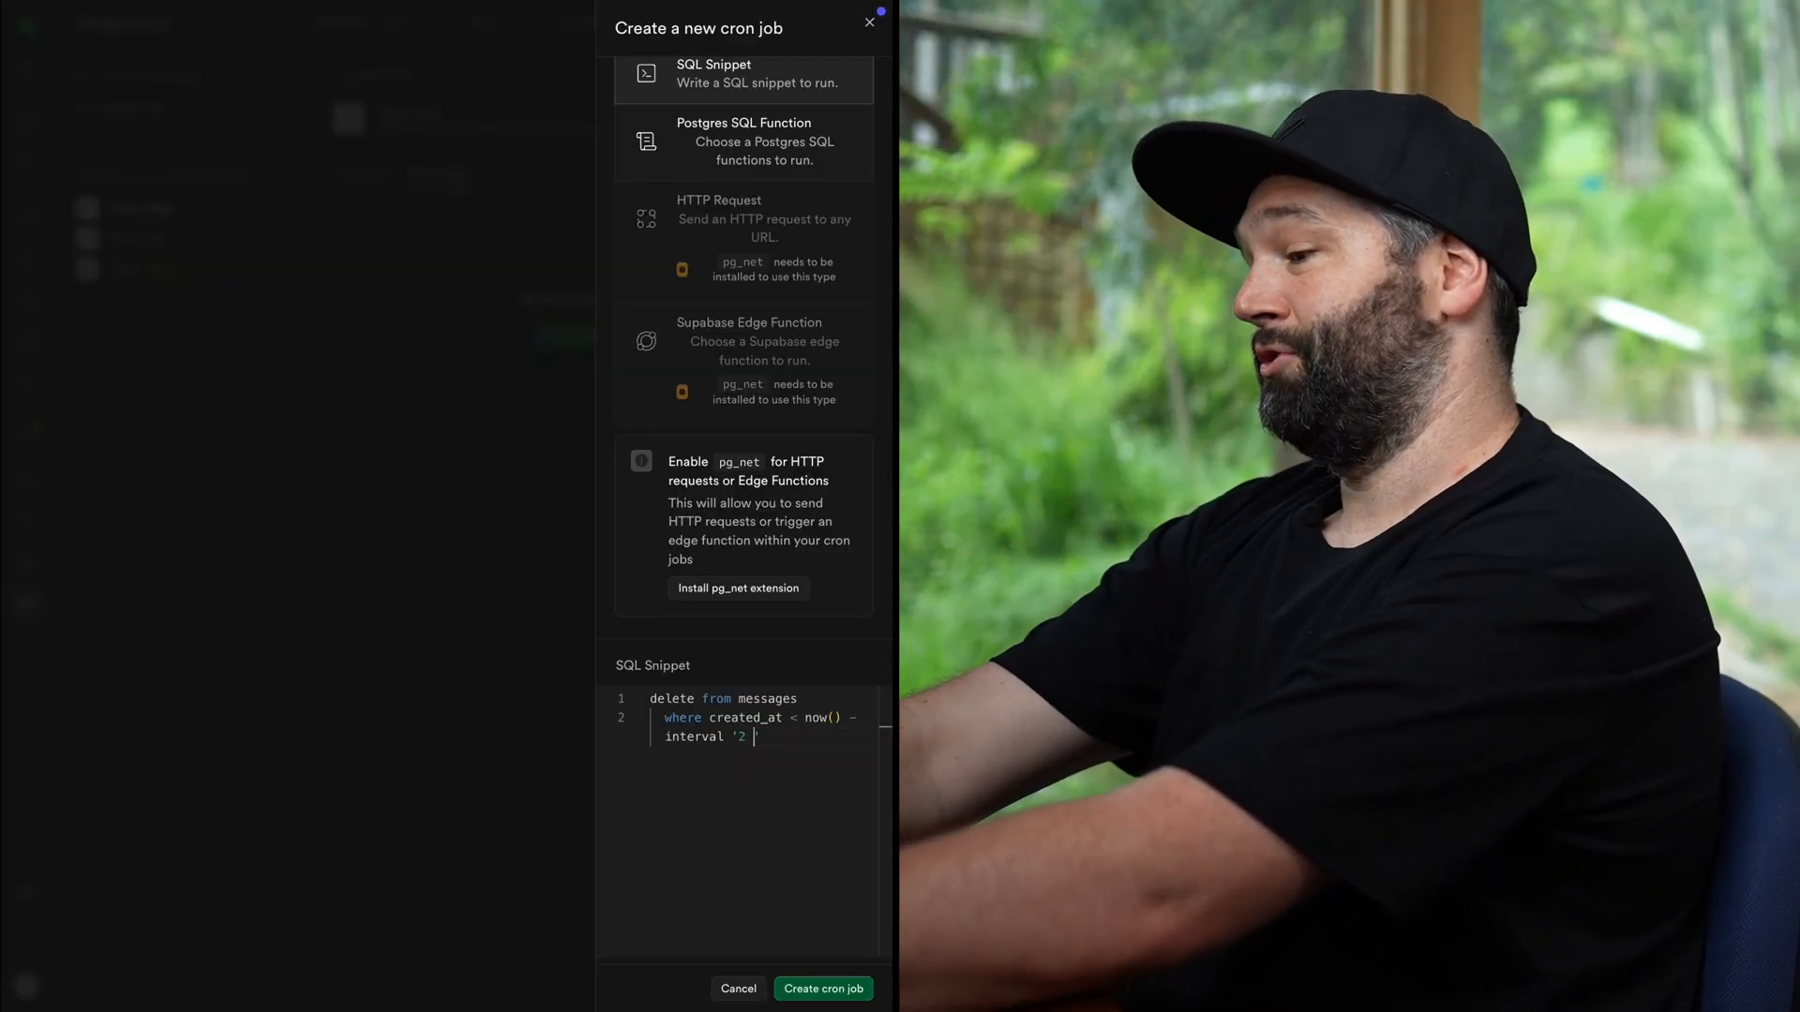
{"action": "type", "text": "hours'"}
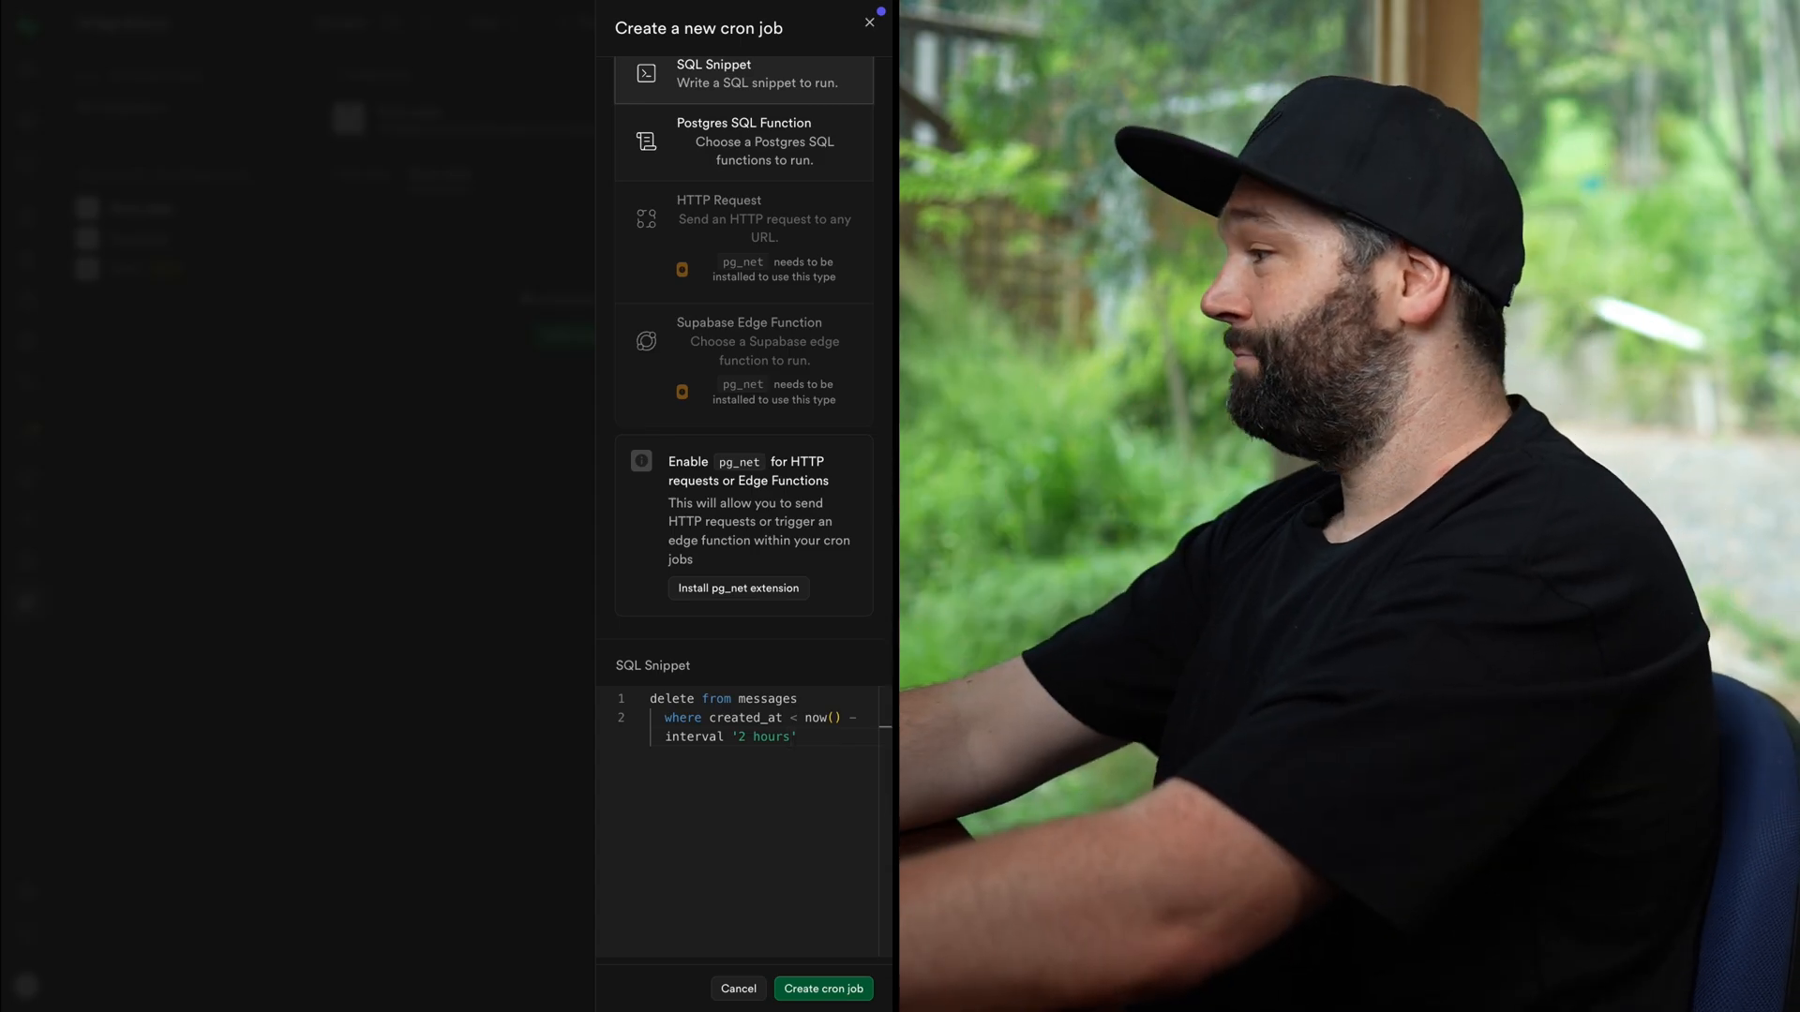
{"action": "left_click", "coordinate": [822, 988]}
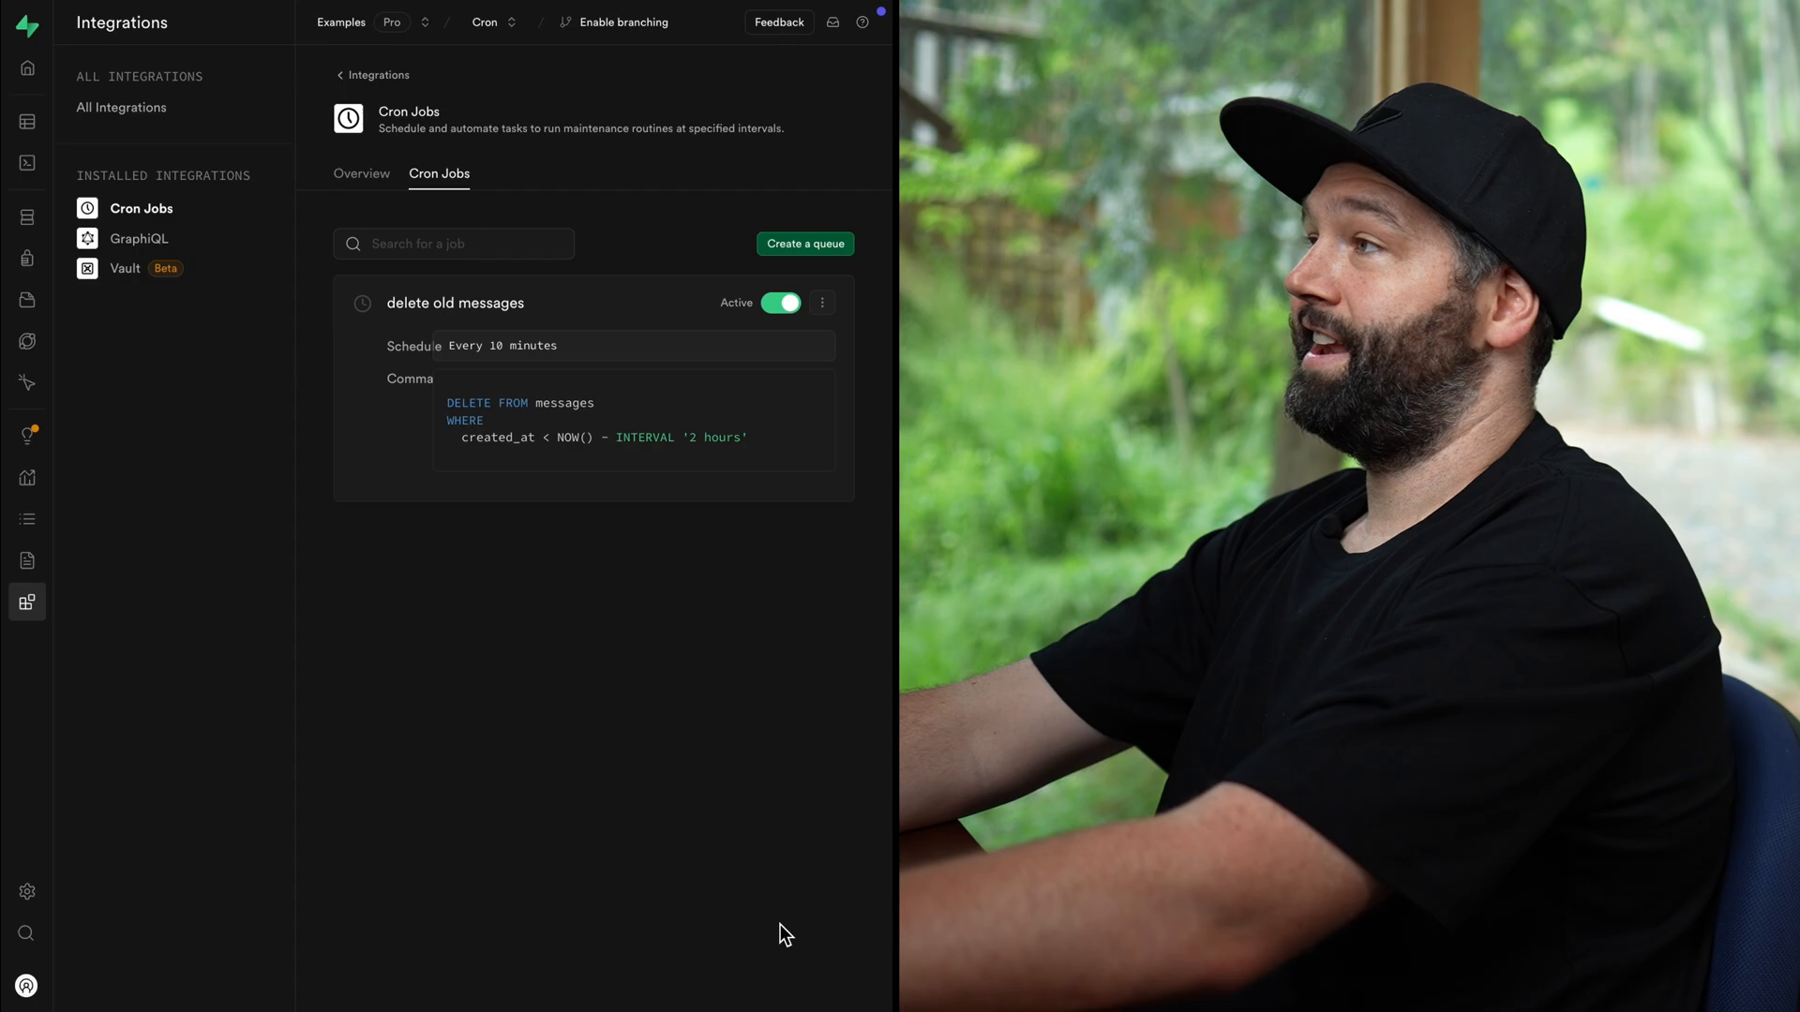
Check the messages table's rows, then return to the Cron Jobs integration
{"action": "left_click", "coordinate": [26, 122]}
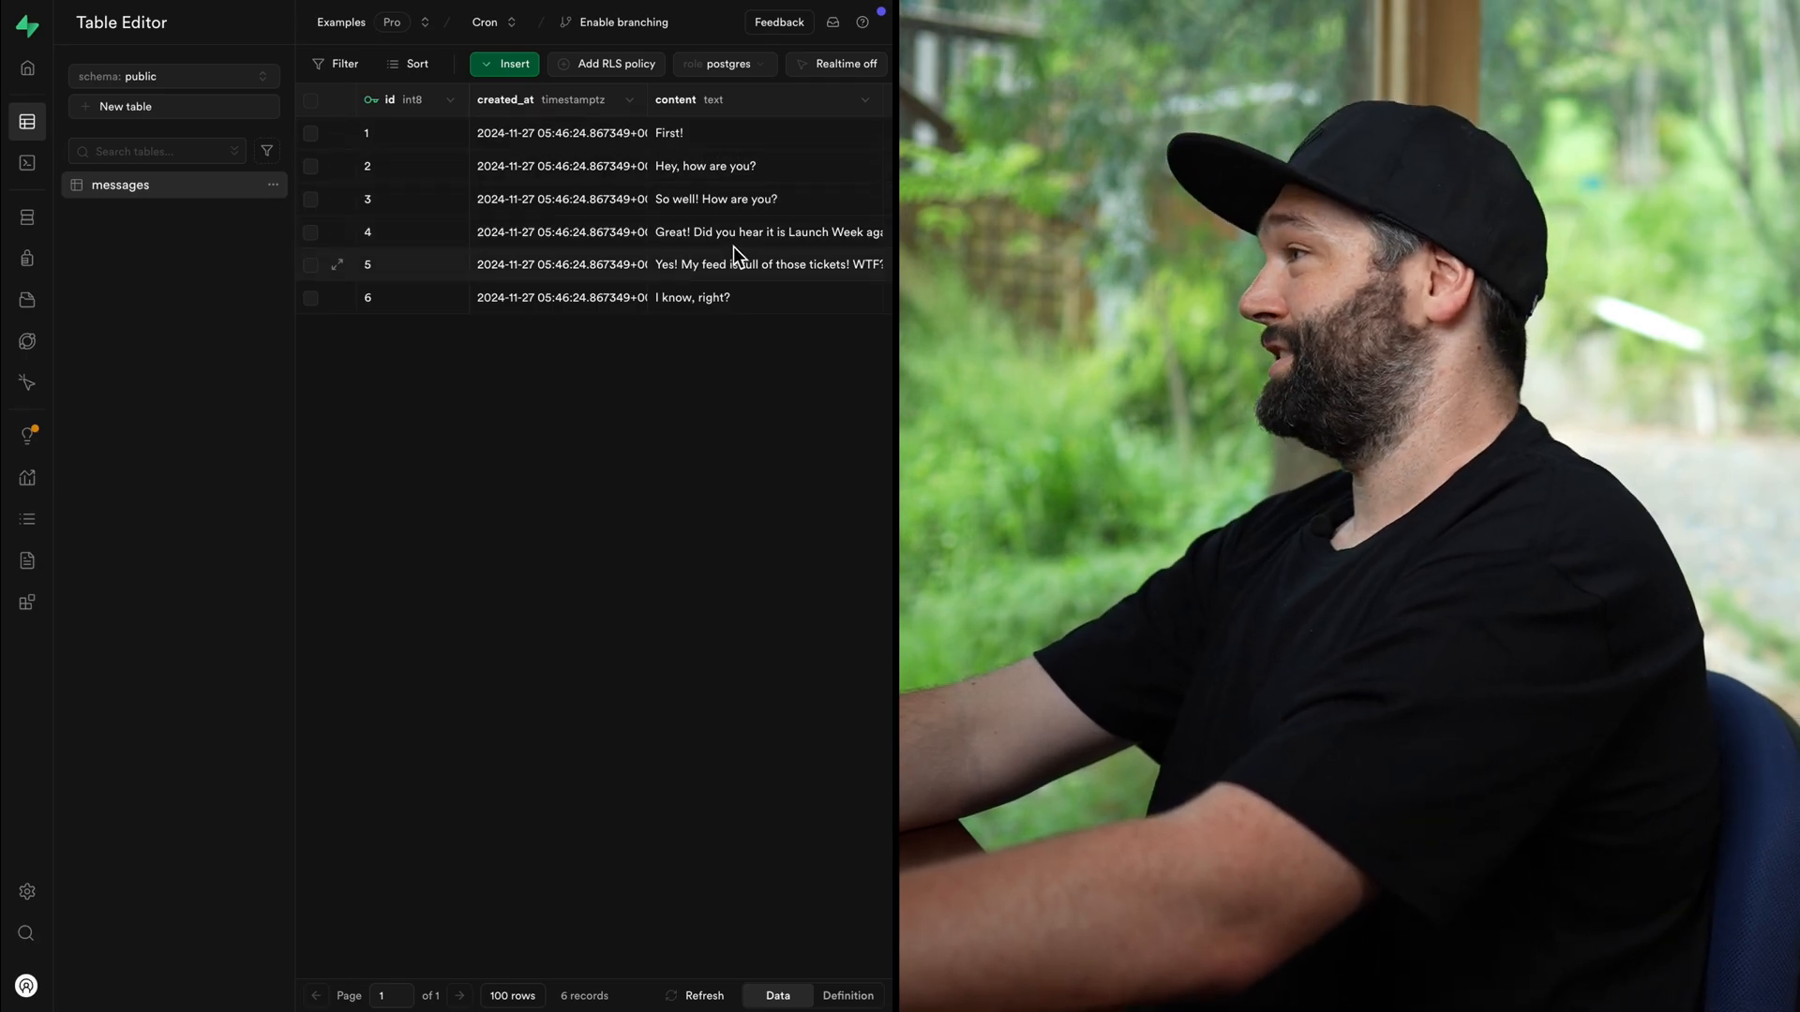
{"action": "scroll", "scroll_direction": "right", "scroll_amount": 3}
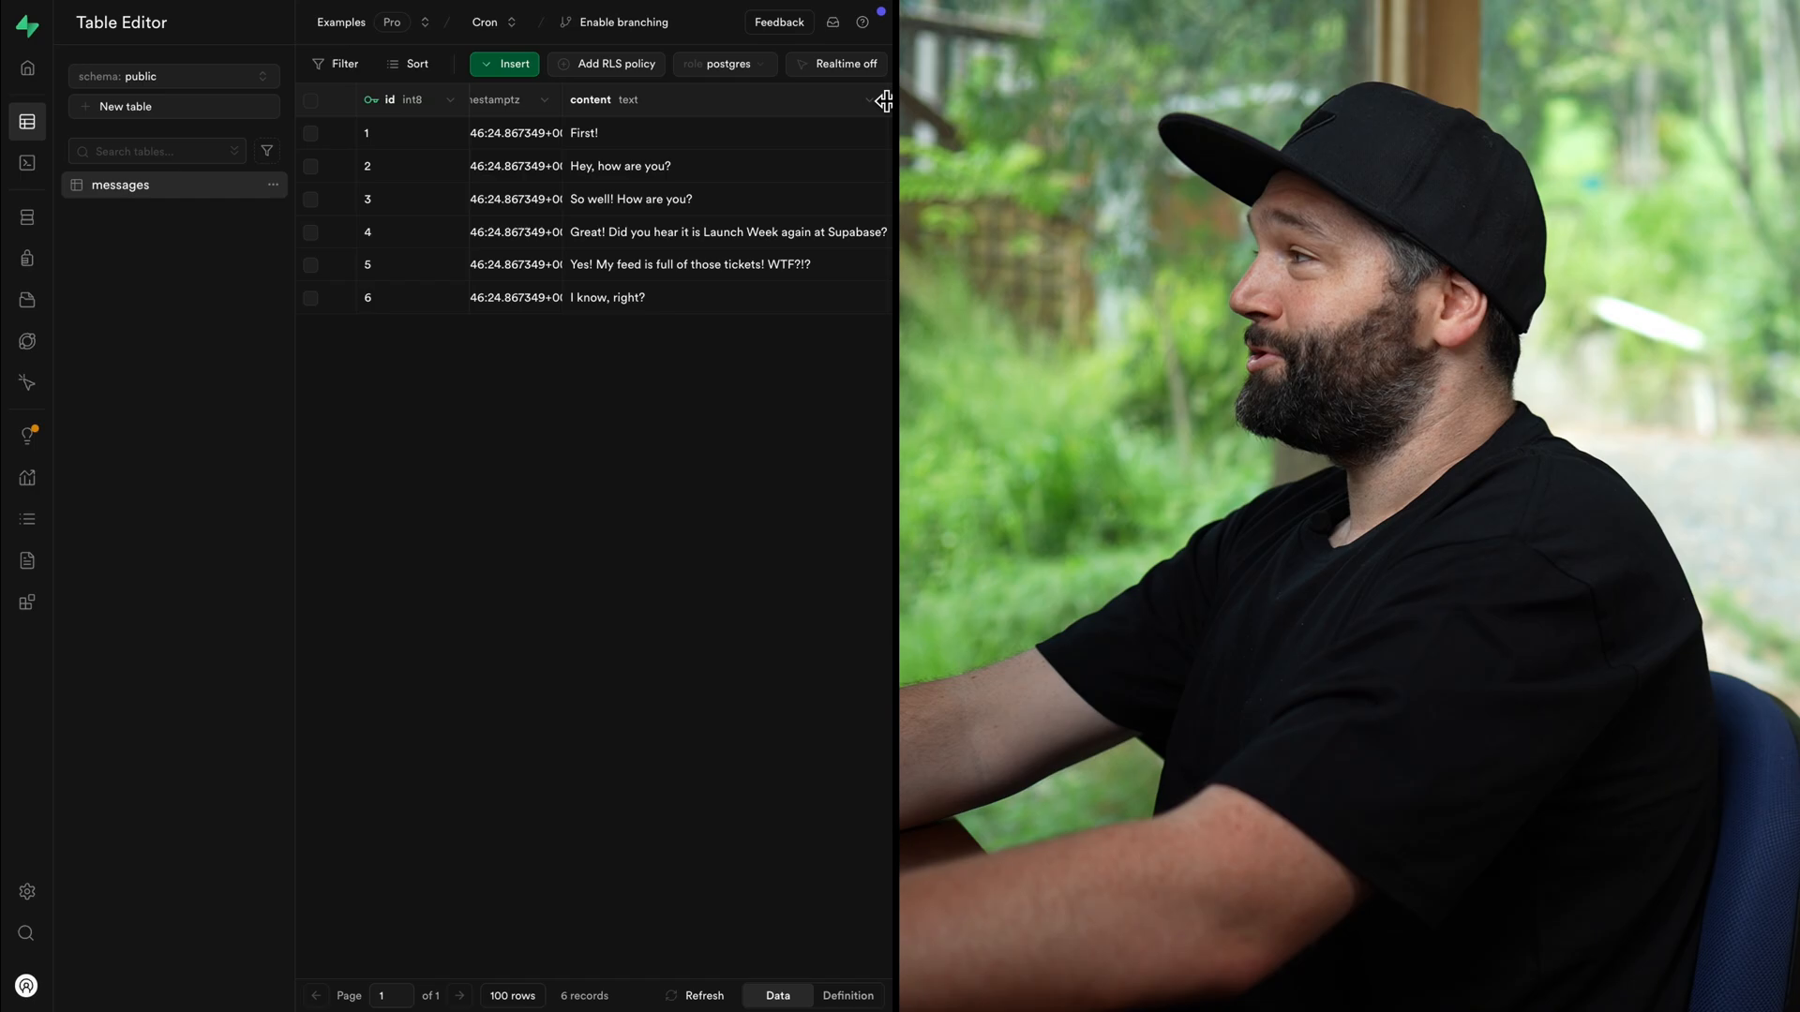
{"action": "mouse_move", "coordinate": [57, 529]}
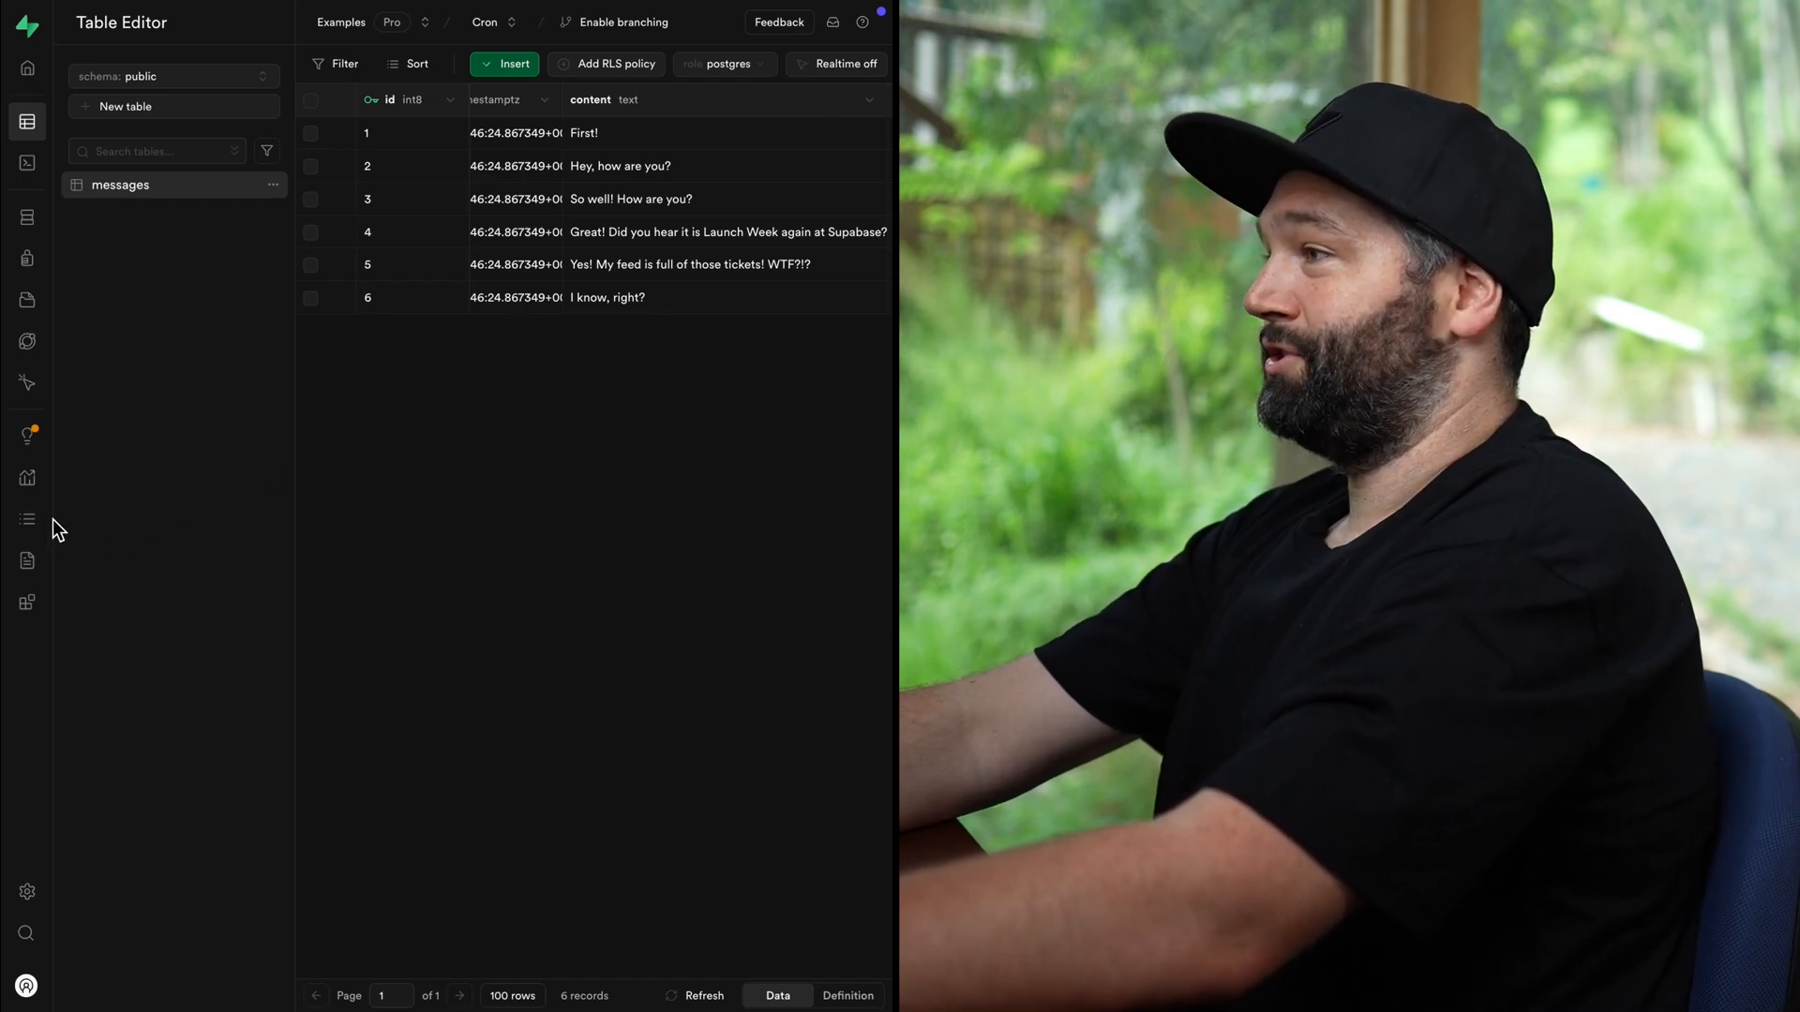
{"action": "left_click", "coordinate": [26, 602]}
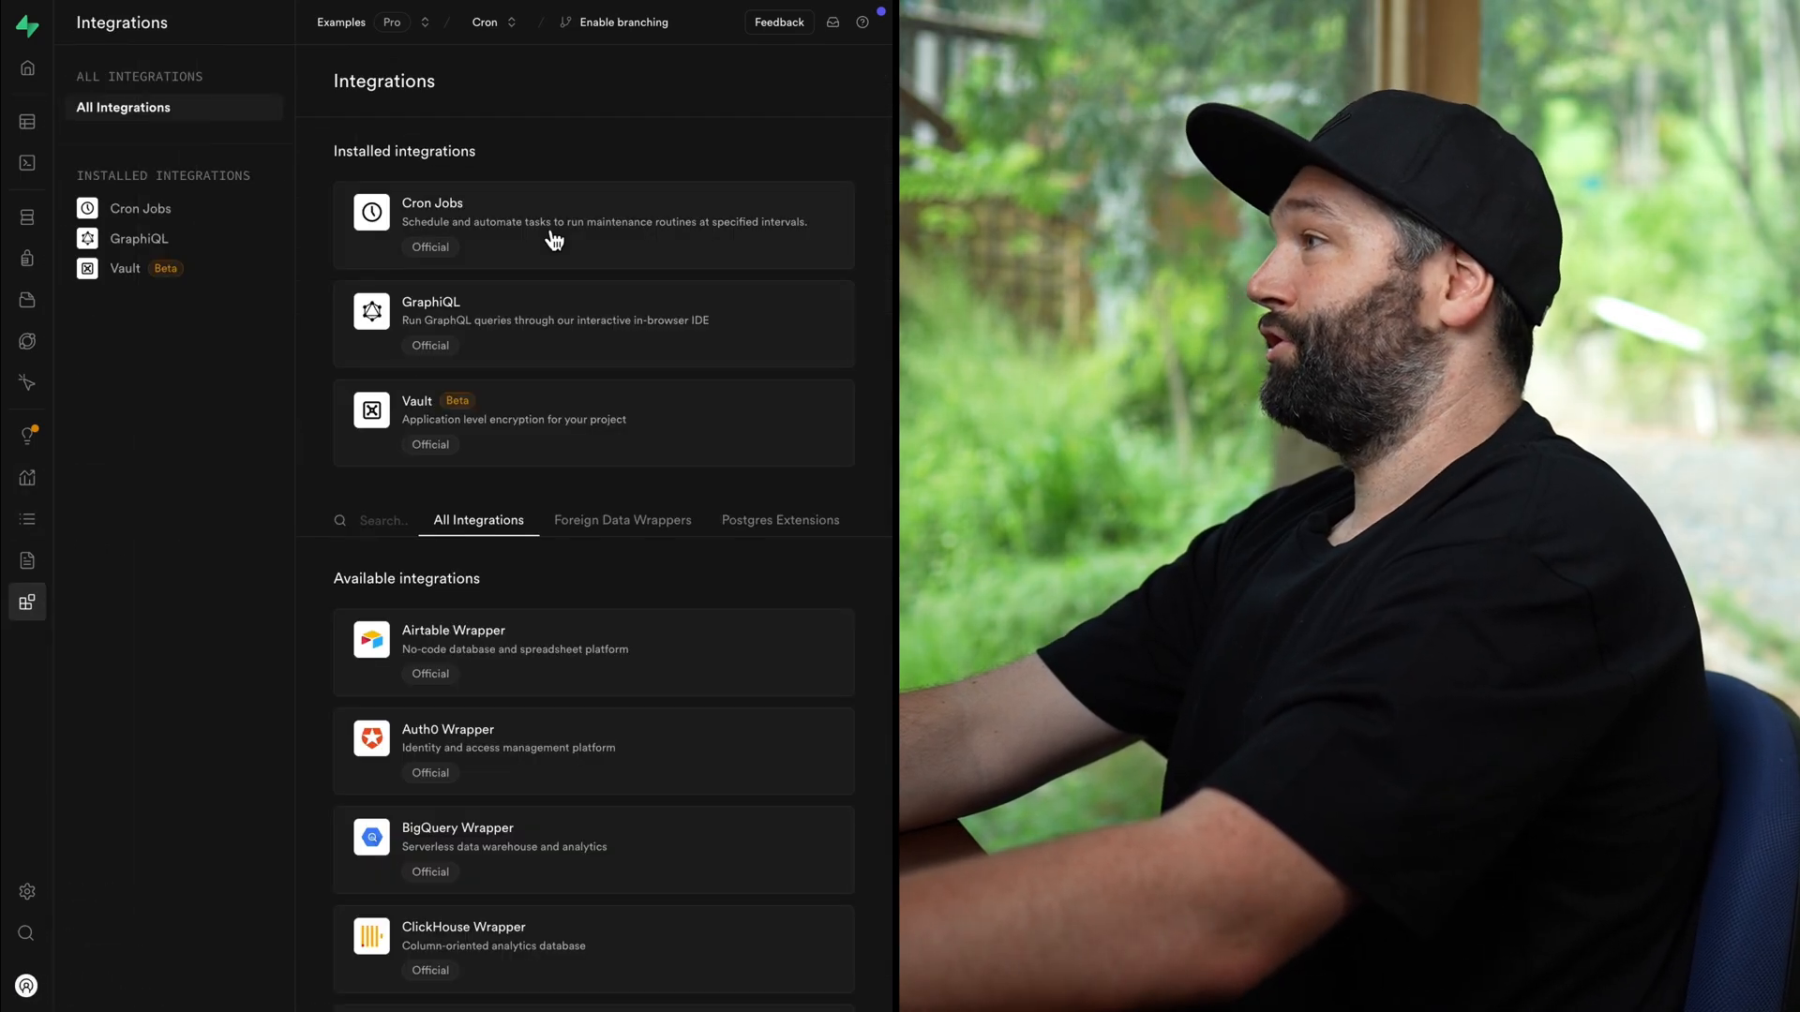
{"action": "left_click", "coordinate": [574, 224]}
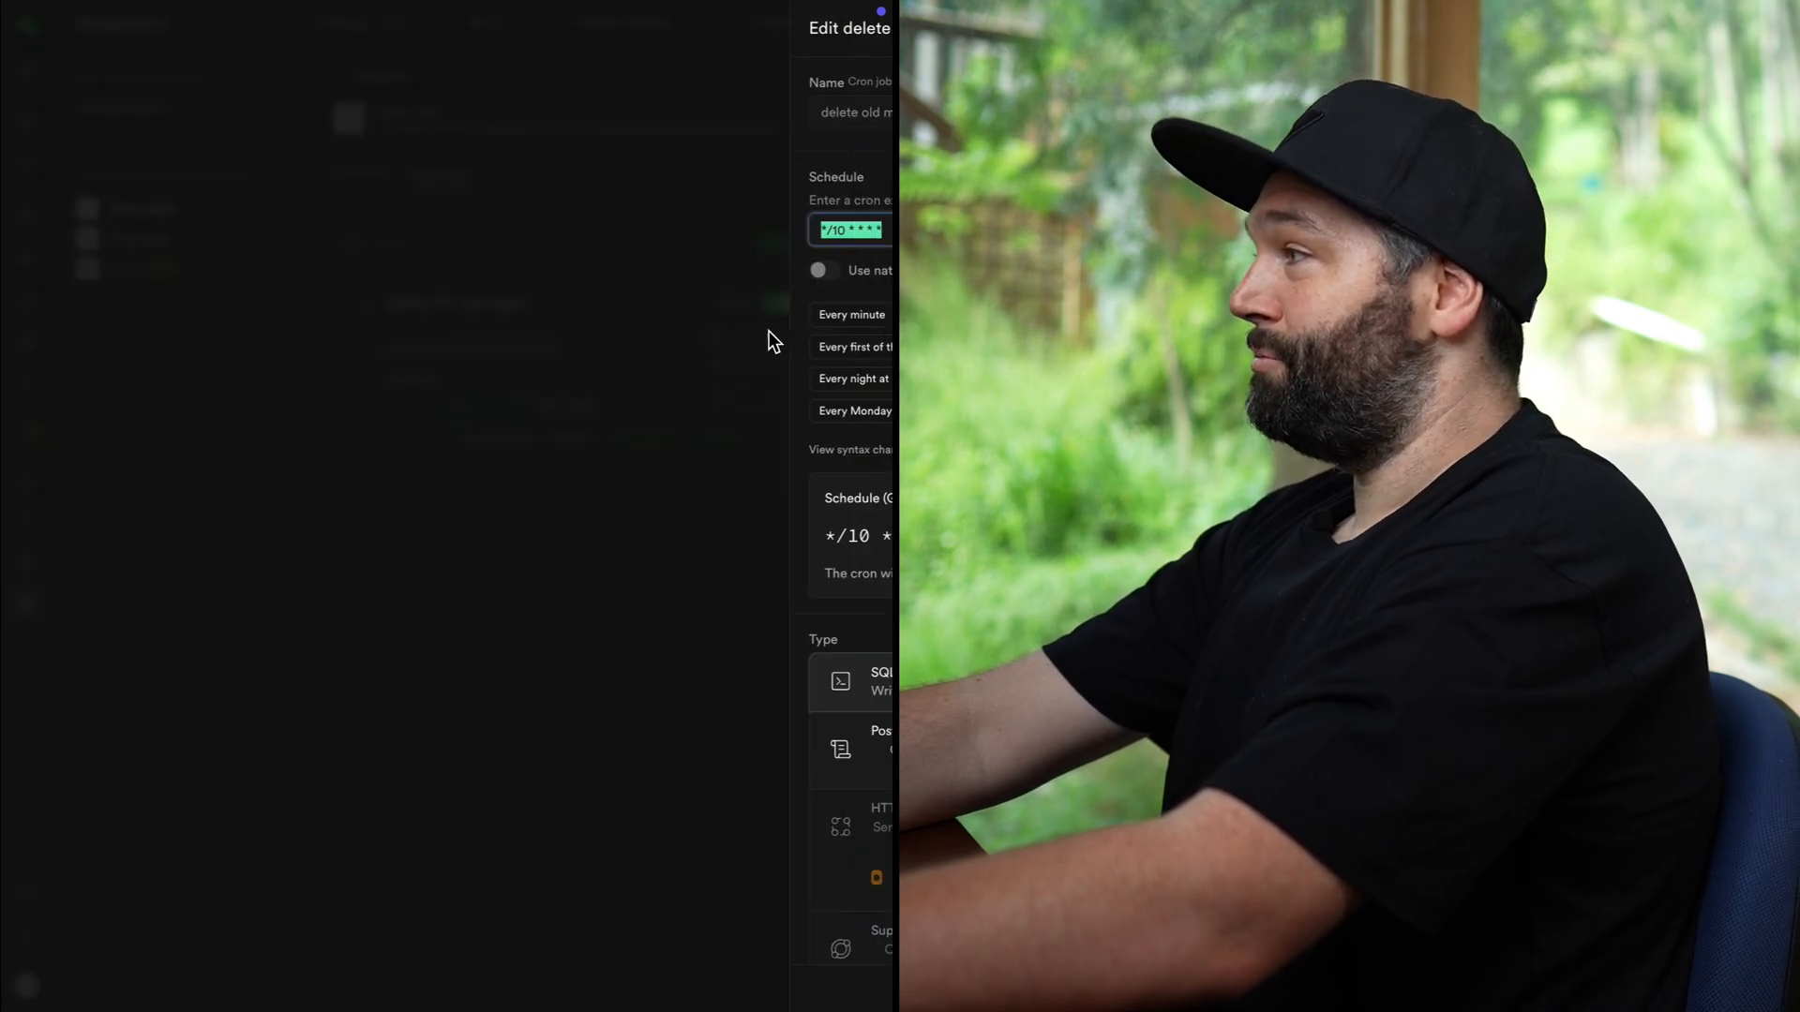
Change the job to run every 30 seconds with a '10 minutes' interval, and save
{"action": "left_click", "coordinate": [812, 411]}
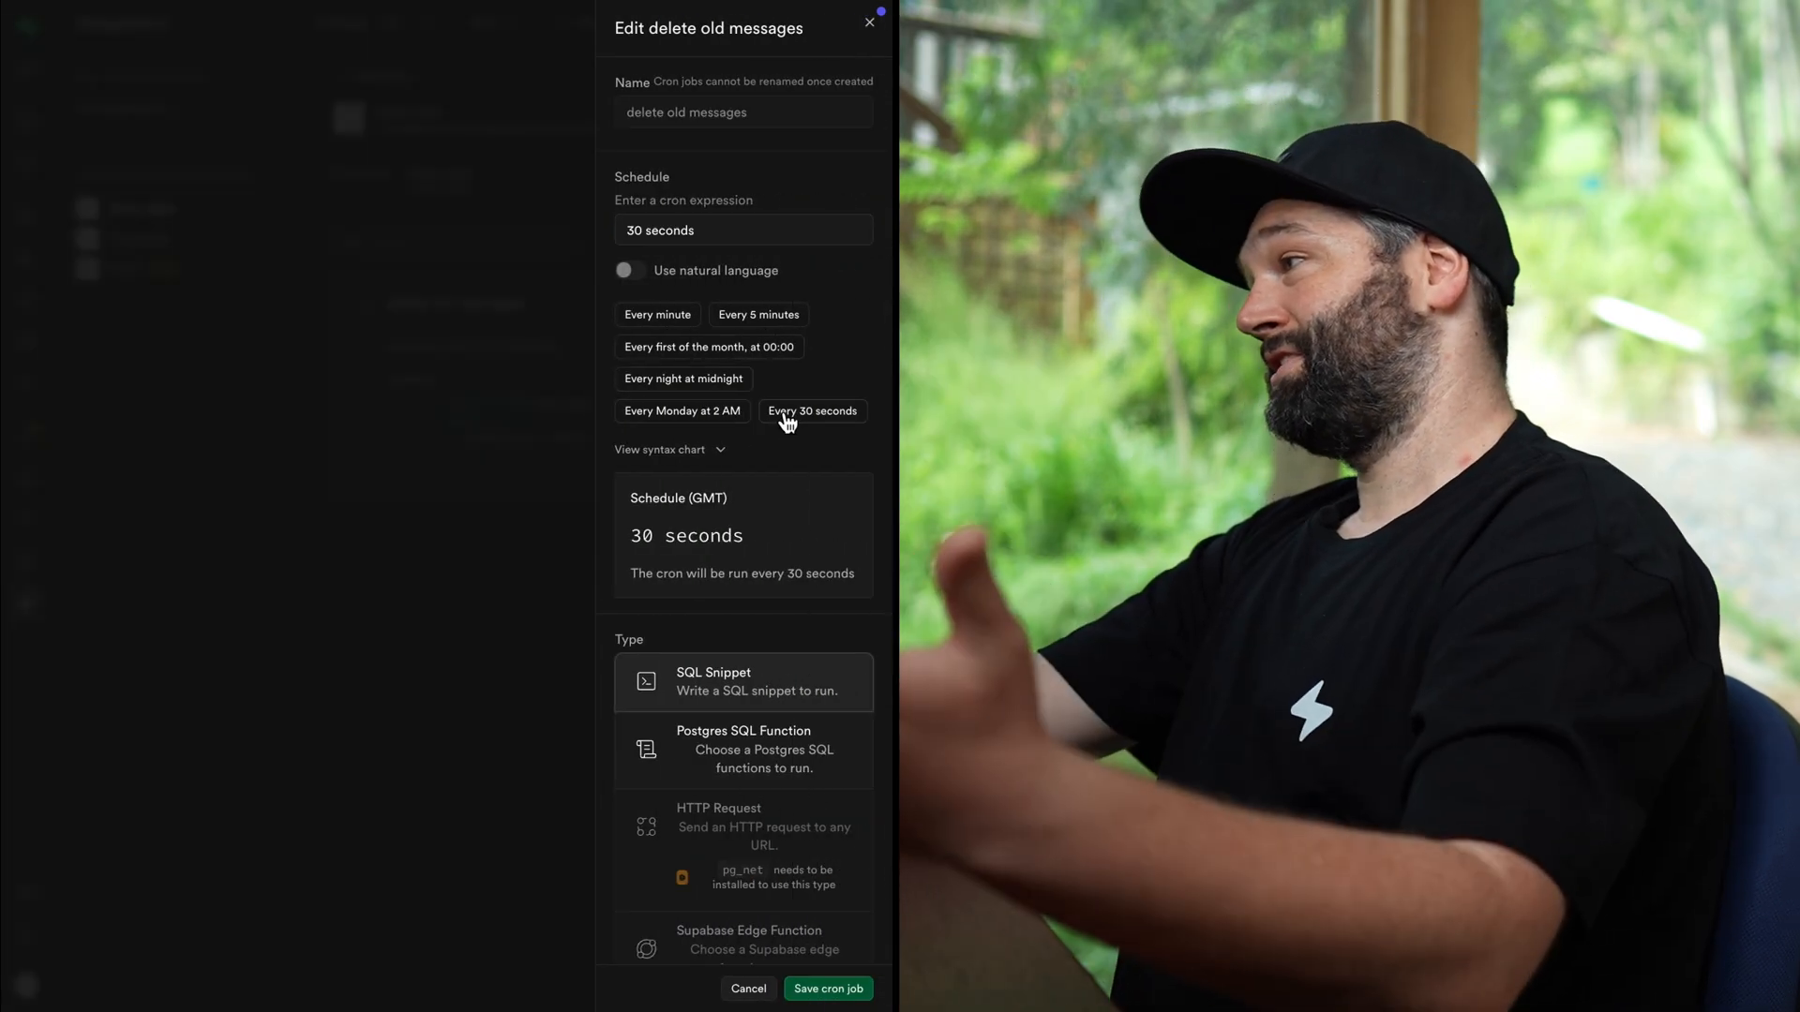
{"action": "scroll", "scroll_direction": "down", "scroll_amount": 3}
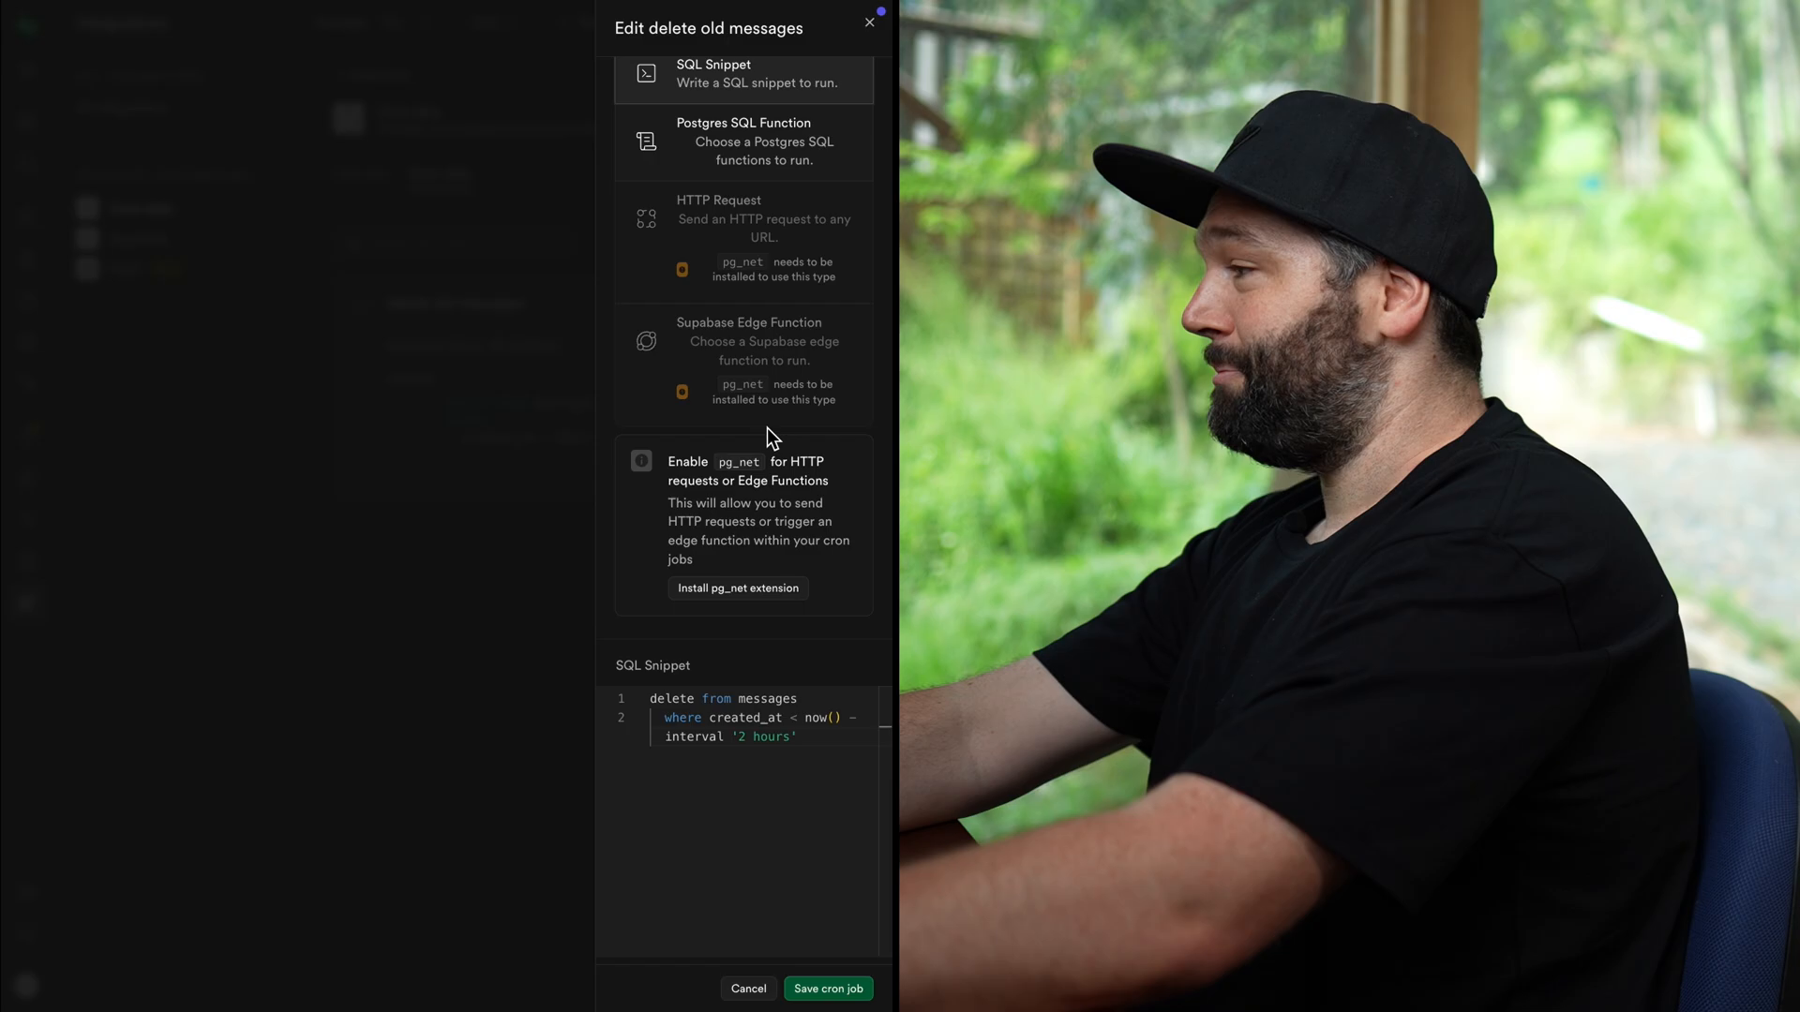
{"action": "double_click", "coordinate": [765, 736]}
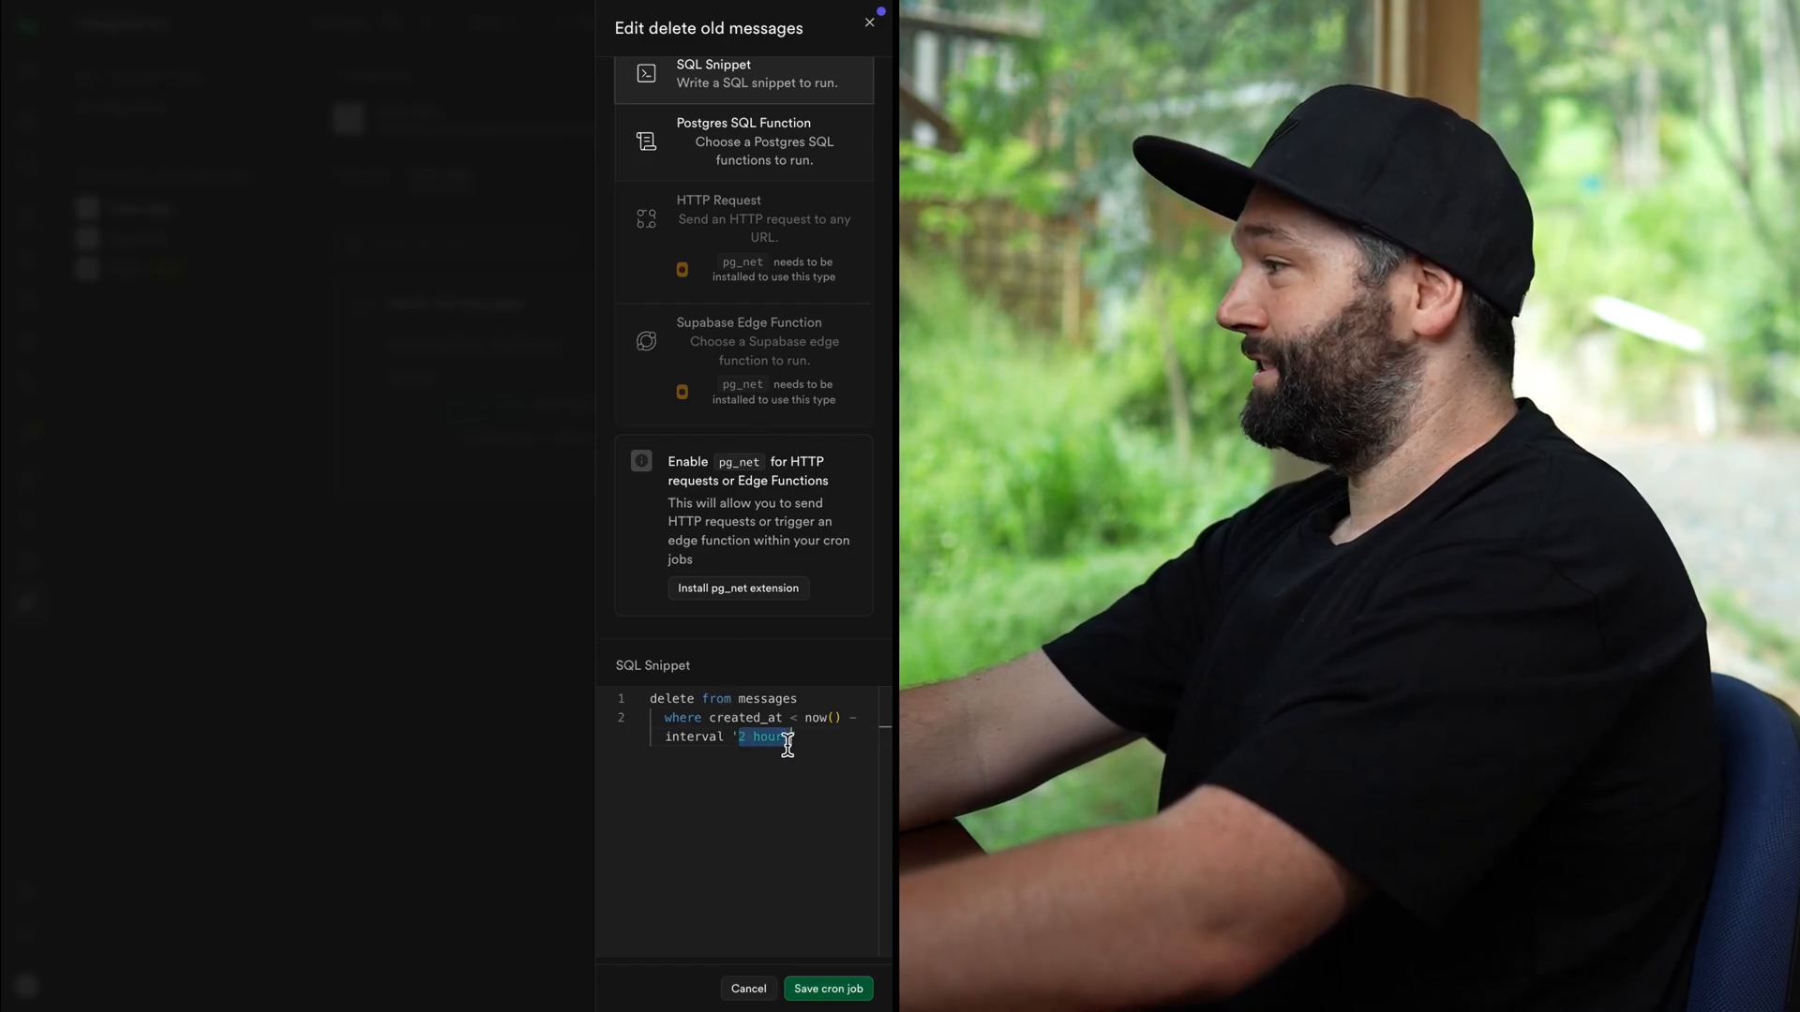
{"action": "type", "text": "10 min"}
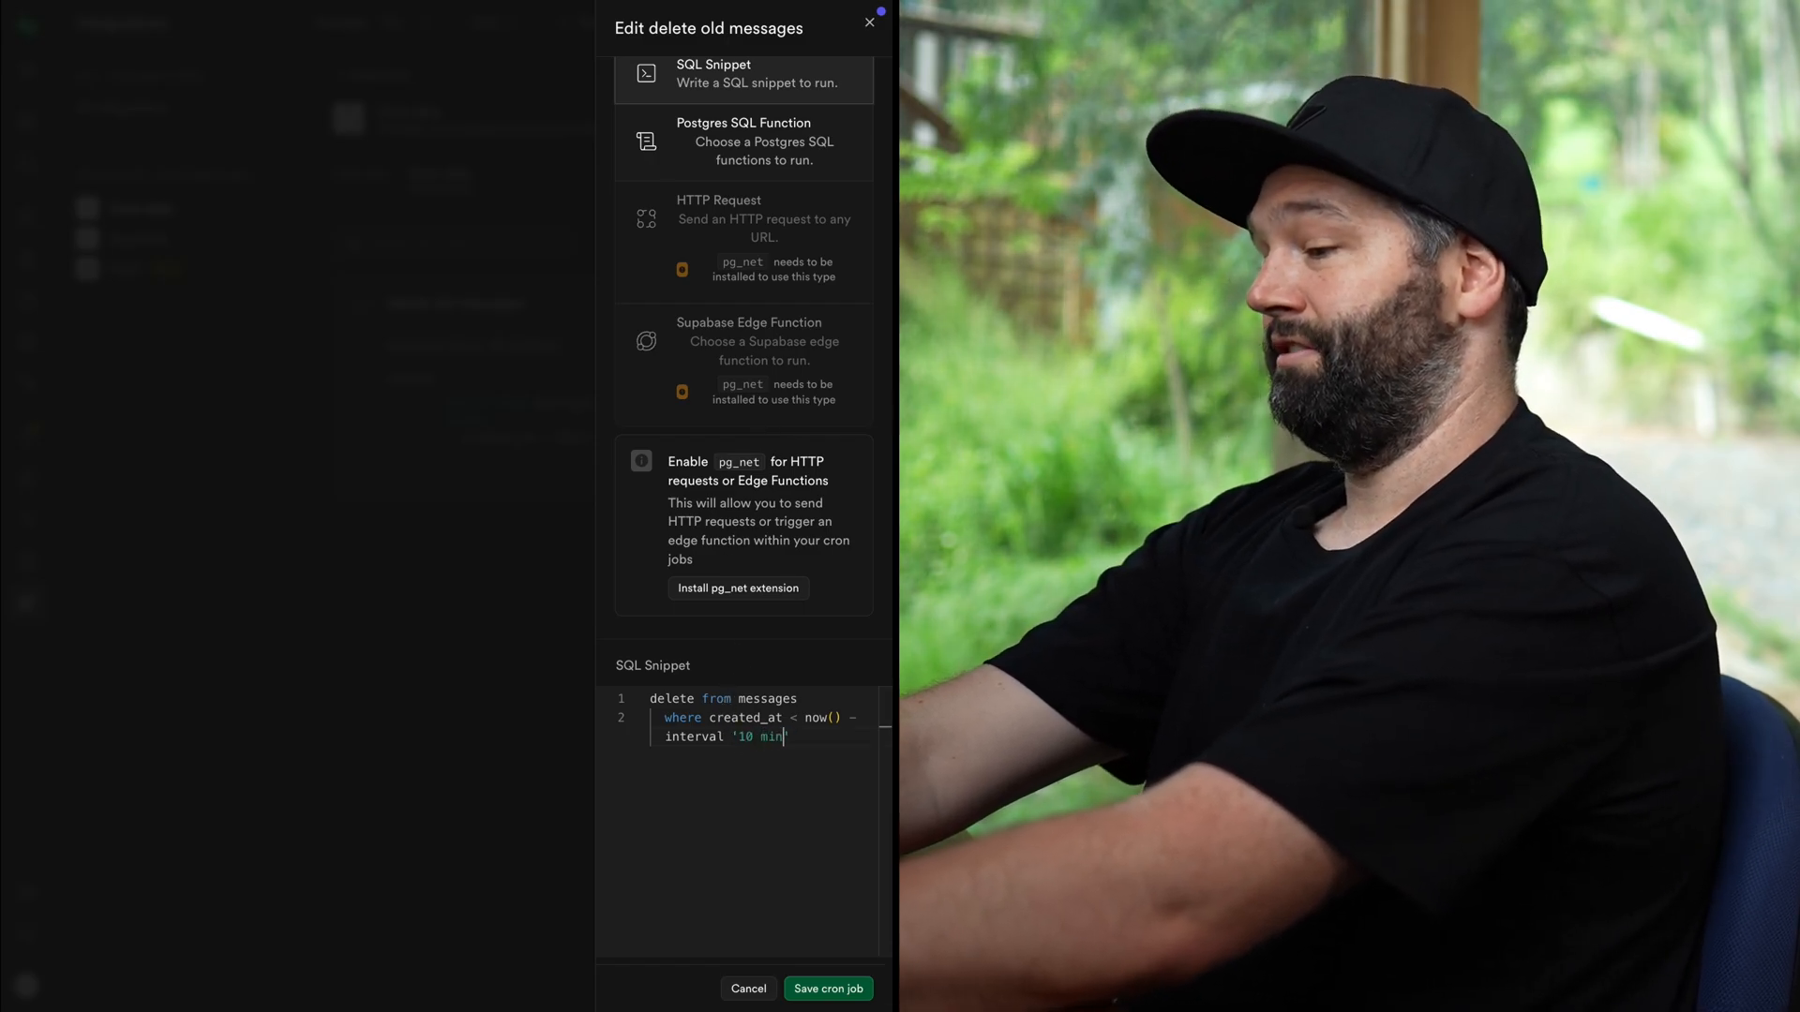
{"action": "left_click", "coordinate": [827, 988]}
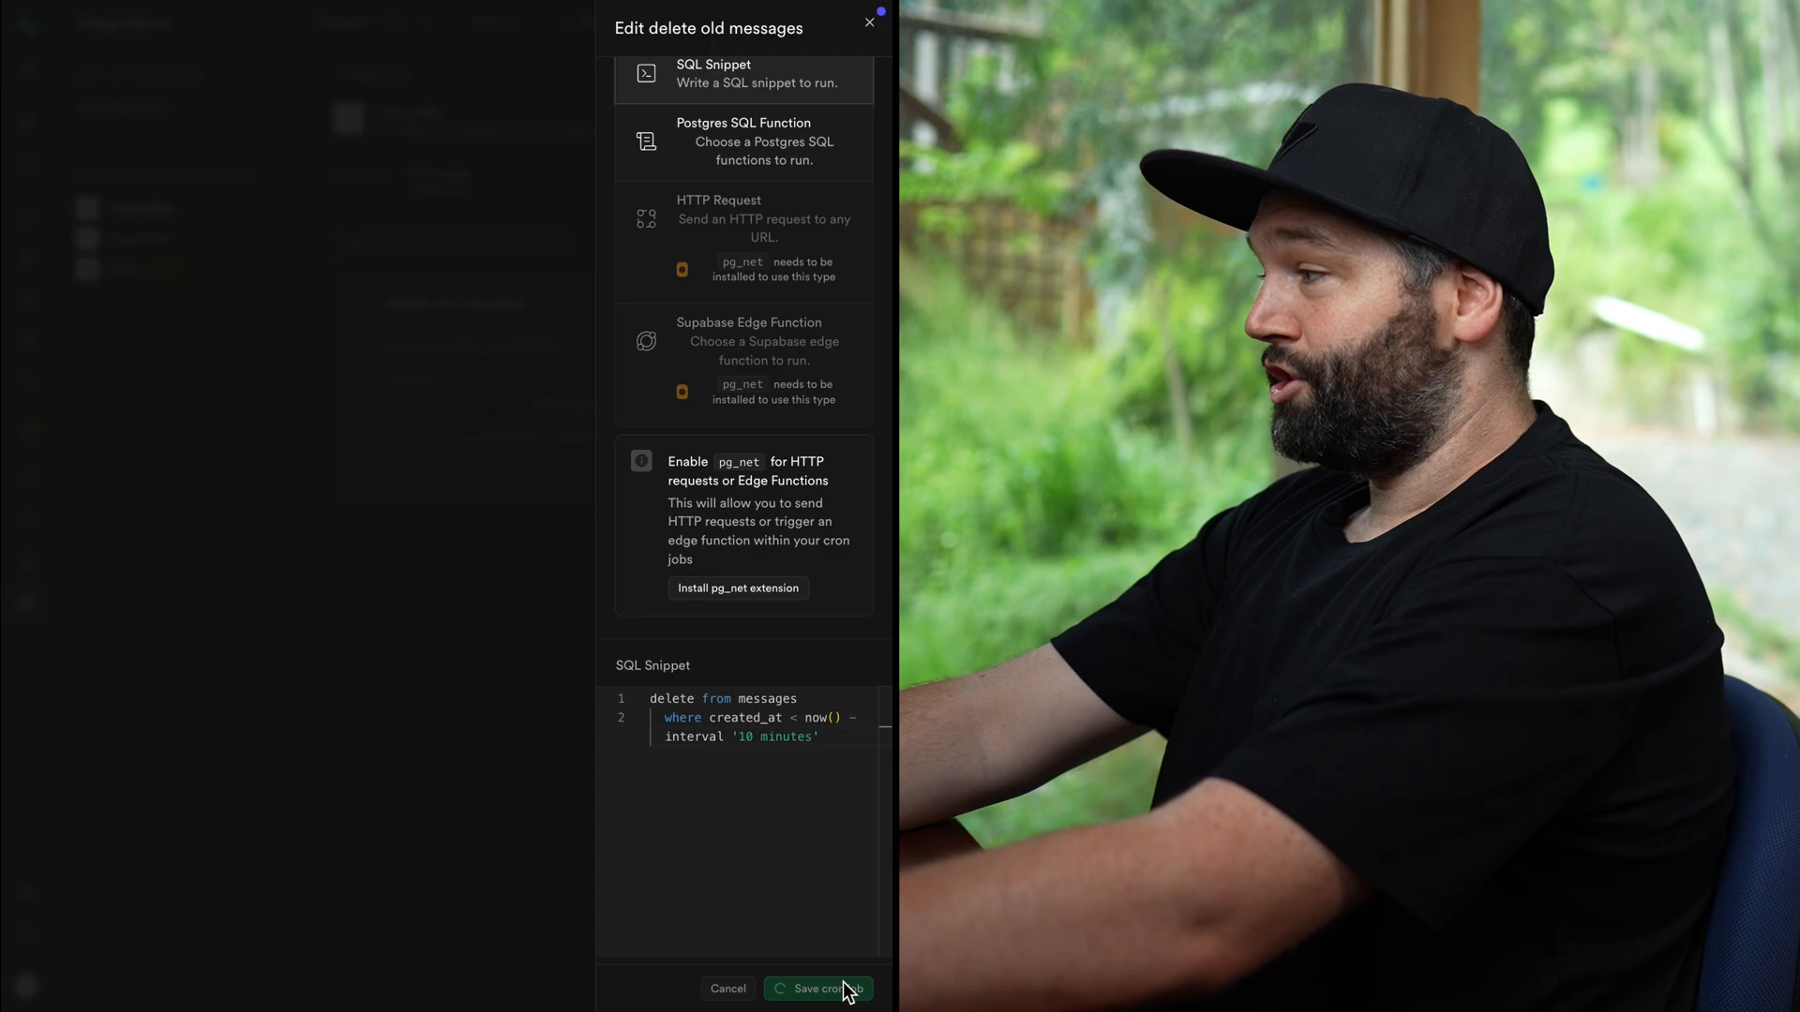
{"action": "left_click", "coordinate": [819, 988]}
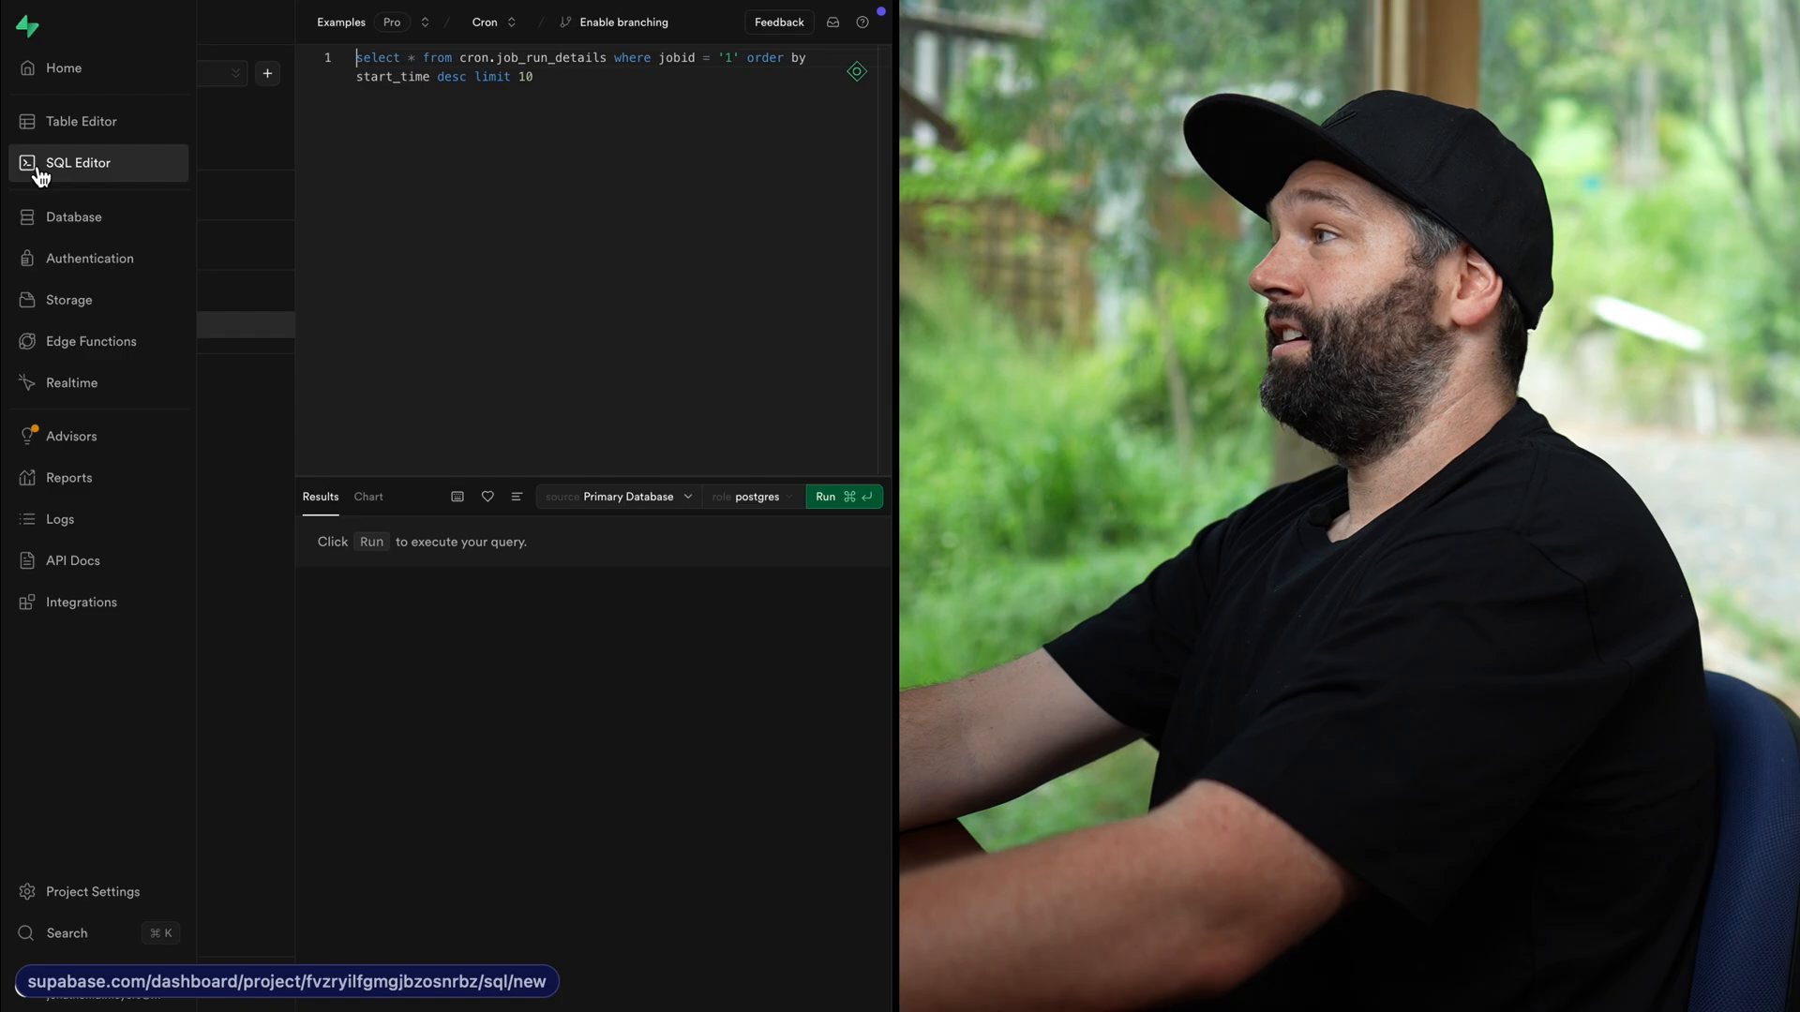
Run the Job Run Details query on cron.job_run_details, showing four runs
{"action": "left_click", "coordinate": [78, 162]}
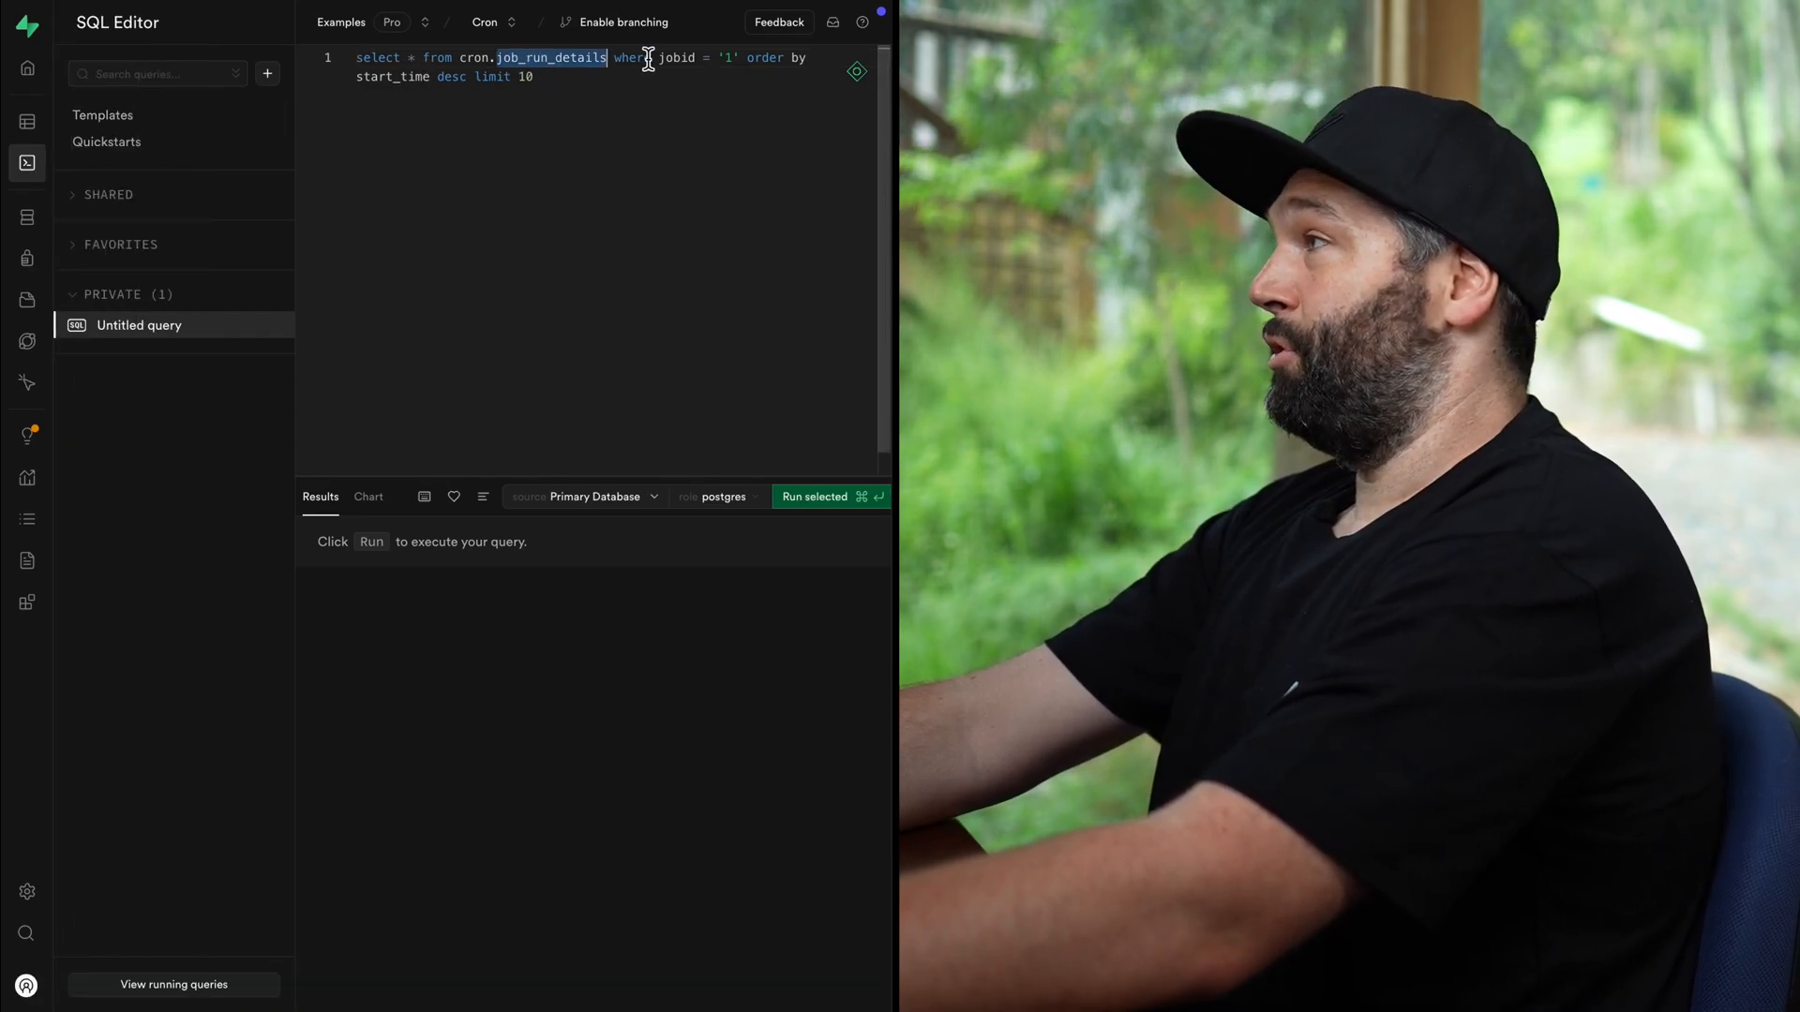
{"action": "mouse_move", "coordinate": [806, 469]}
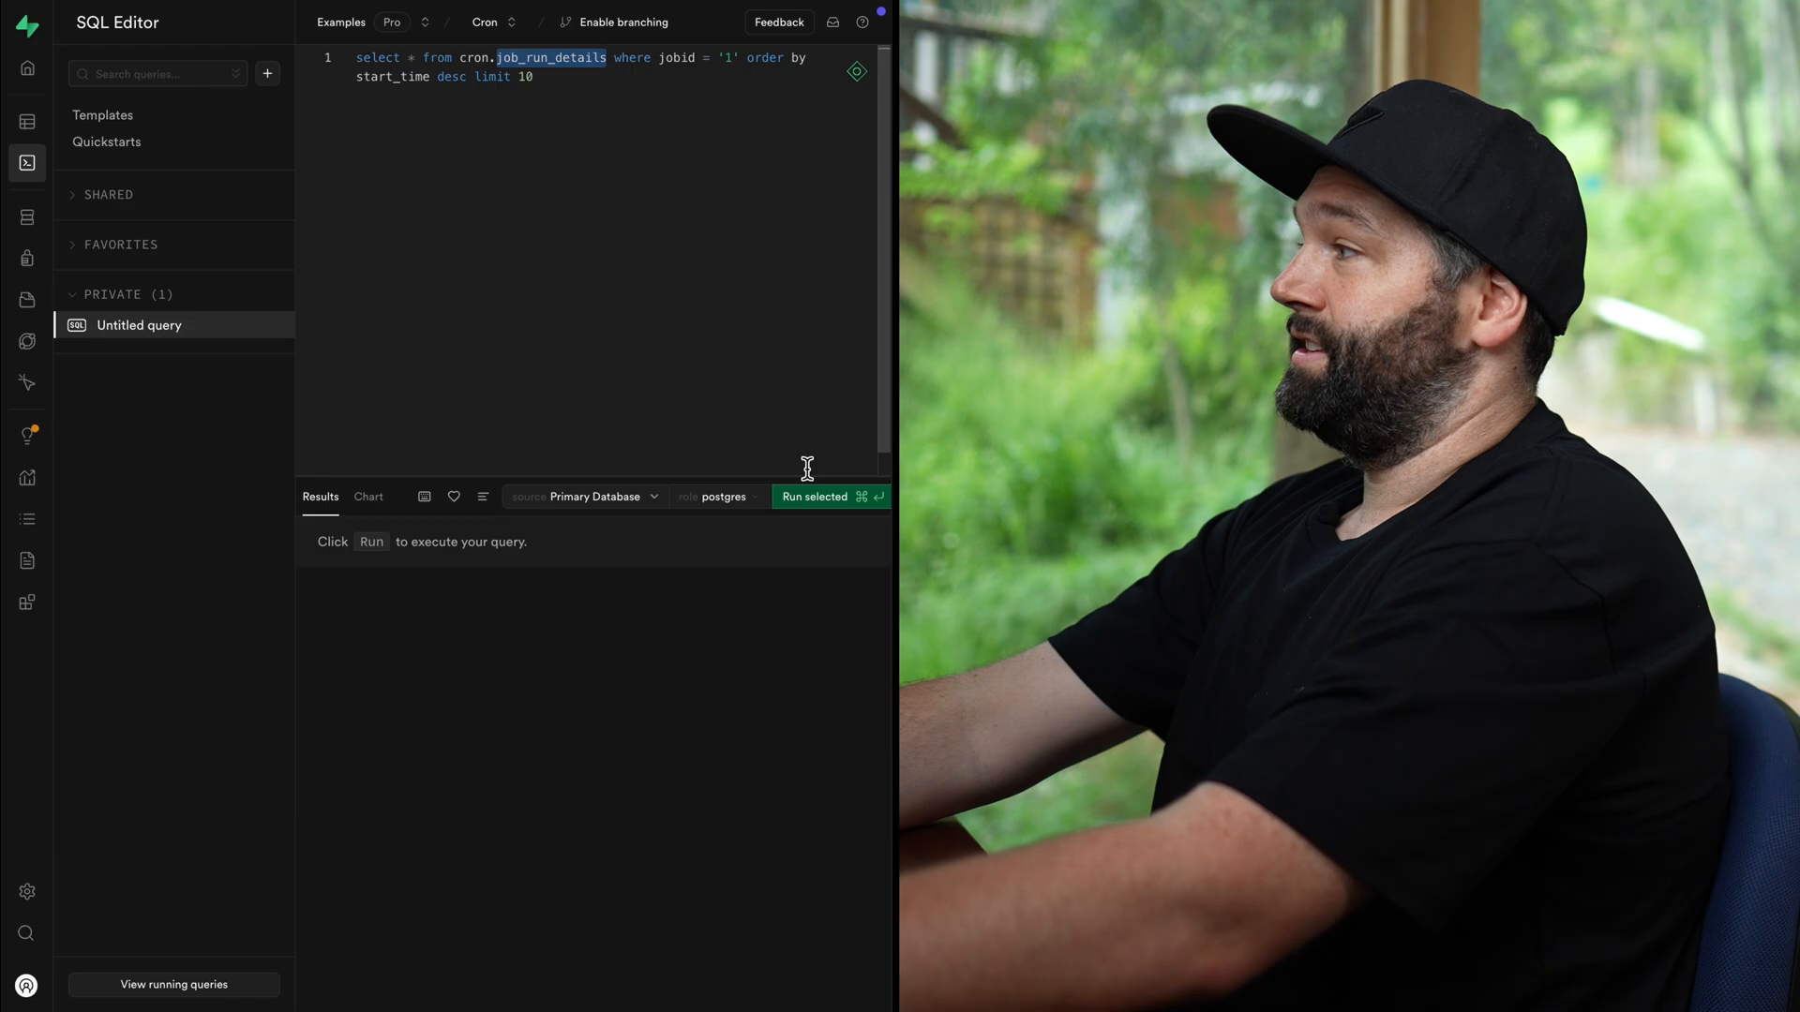
{"action": "left_click", "coordinate": [814, 496]}
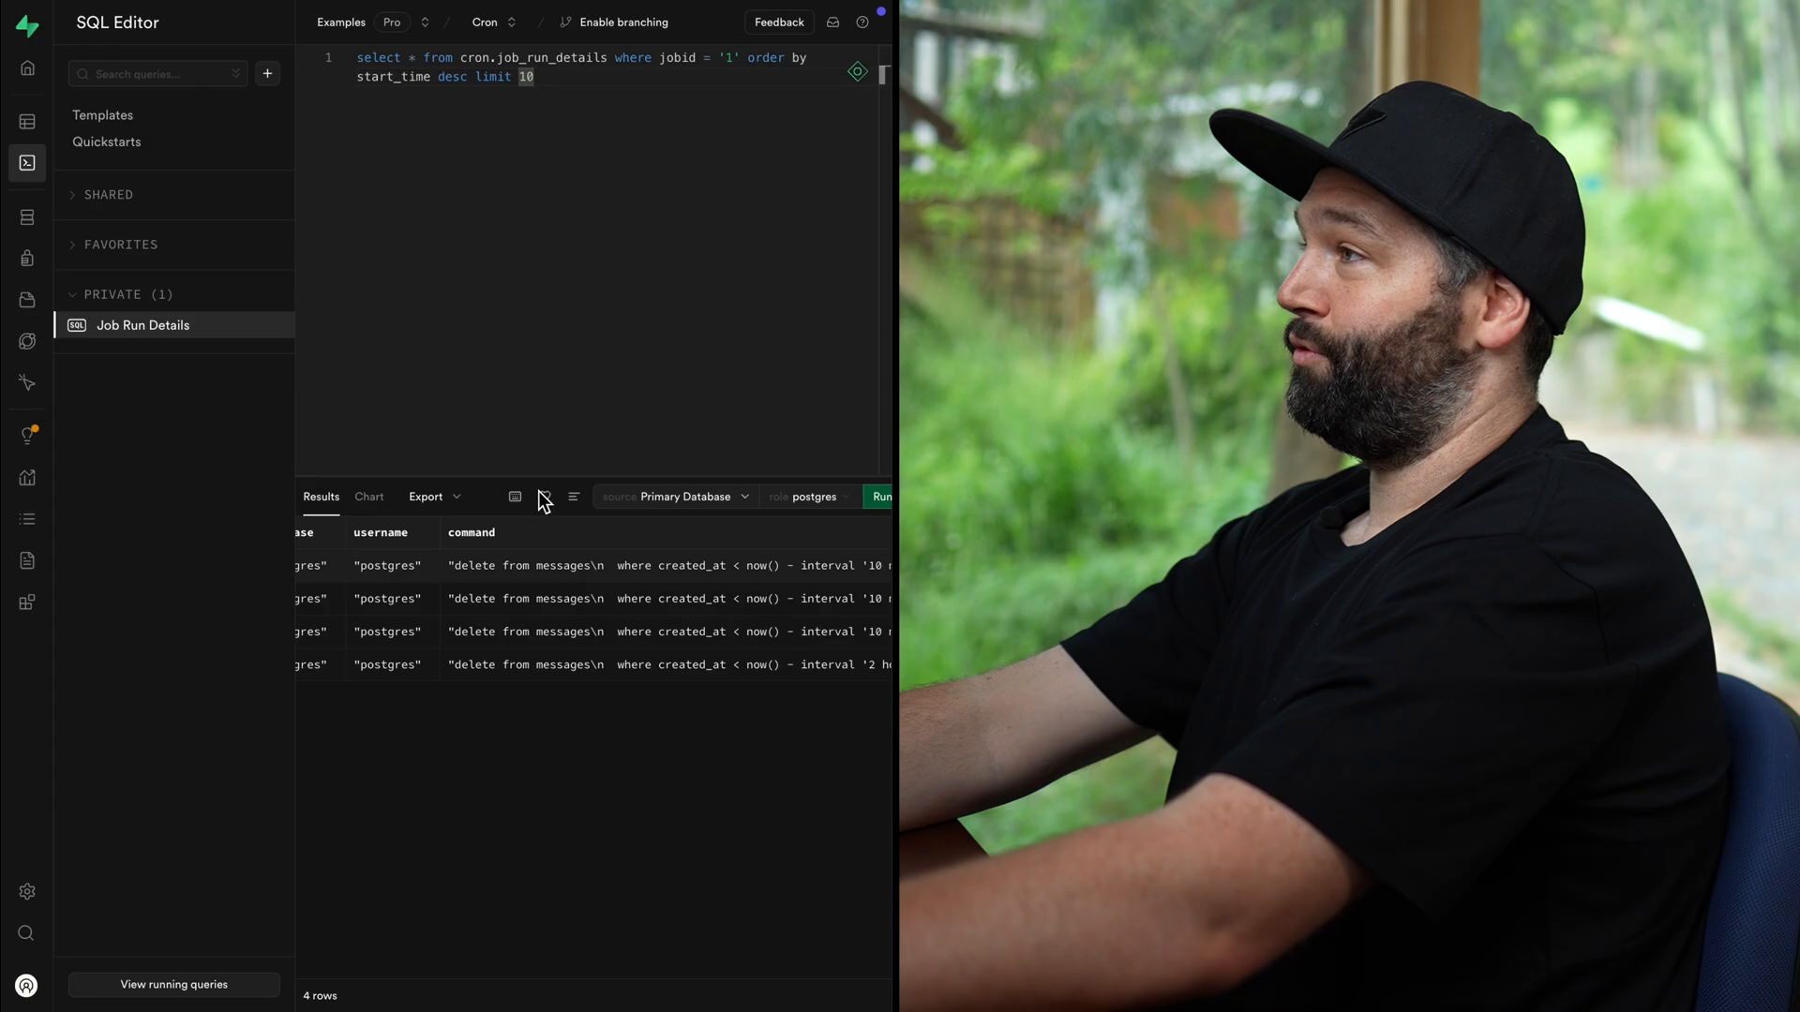
{"action": "left_click", "coordinate": [25, 119]}
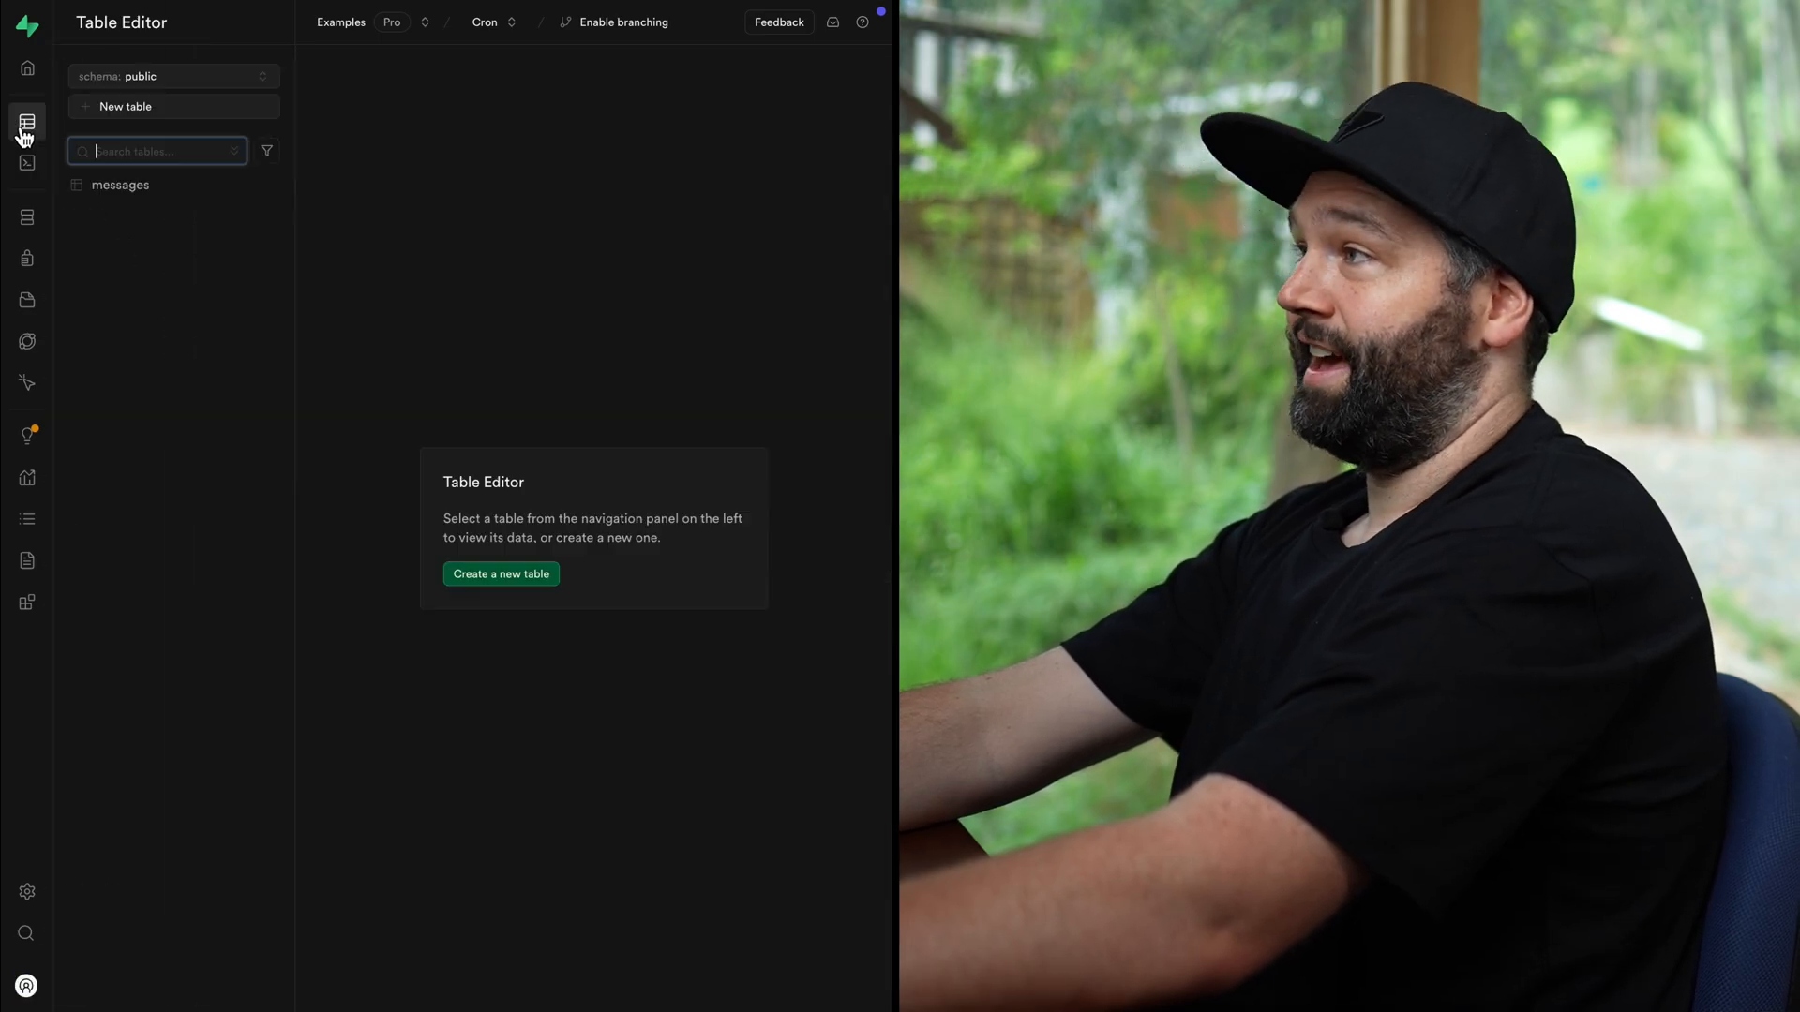
Insert and save a messages row with content 'Everything is temporary'
{"action": "left_click", "coordinate": [119, 185]}
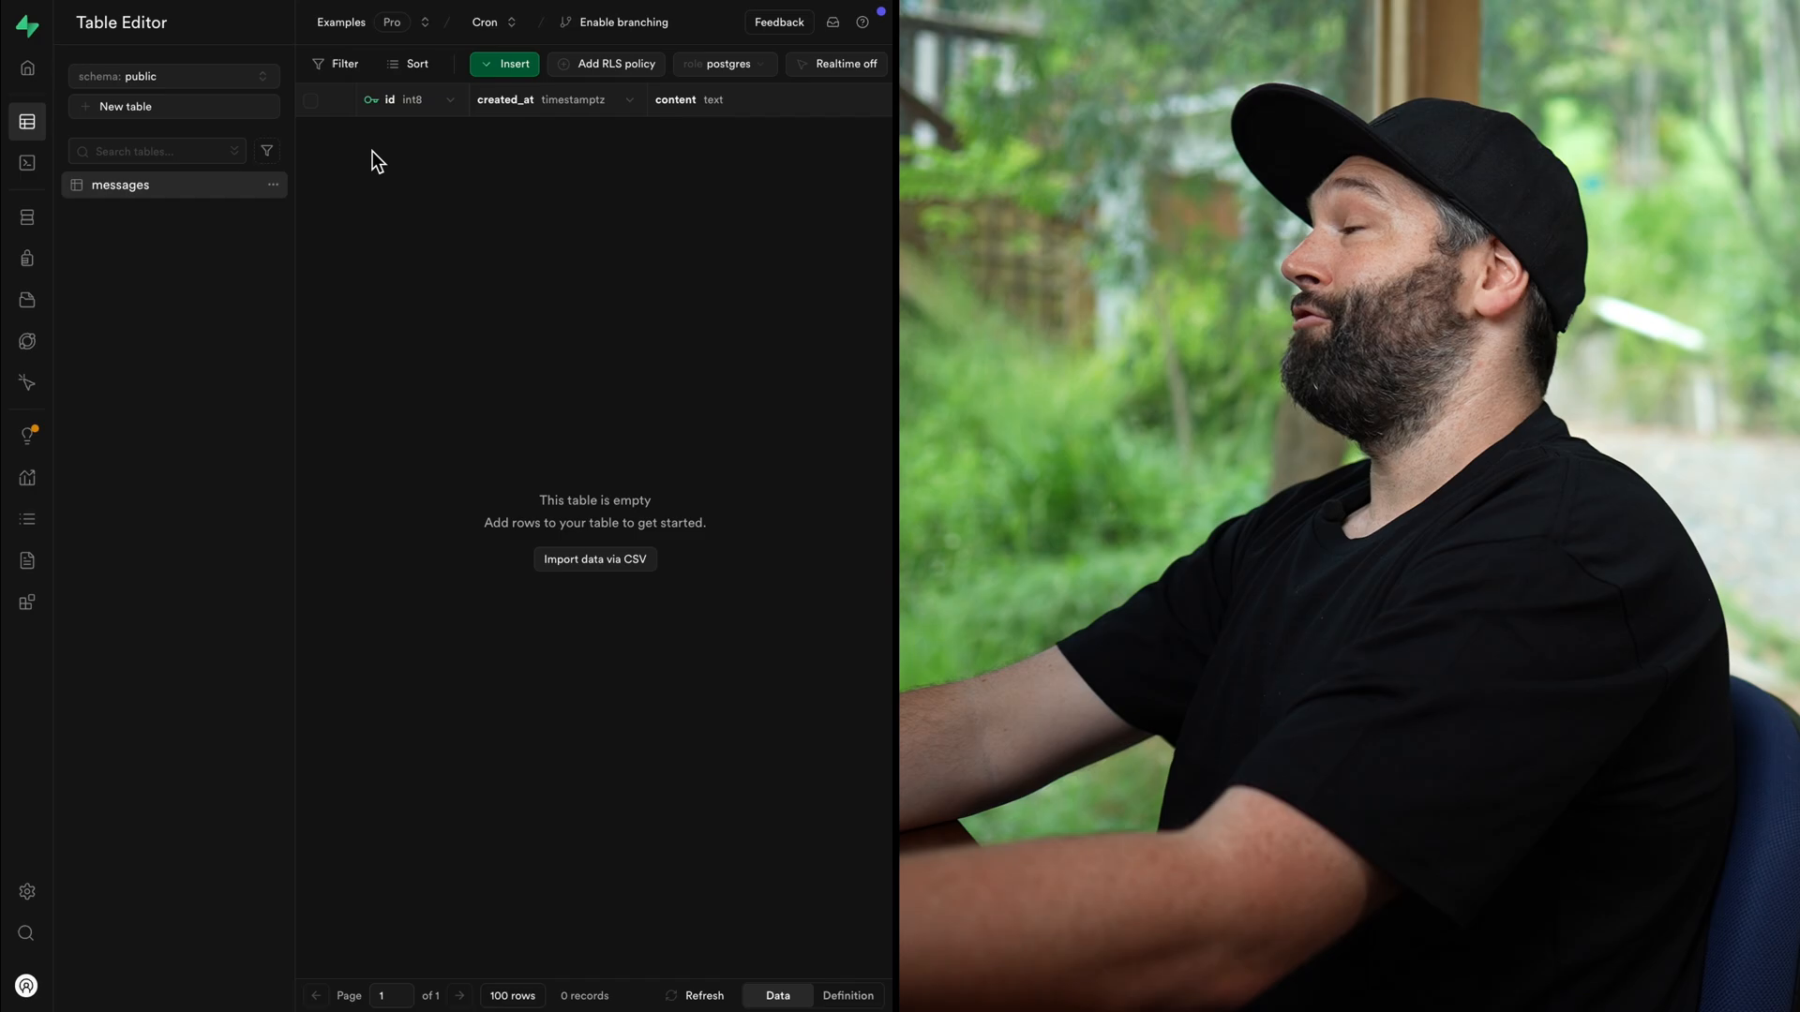
{"action": "left_click", "coordinate": [508, 63]}
{"action": "type", "text": "Everything is tempor"}
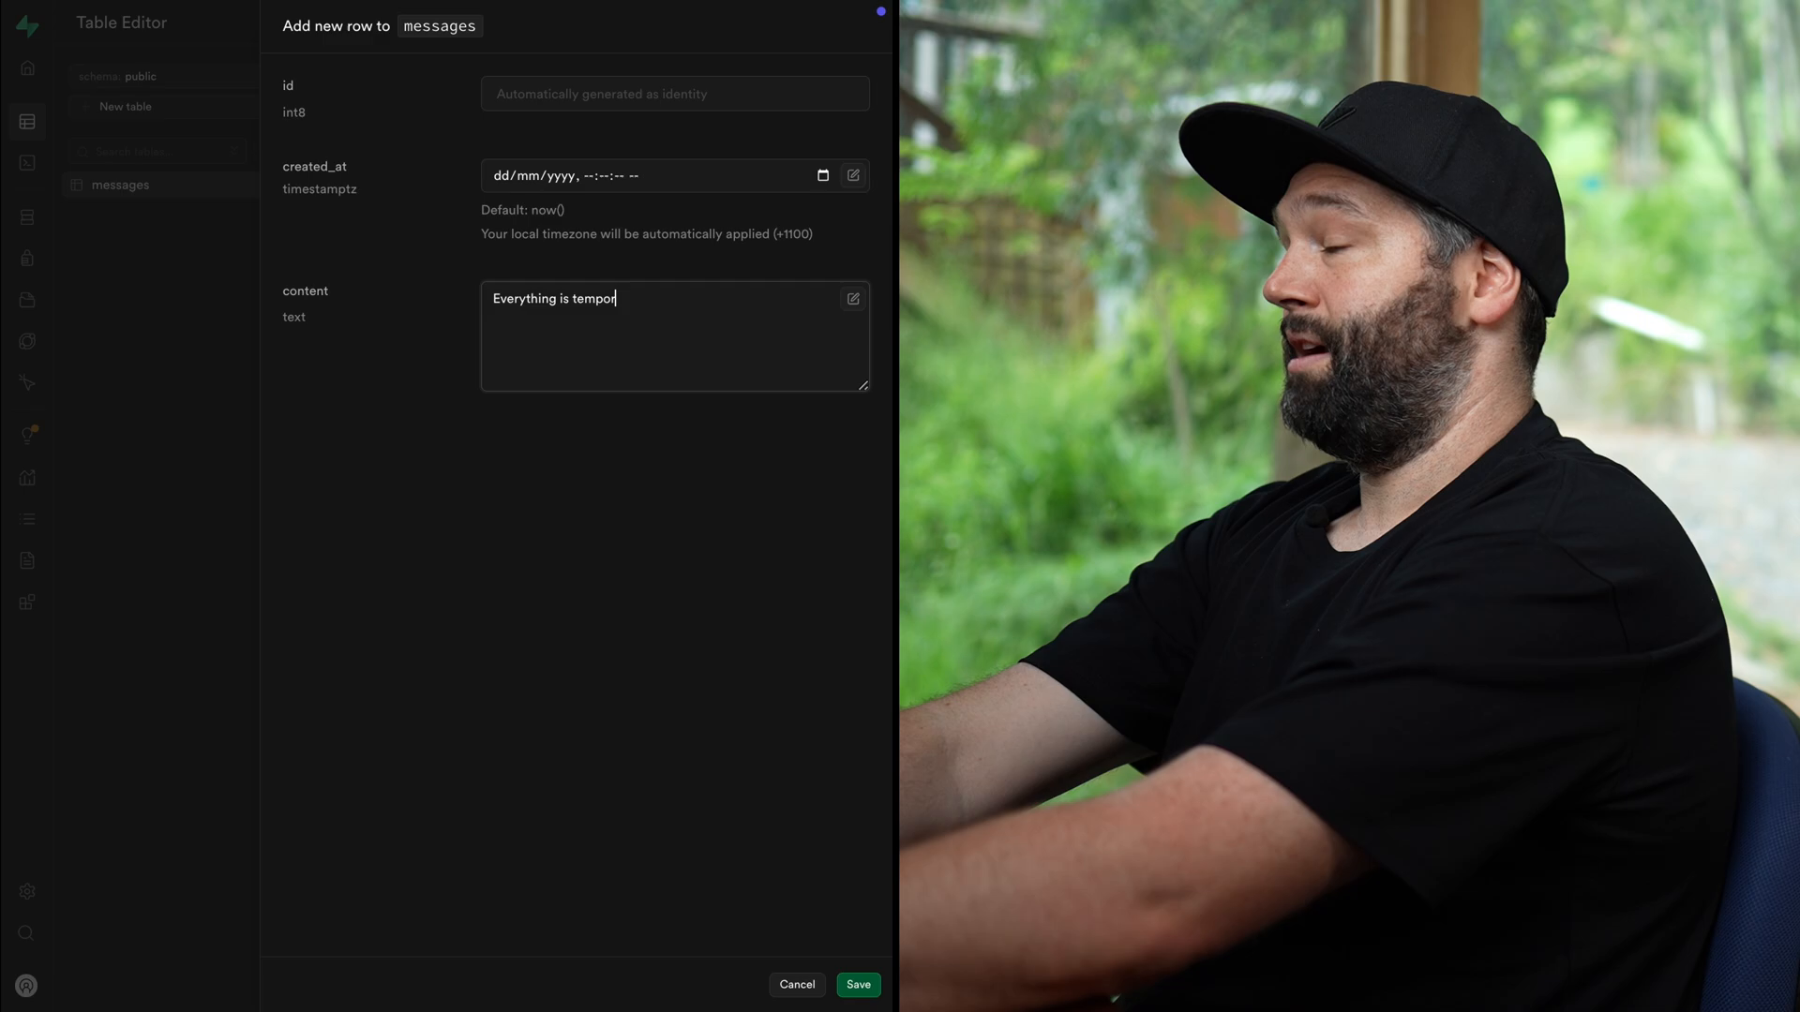
{"action": "type", "text": "ary"}
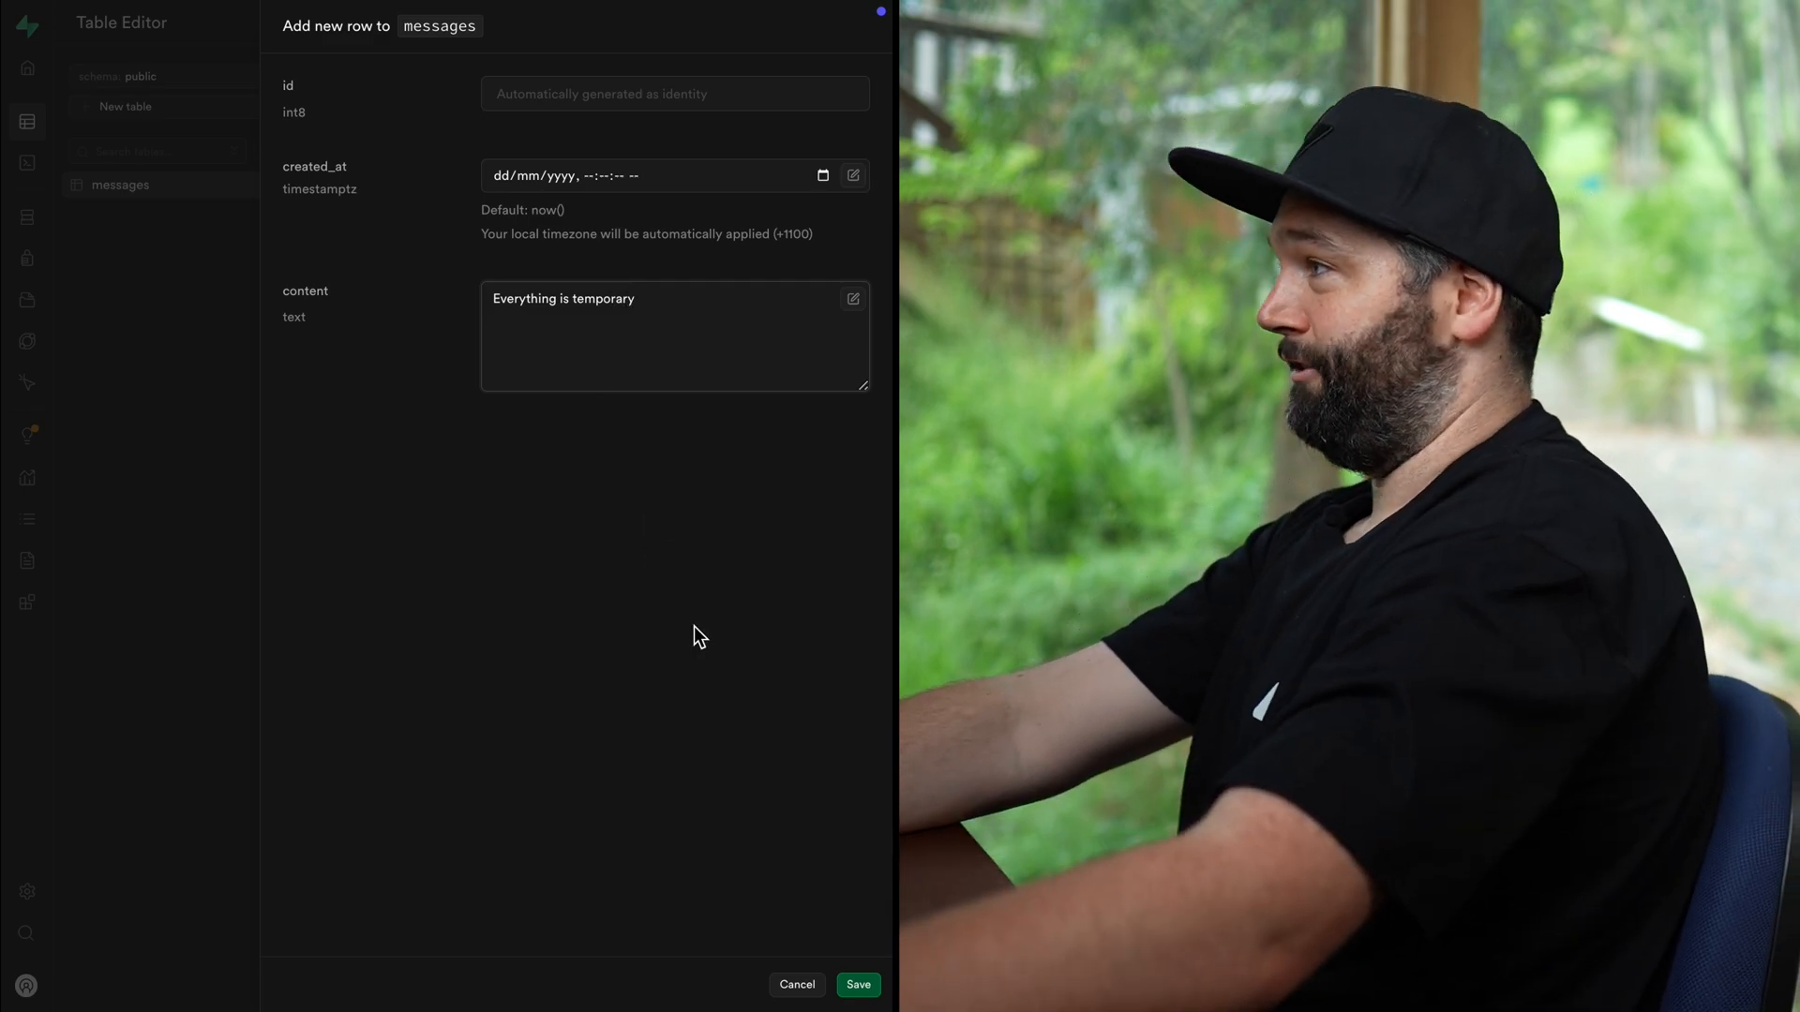
{"action": "left_click", "coordinate": [856, 984]}
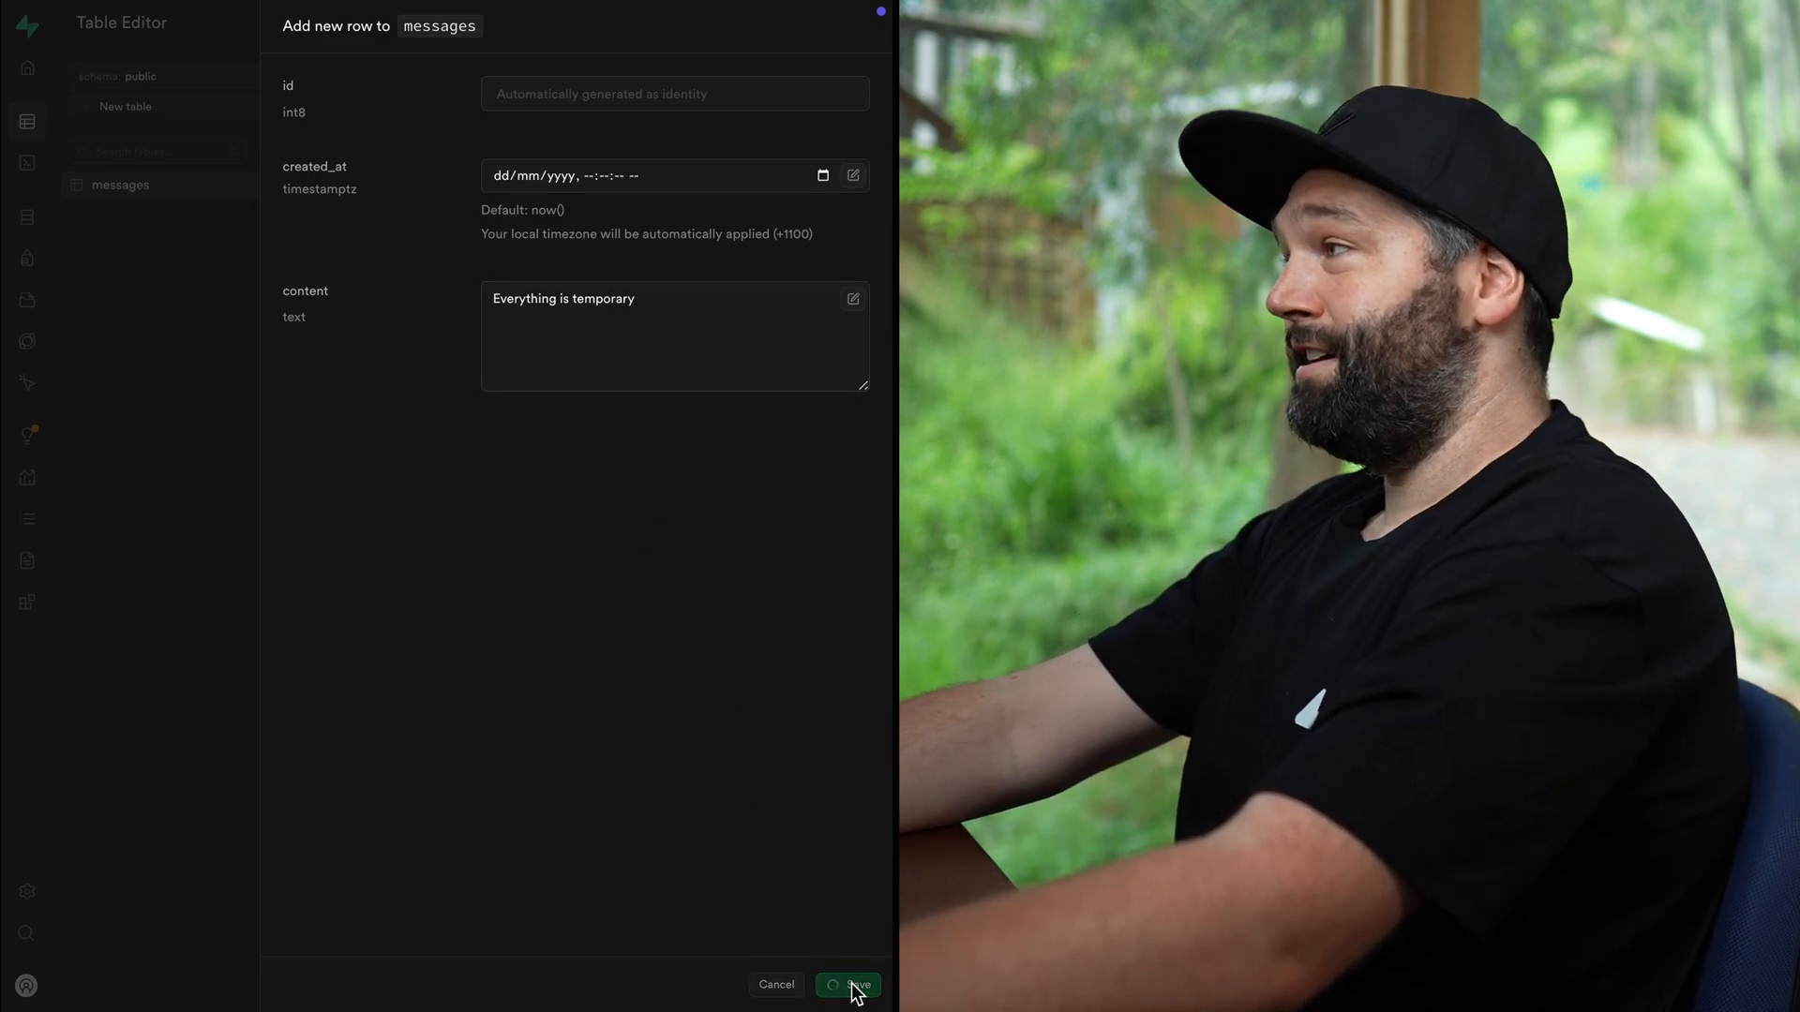
{"action": "left_click", "coordinate": [848, 985]}
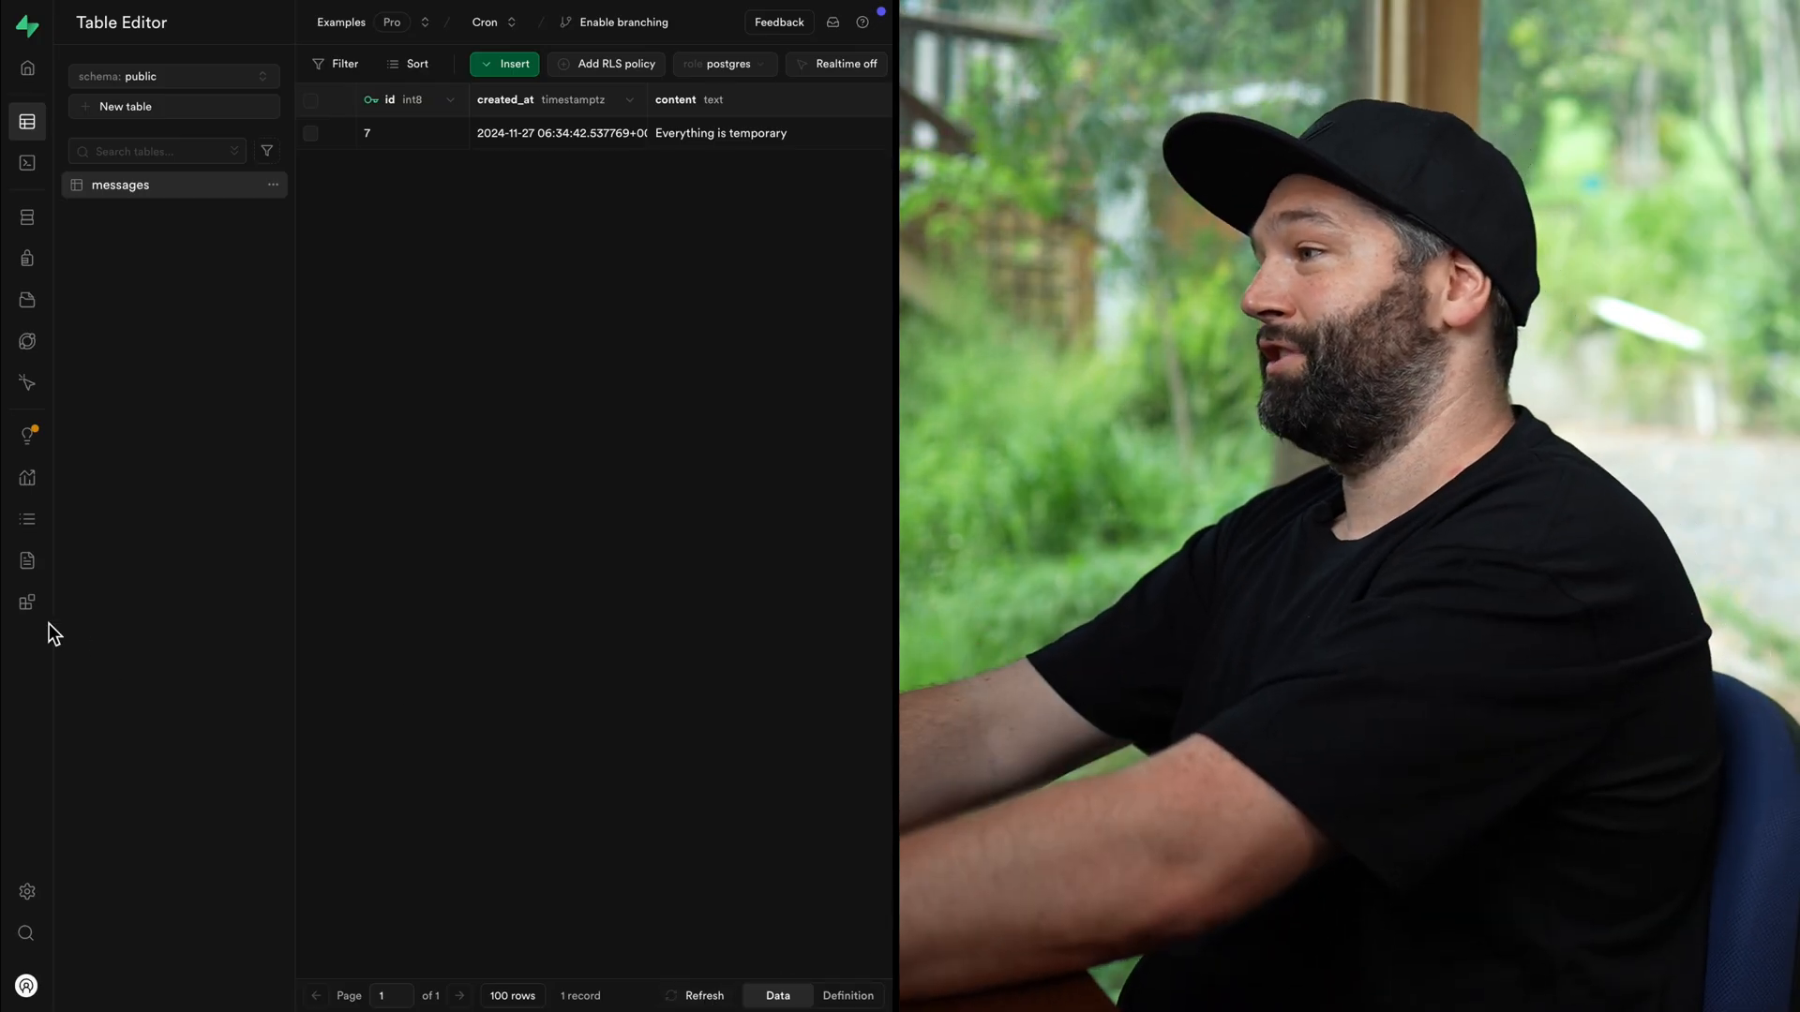
{"action": "left_click", "coordinate": [27, 603]}
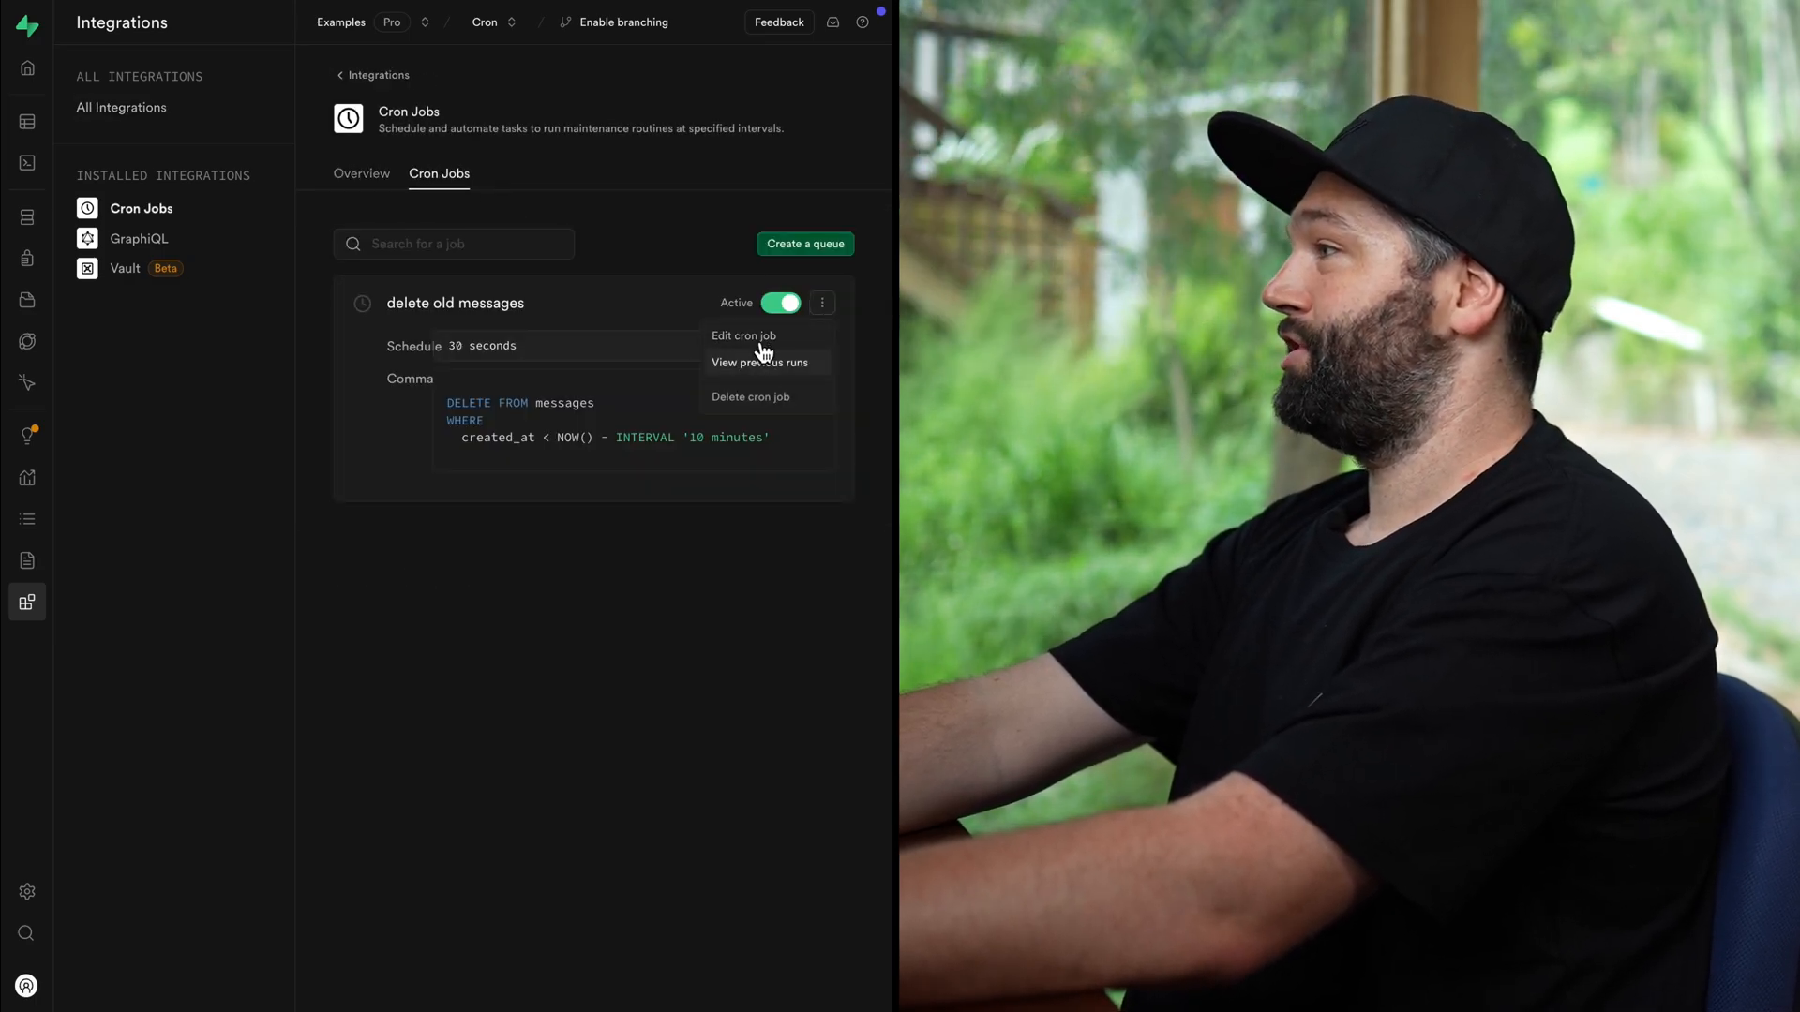
Edit the 'delete old messages' job to delete messages older than '1 minutes'
{"action": "left_click", "coordinate": [744, 335]}
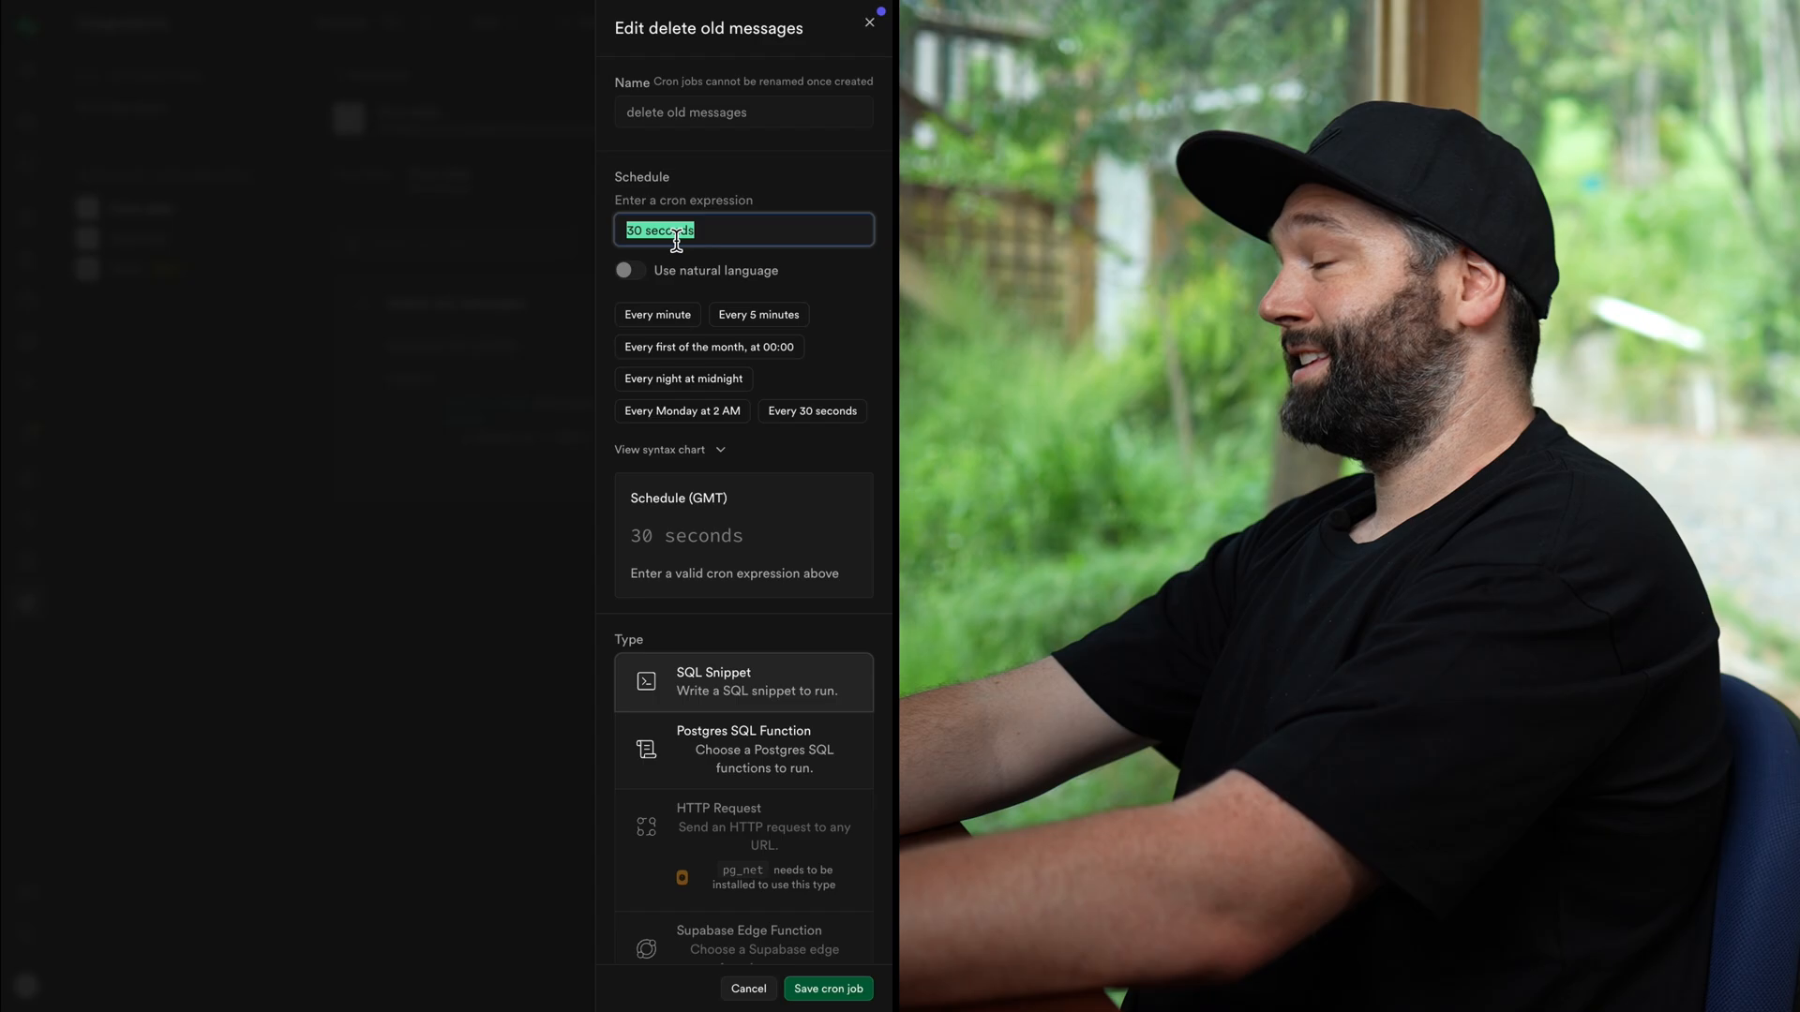
{"action": "scroll", "scroll_direction": "down", "scroll_amount": 3}
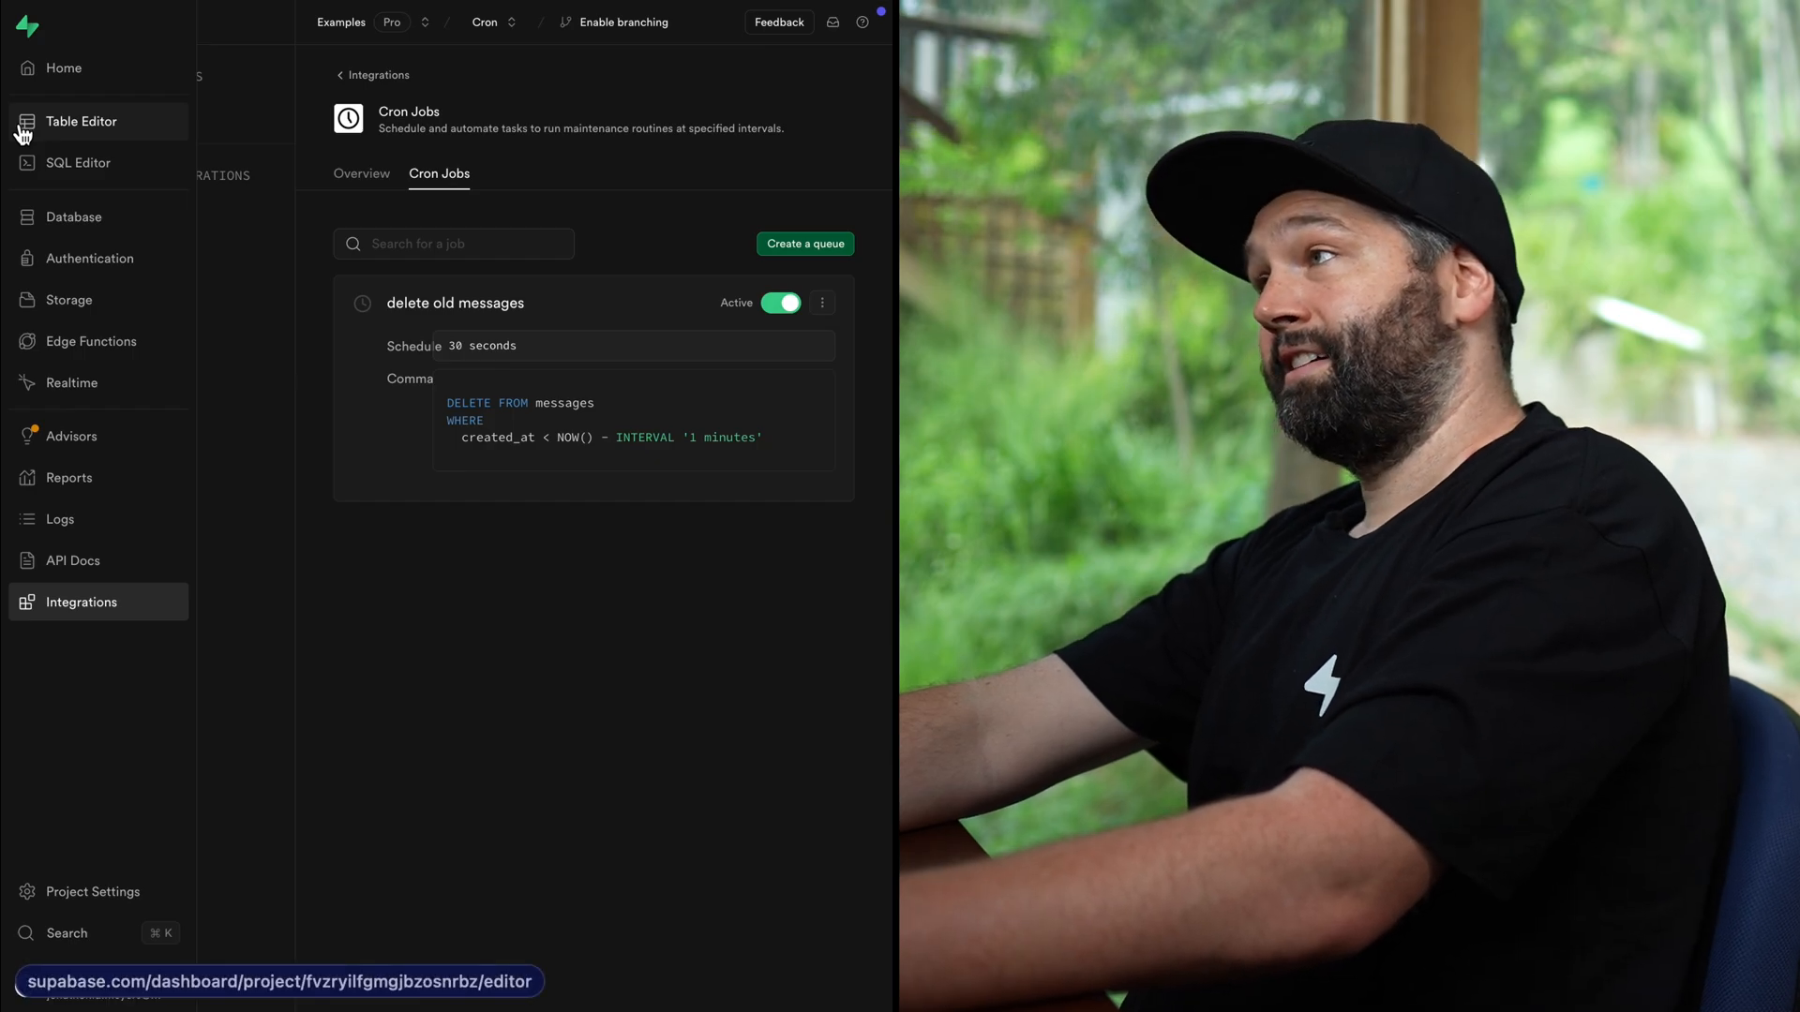
Confirm the messages table has no rows, then return to the Cron Jobs list
{"action": "left_click", "coordinate": [81, 121]}
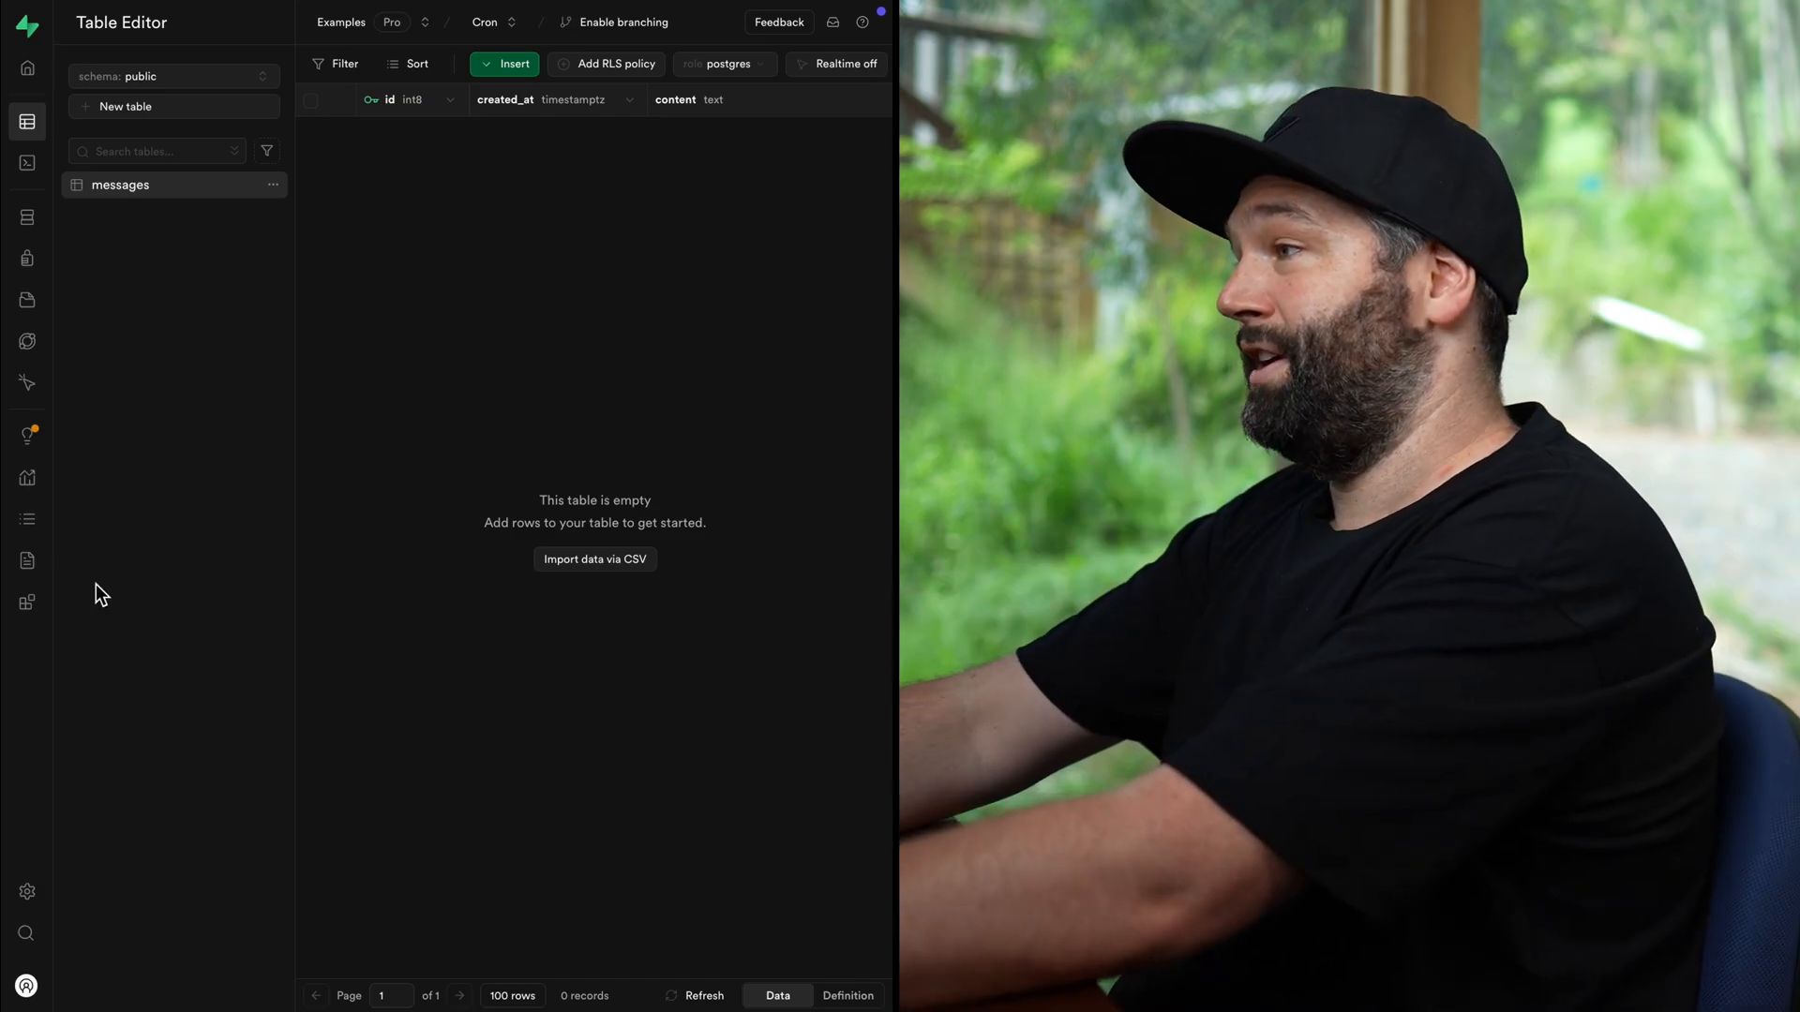
{"action": "left_click", "coordinate": [27, 601]}
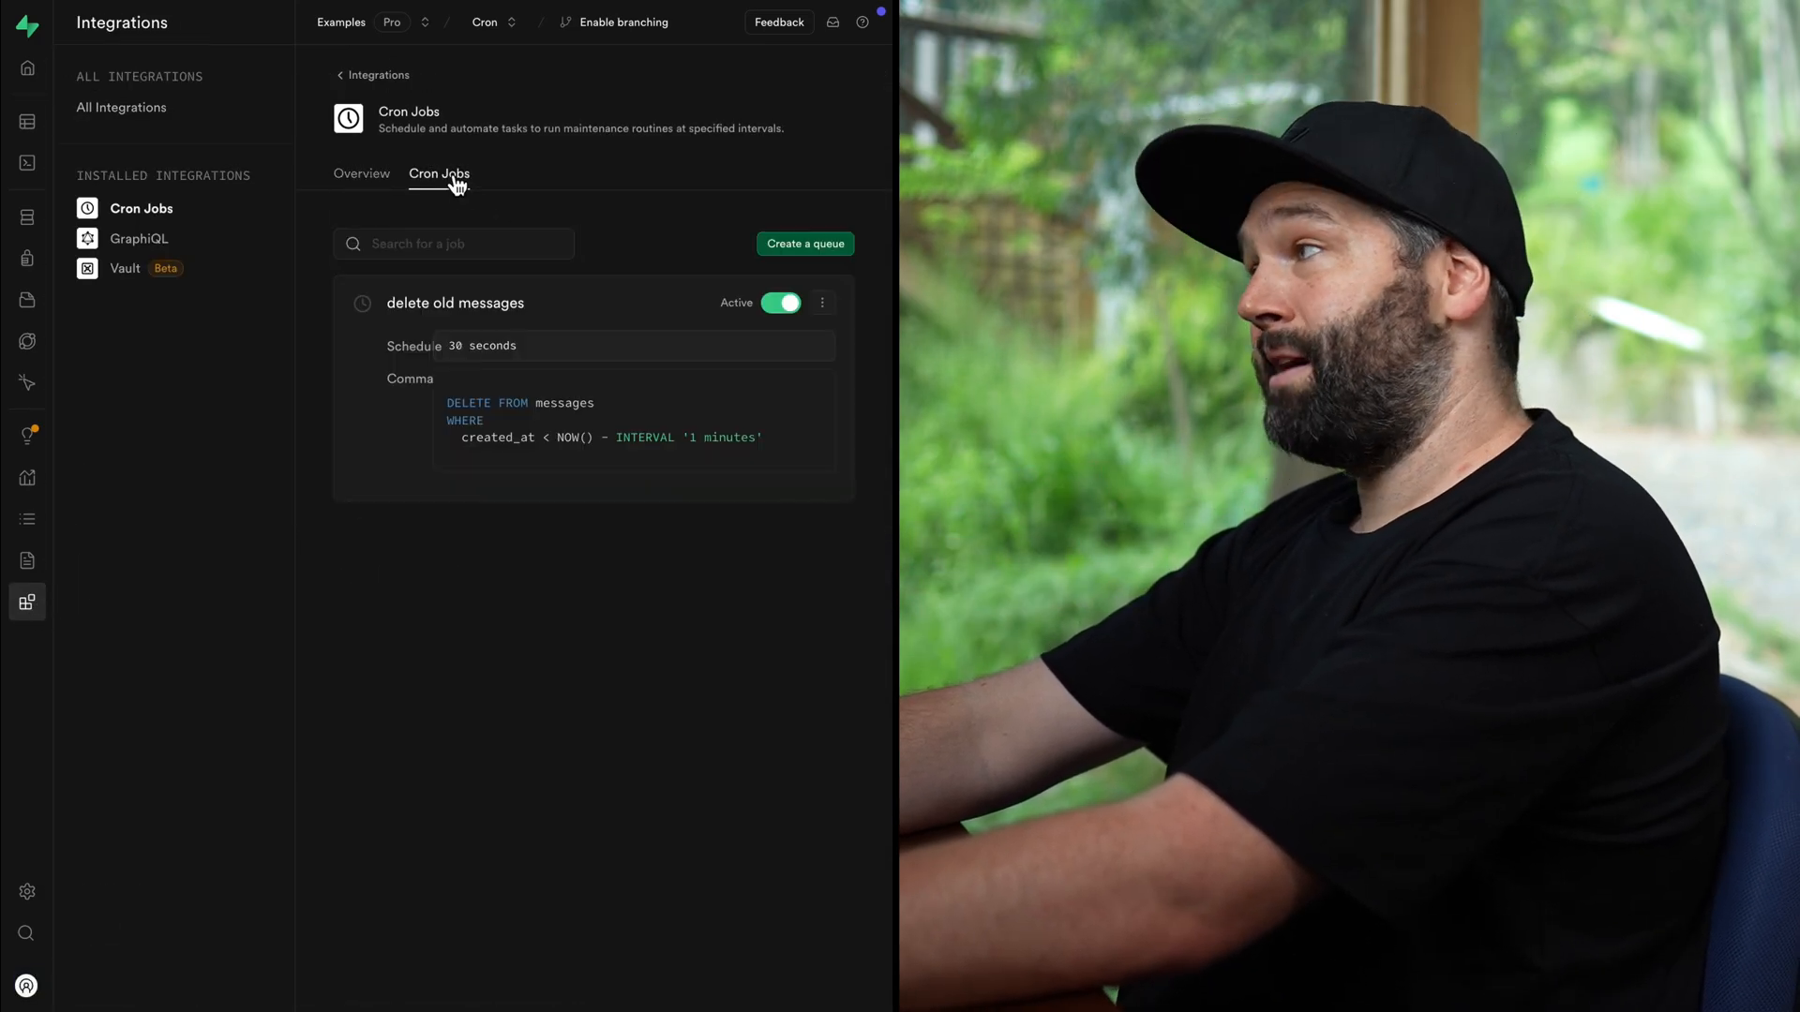
Start a cron job named 'email active users' scheduled every night at midnight
{"action": "left_click", "coordinate": [804, 243]}
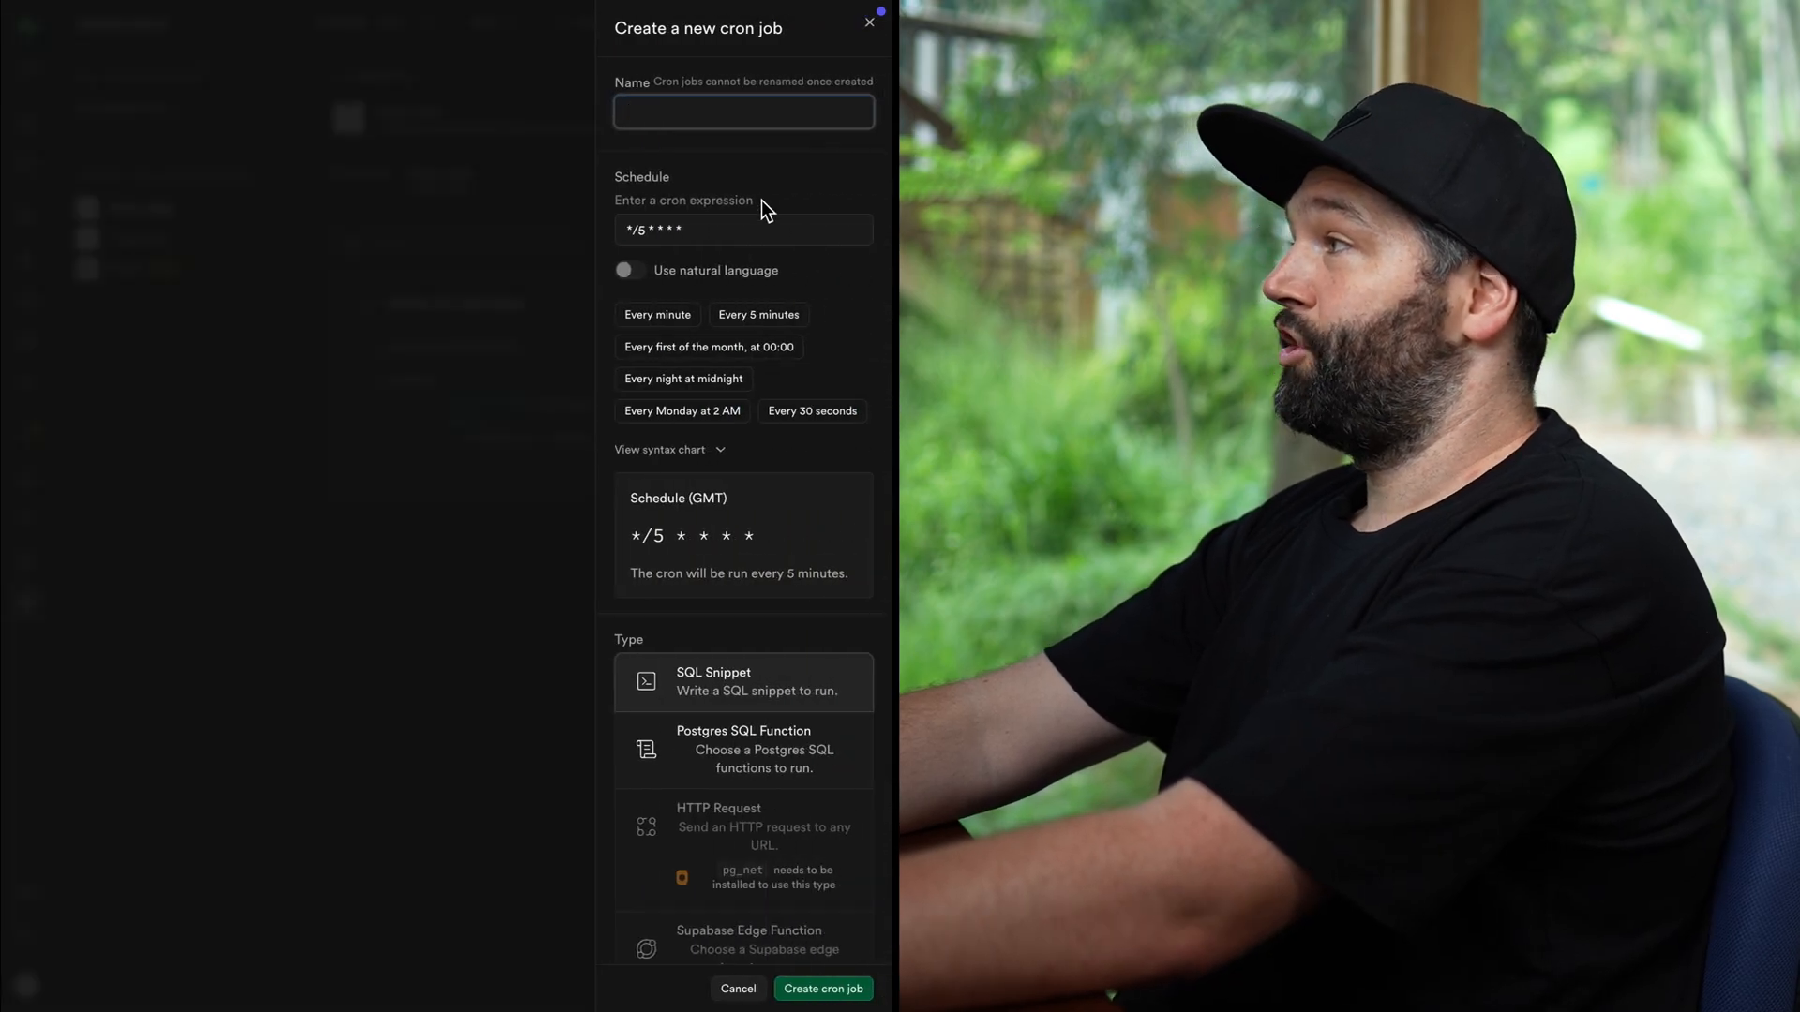
{"action": "type", "text": "email active users"}
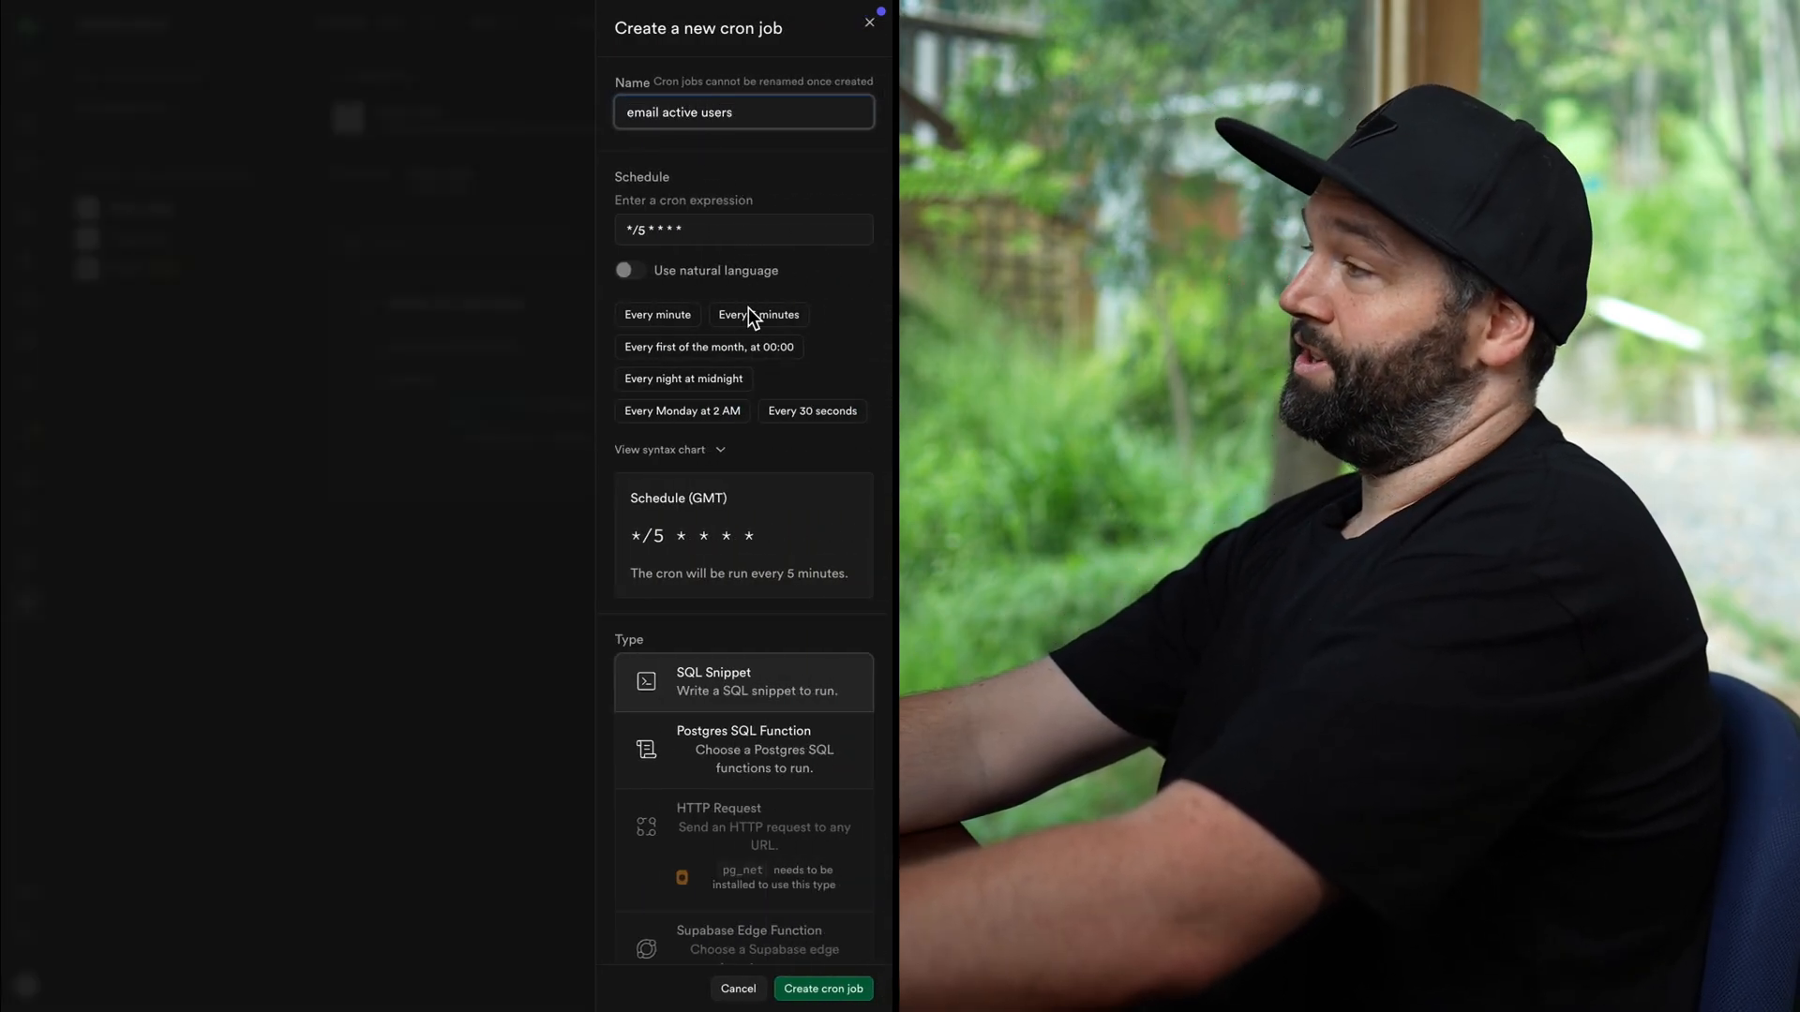
{"action": "left_click", "coordinate": [684, 378]}
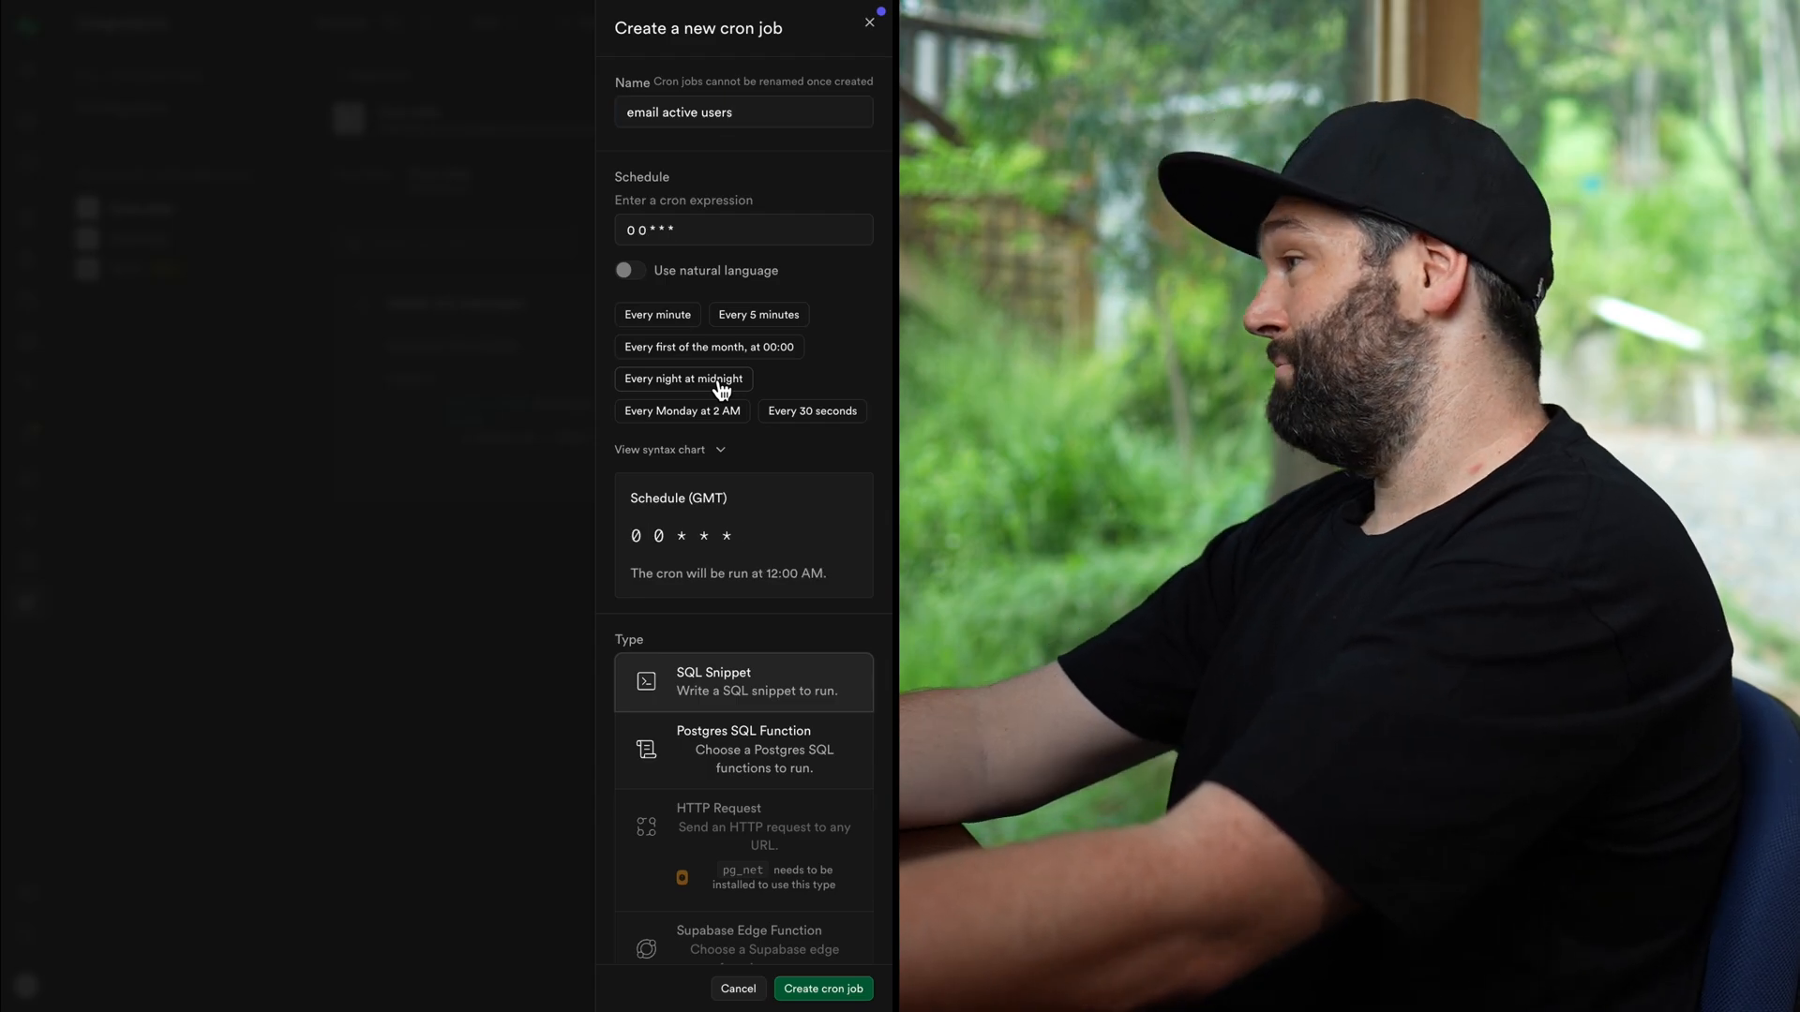
{"action": "scroll", "scroll_direction": "down", "scroll_amount": 3}
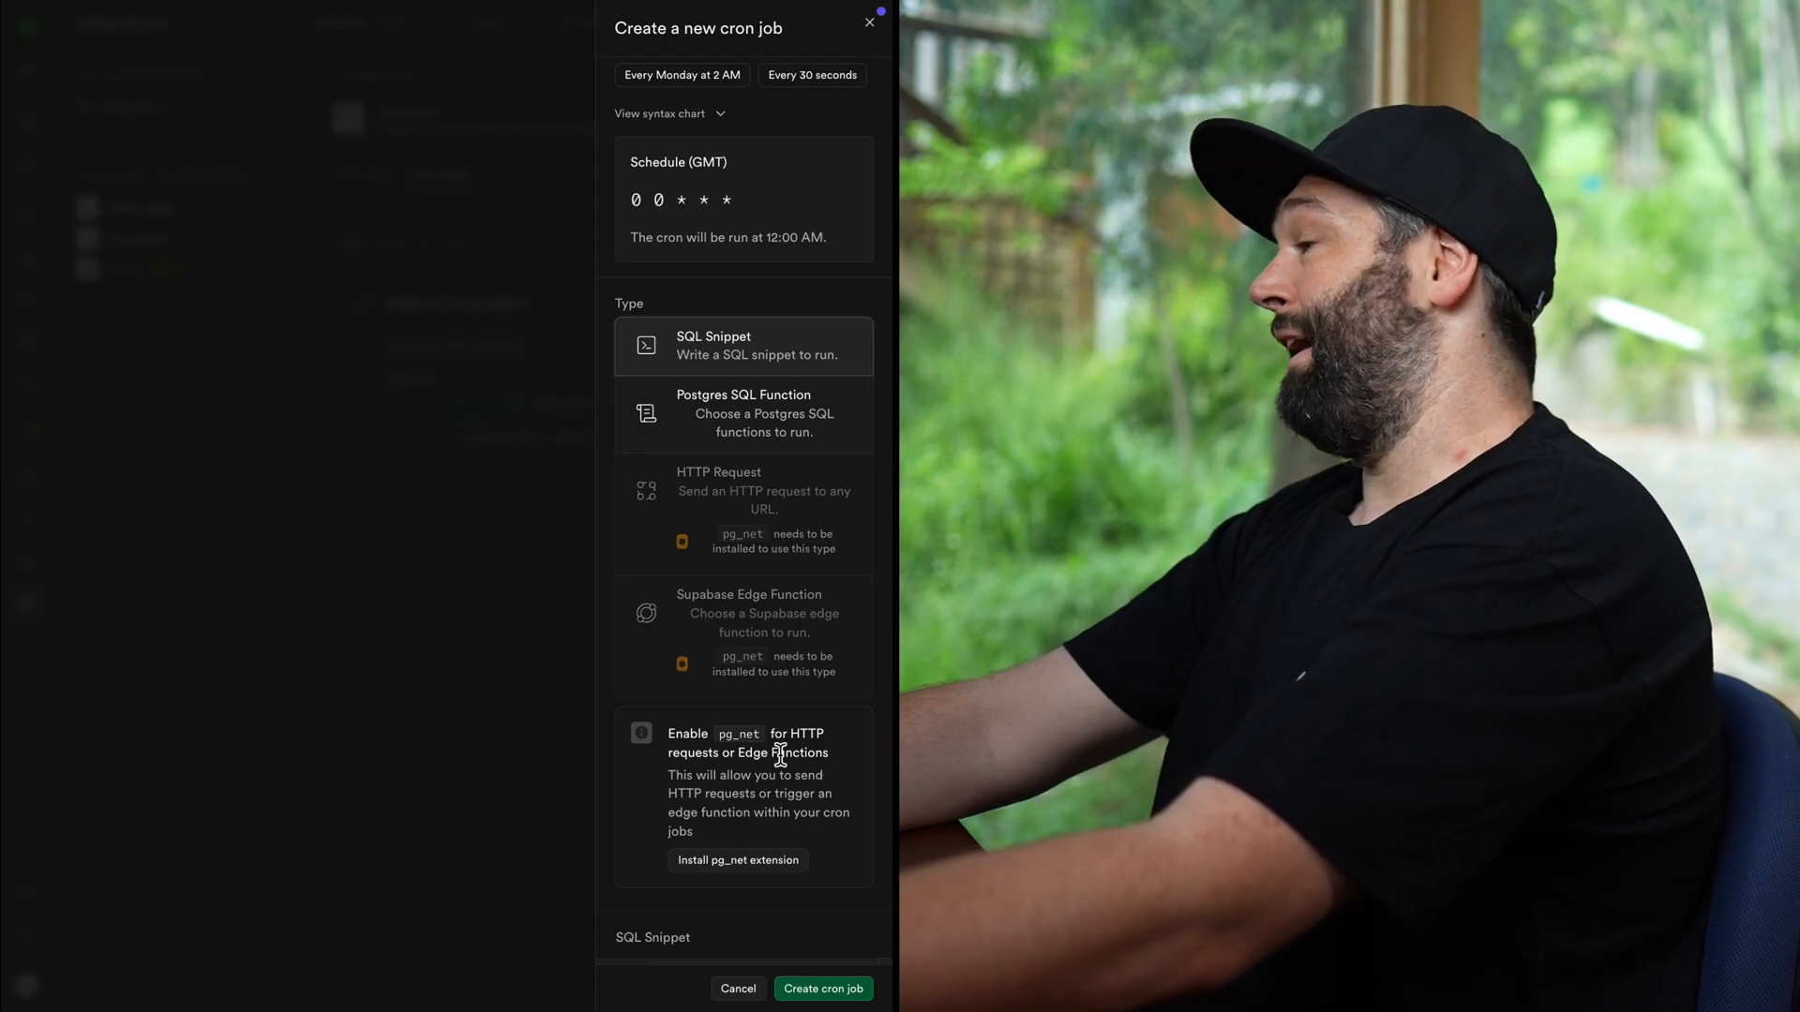
Enable pg_net in the extensions schema and set the job type to Supabase Edge Function
{"action": "left_click", "coordinate": [737, 860]}
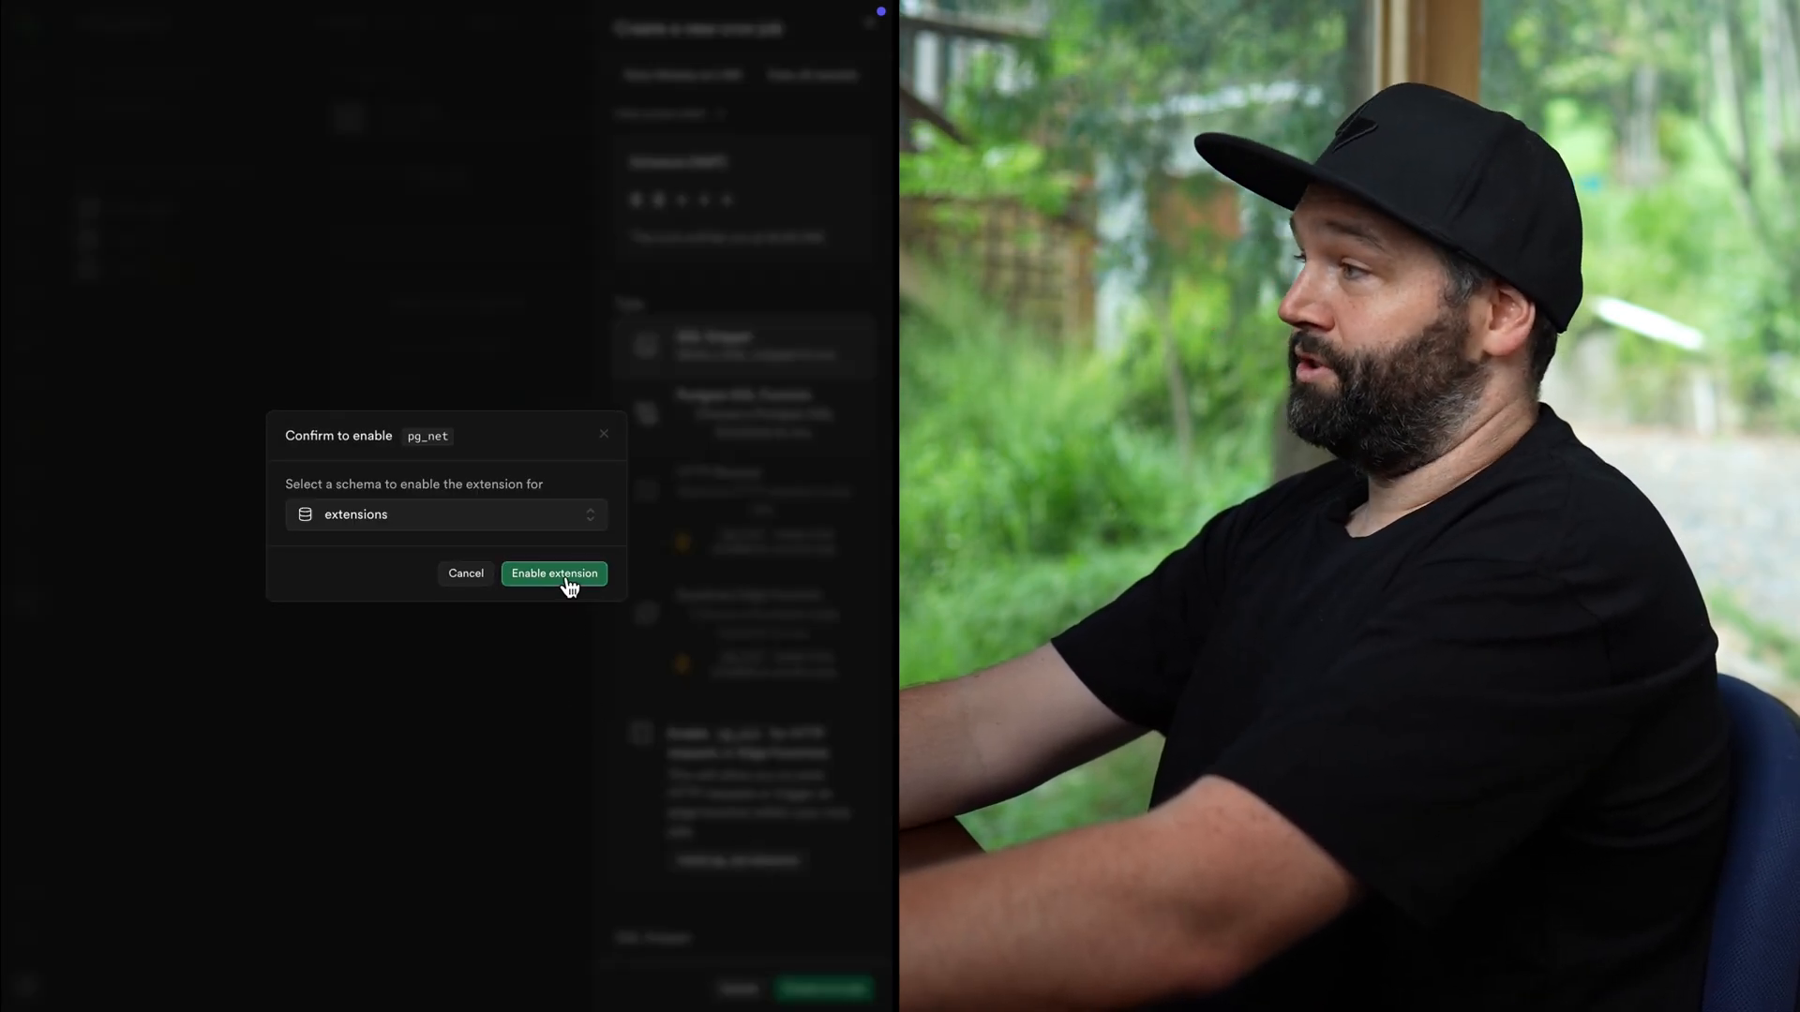
{"action": "left_click", "coordinate": [554, 574]}
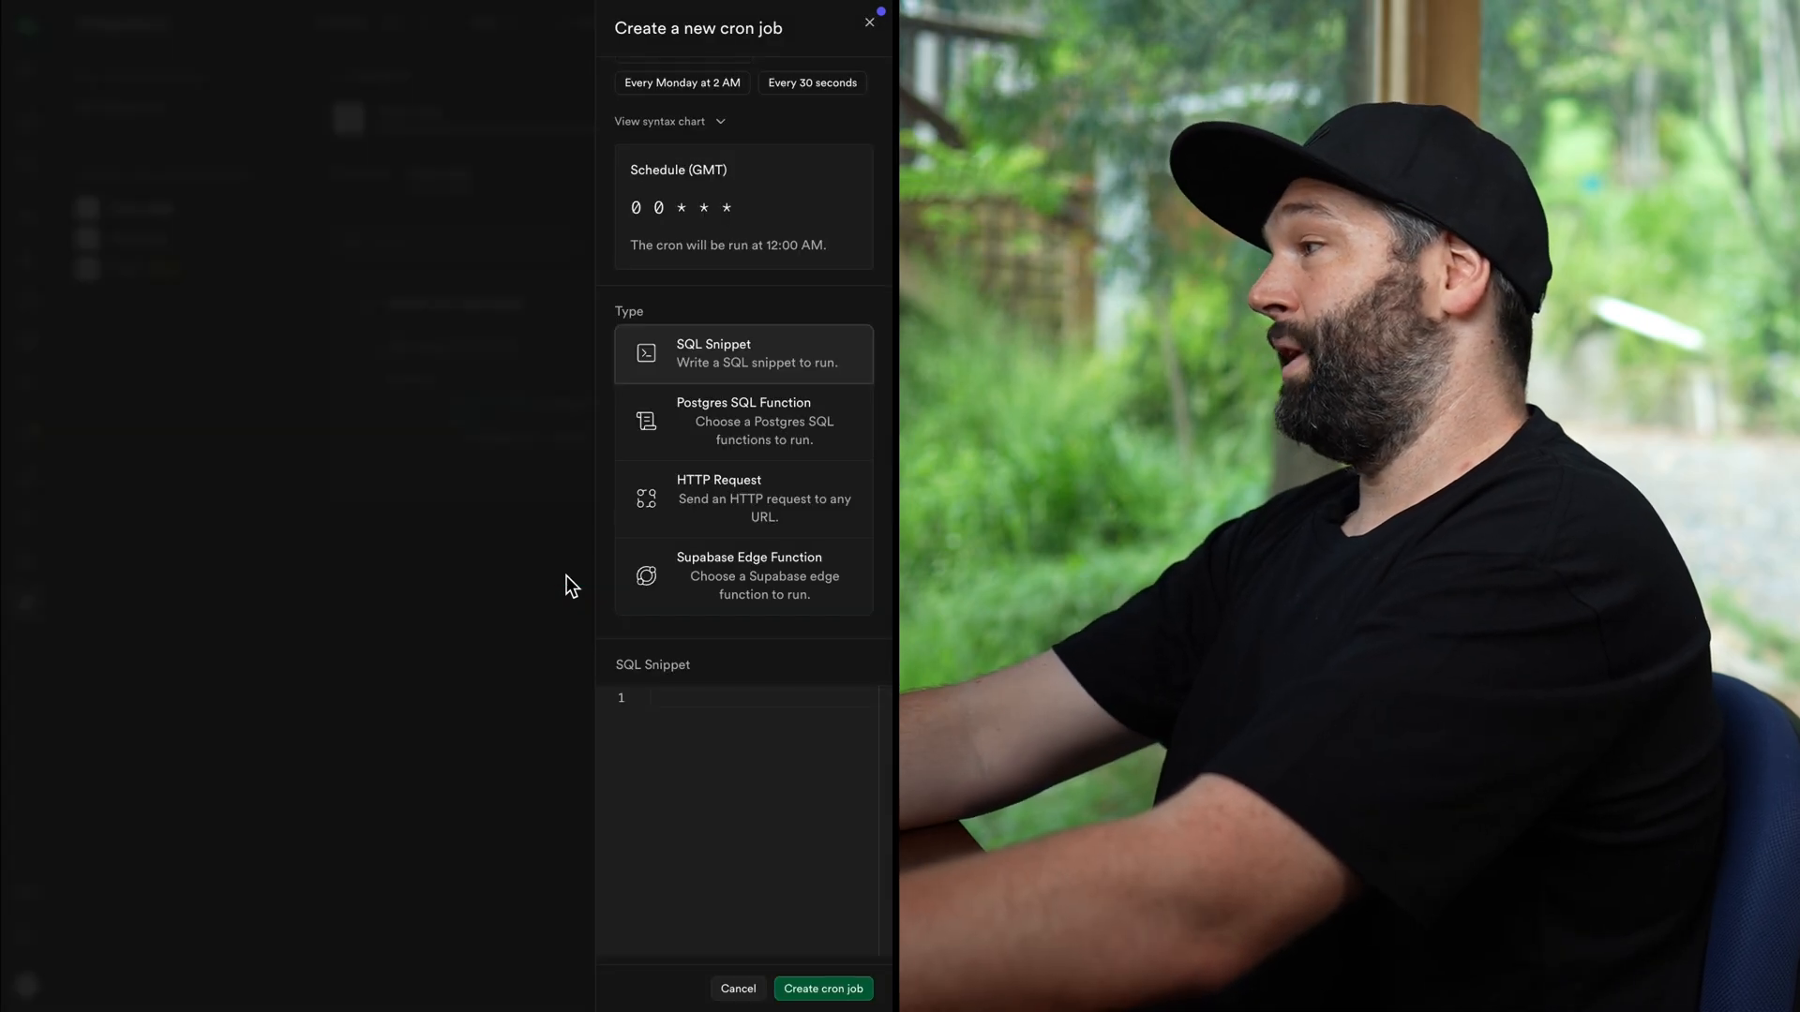
{"action": "left_click", "coordinate": [744, 576]}
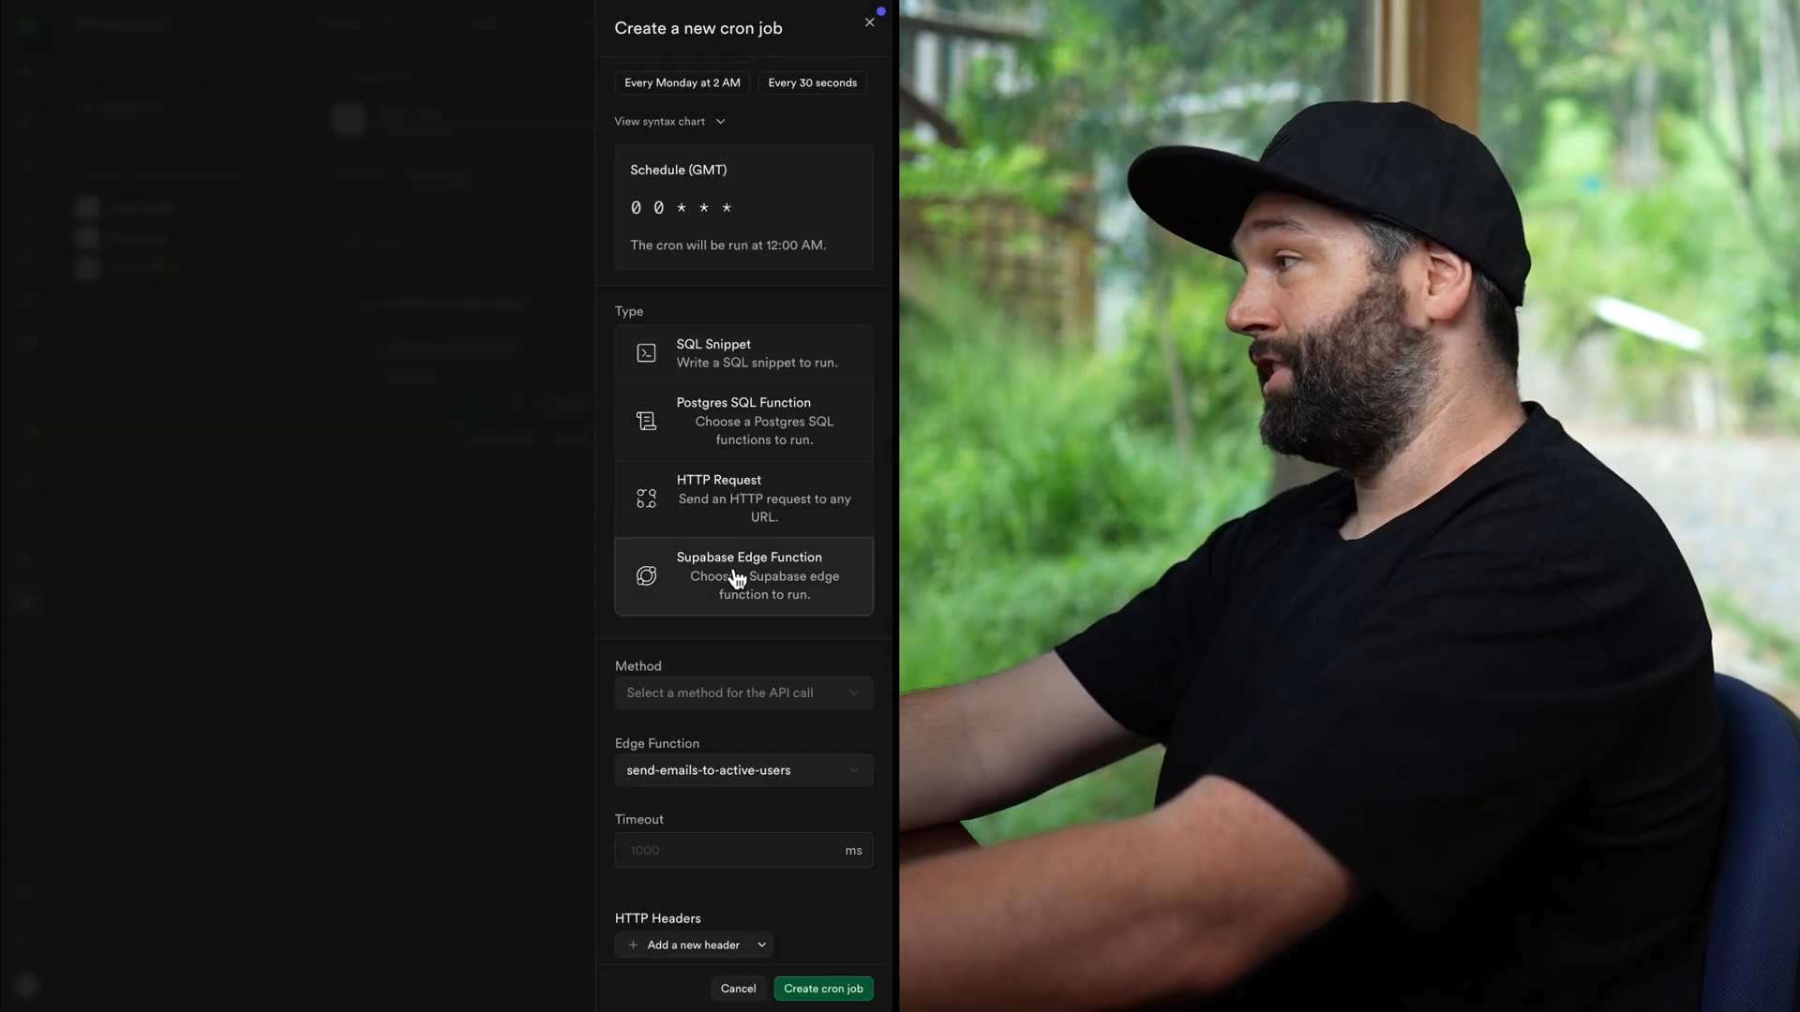
POST to the send-emails-to-active-users function and create the cron job
{"action": "scroll", "scroll_direction": "down", "scroll_amount": 3}
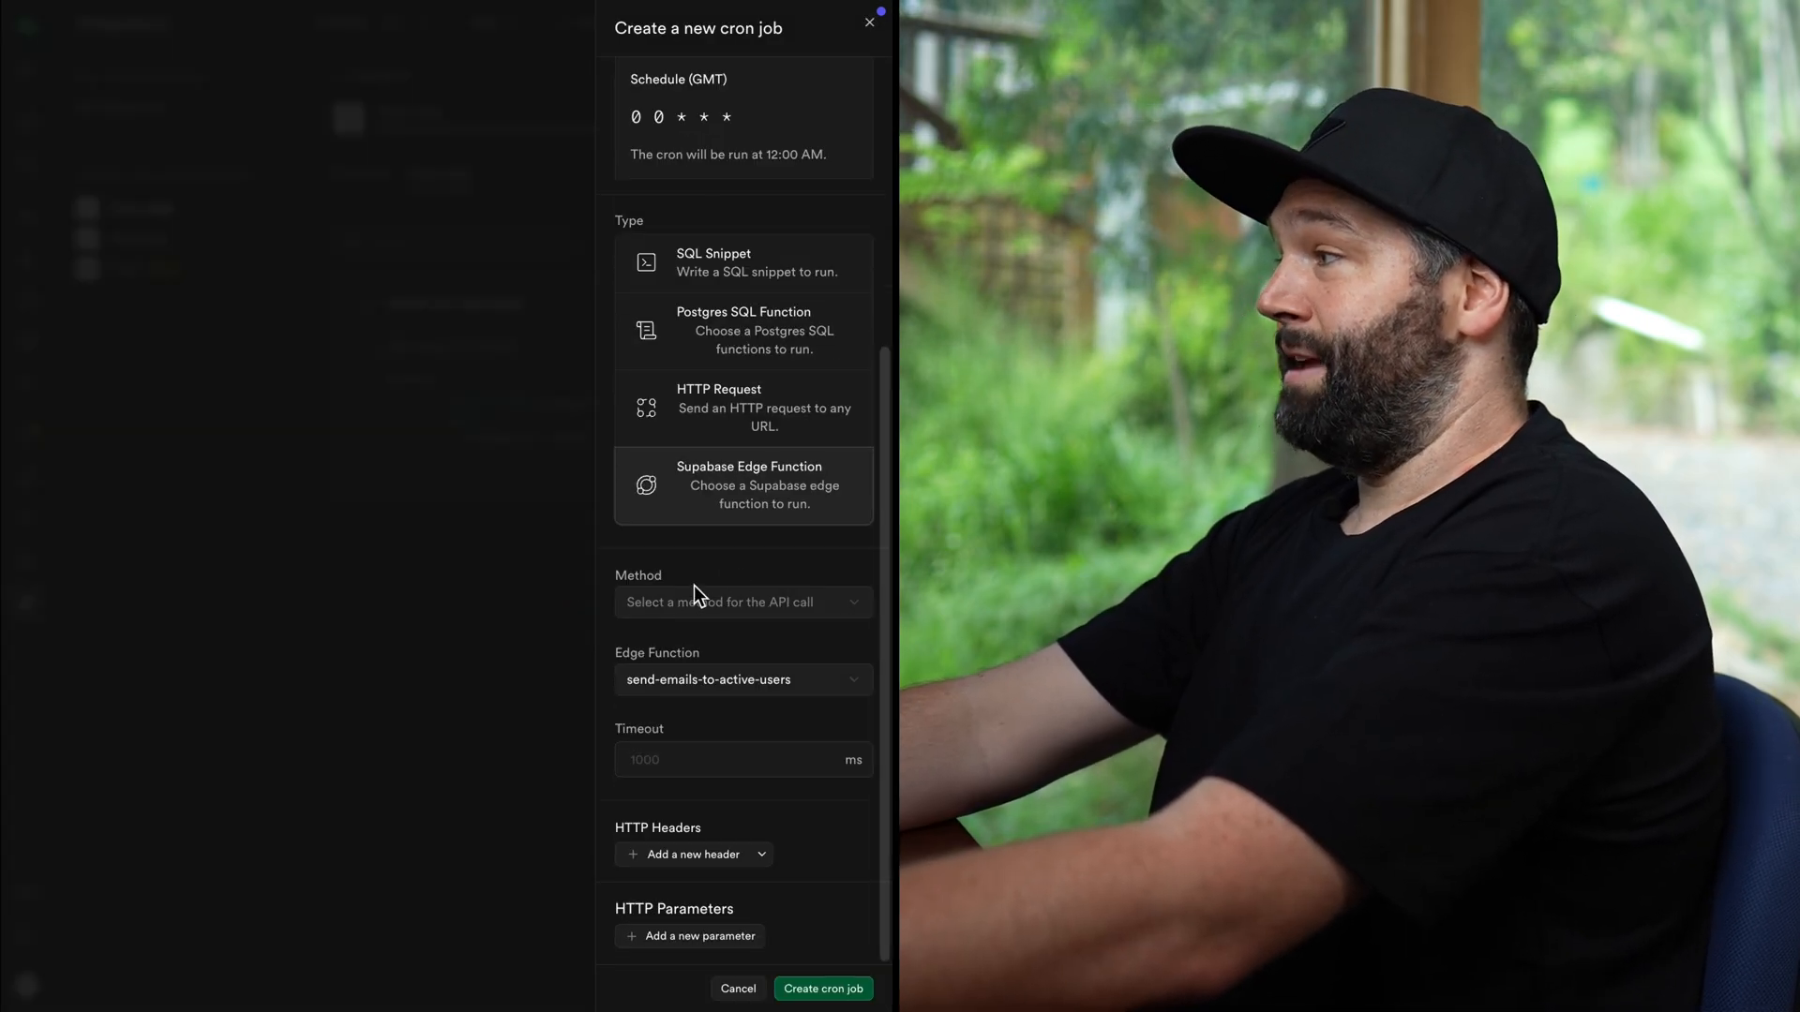
{"action": "left_click", "coordinate": [741, 602]}
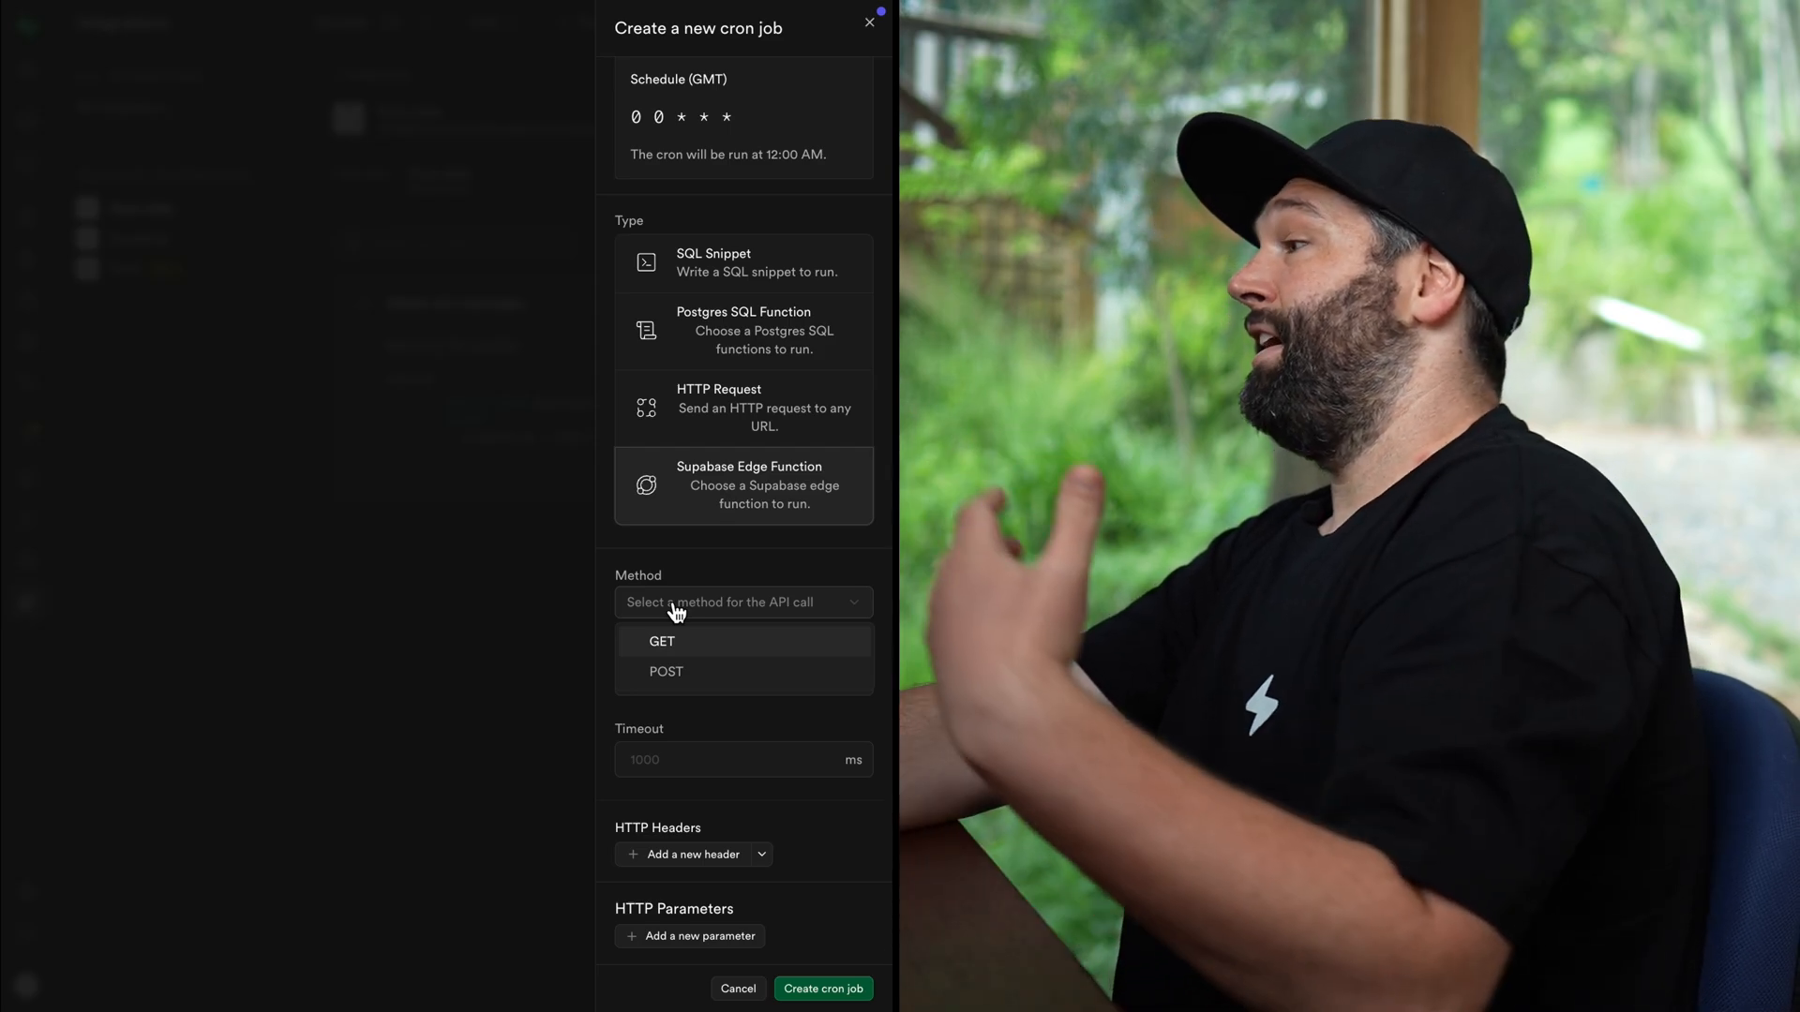
{"action": "left_click", "coordinate": [666, 671]}
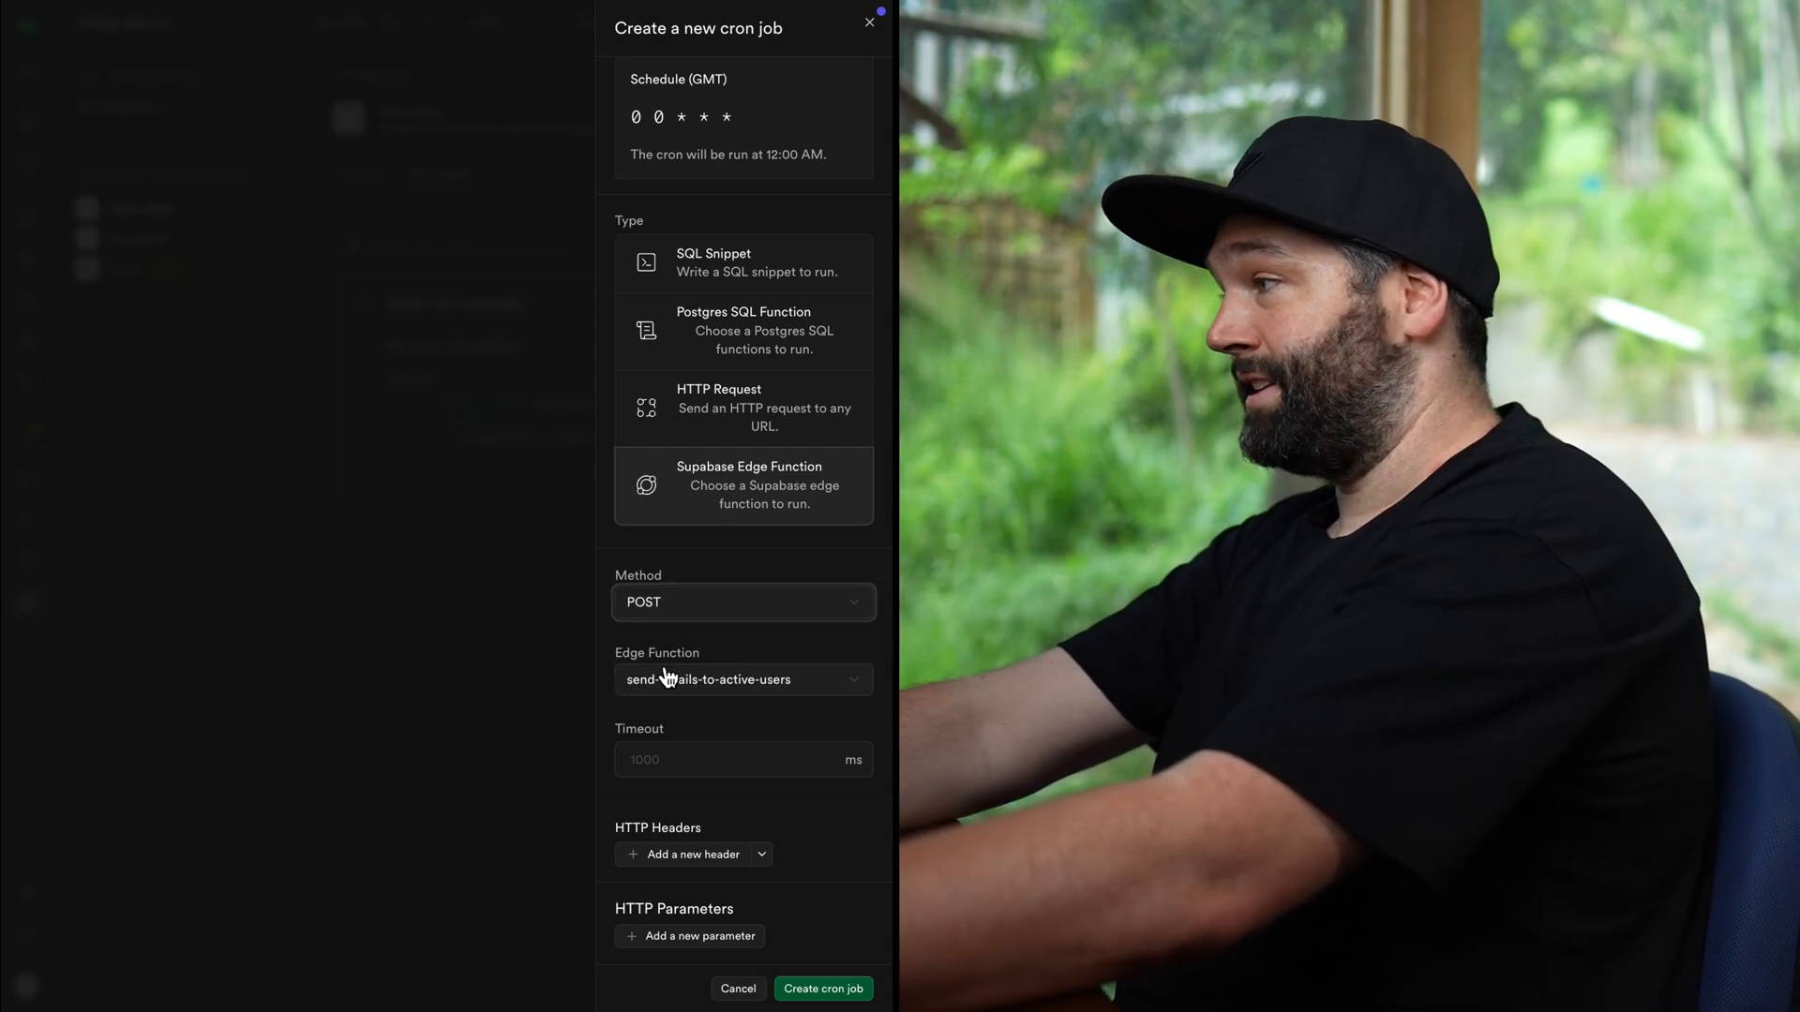
{"action": "left_click", "coordinate": [742, 679]}
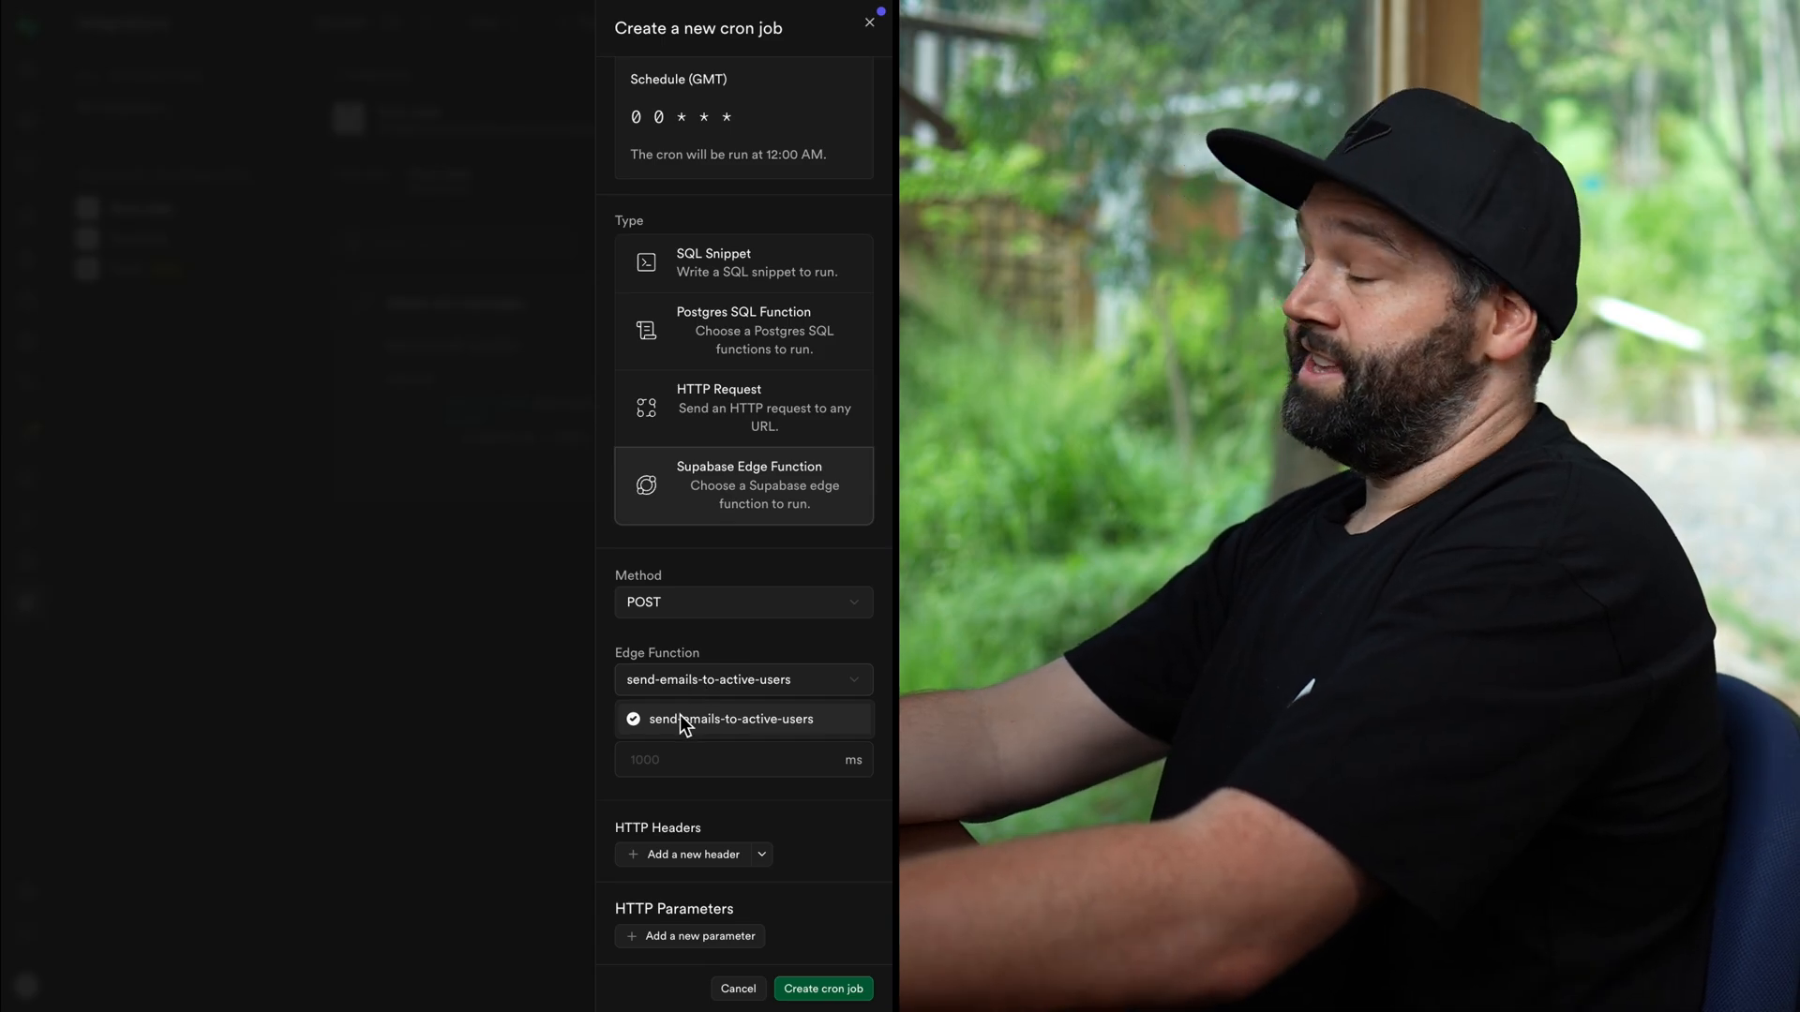
{"action": "left_click", "coordinate": [730, 719]}
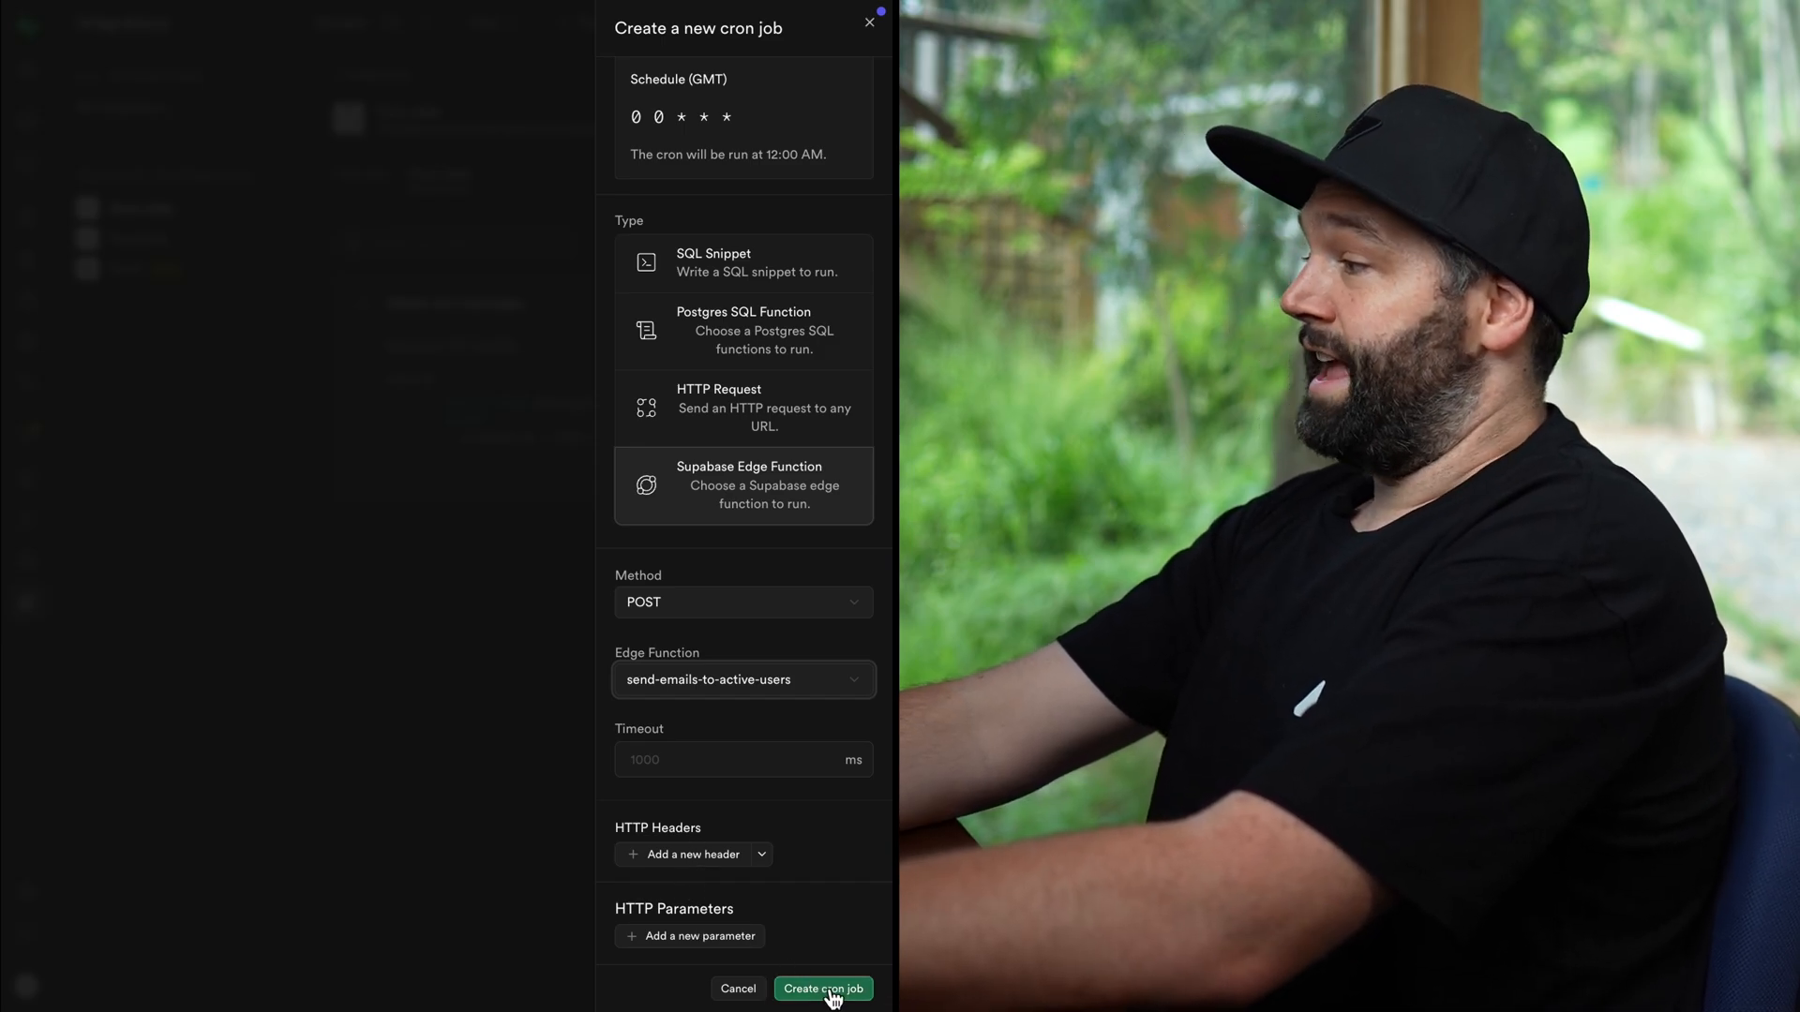
{"action": "left_click", "coordinate": [822, 988]}
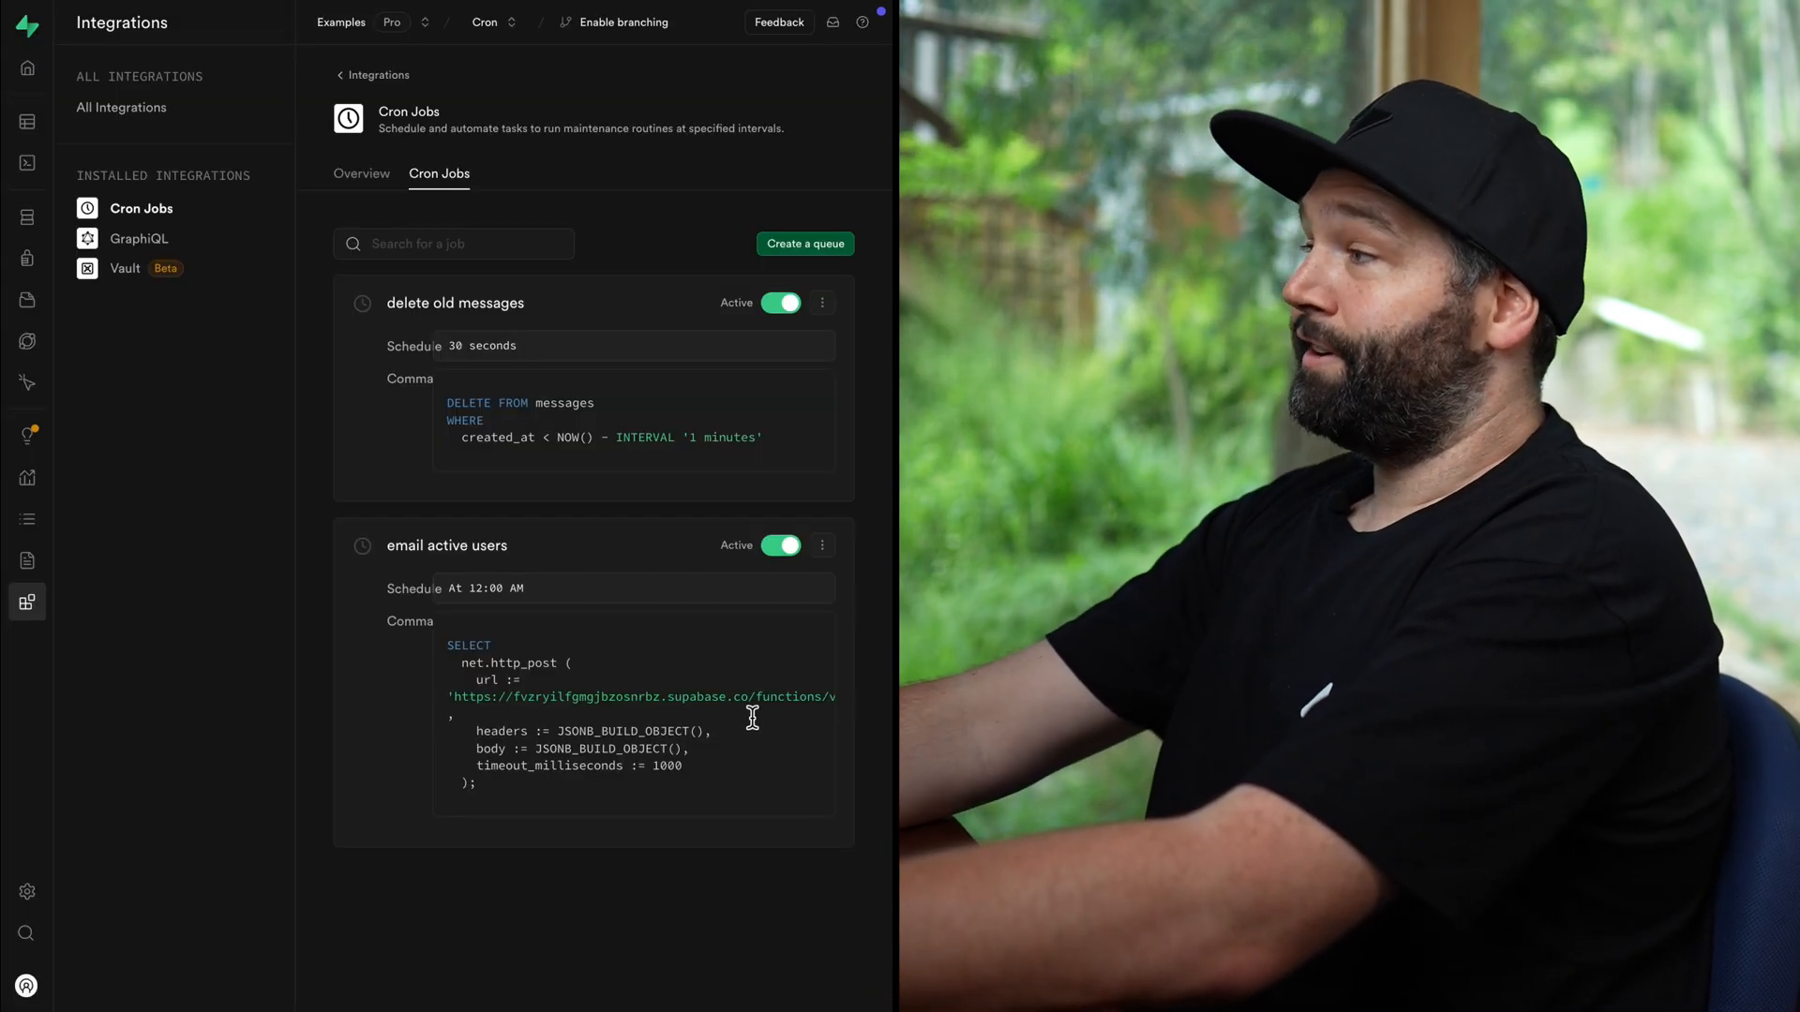